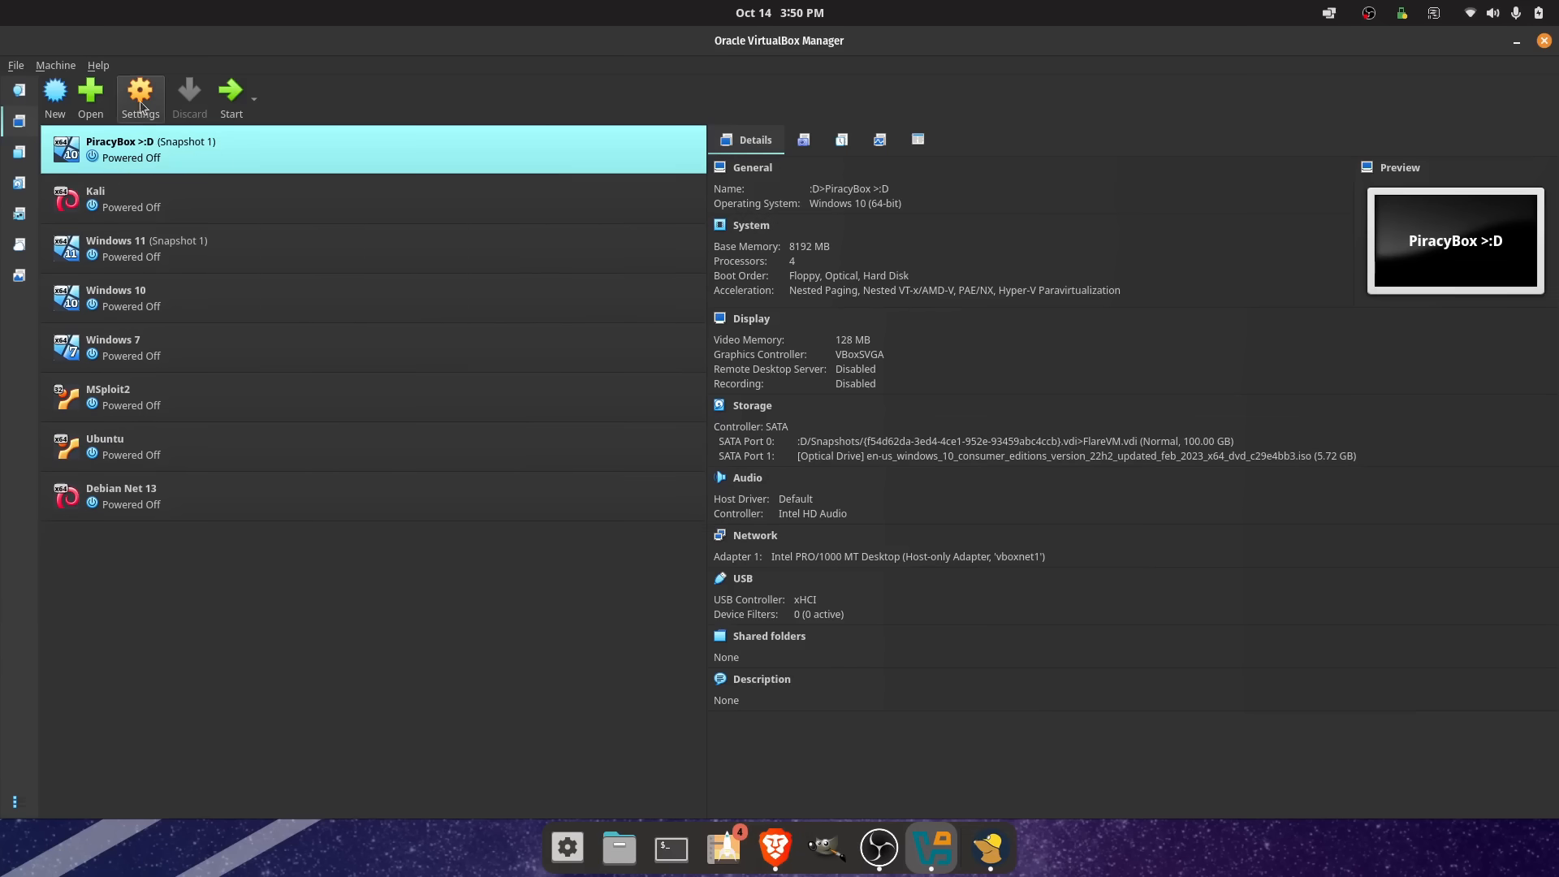
# Step: Review the PiracyBox VM's motherboard memory, processor and storage settings
pyautogui.click(139, 94)
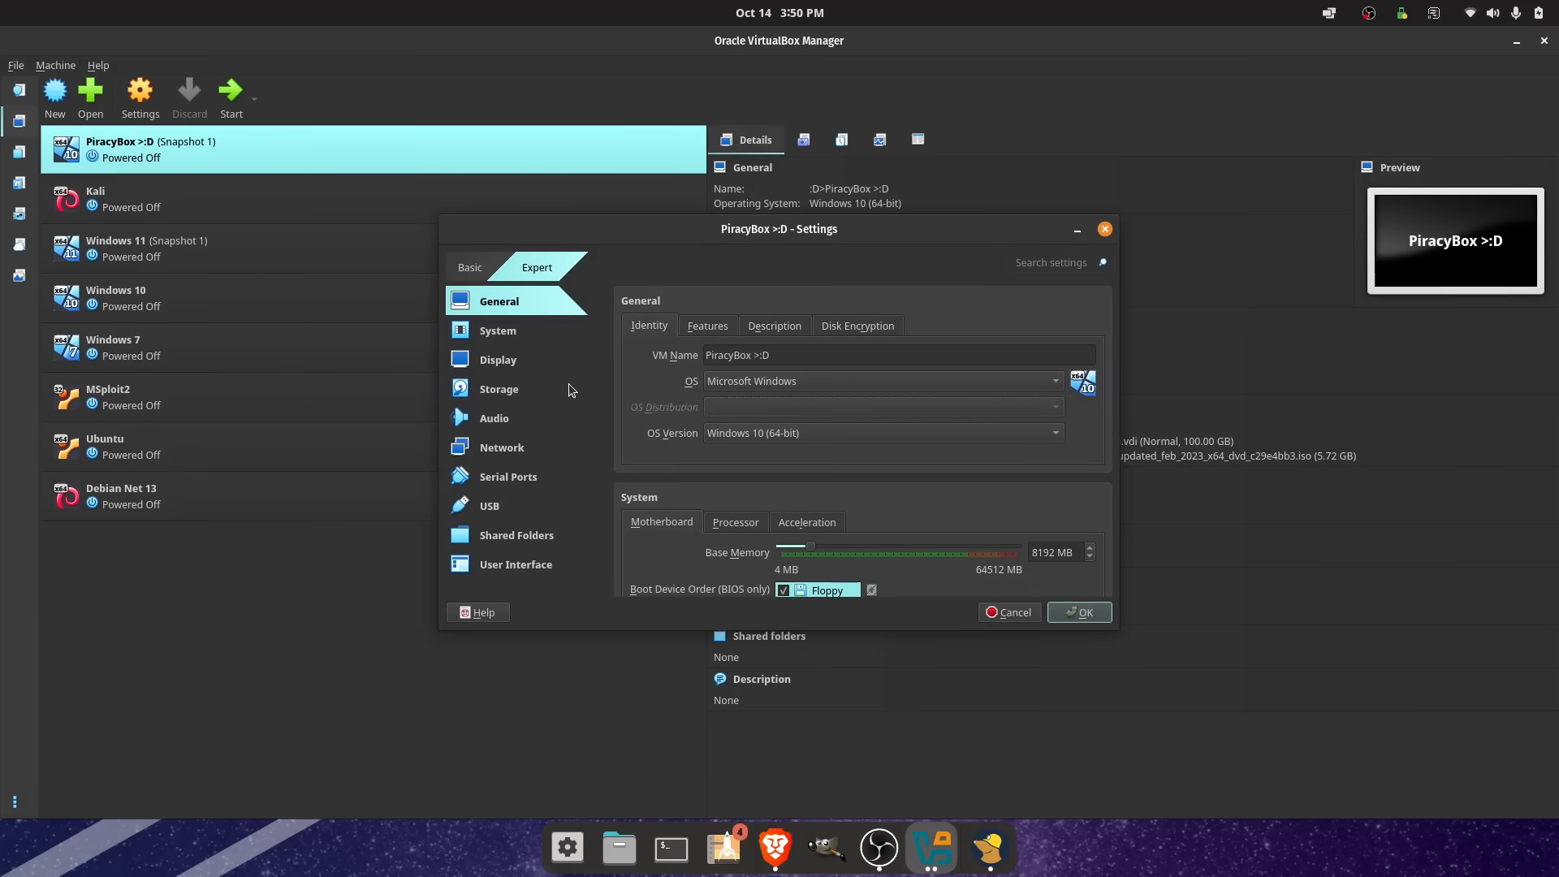
pyautogui.moveTo(741, 240)
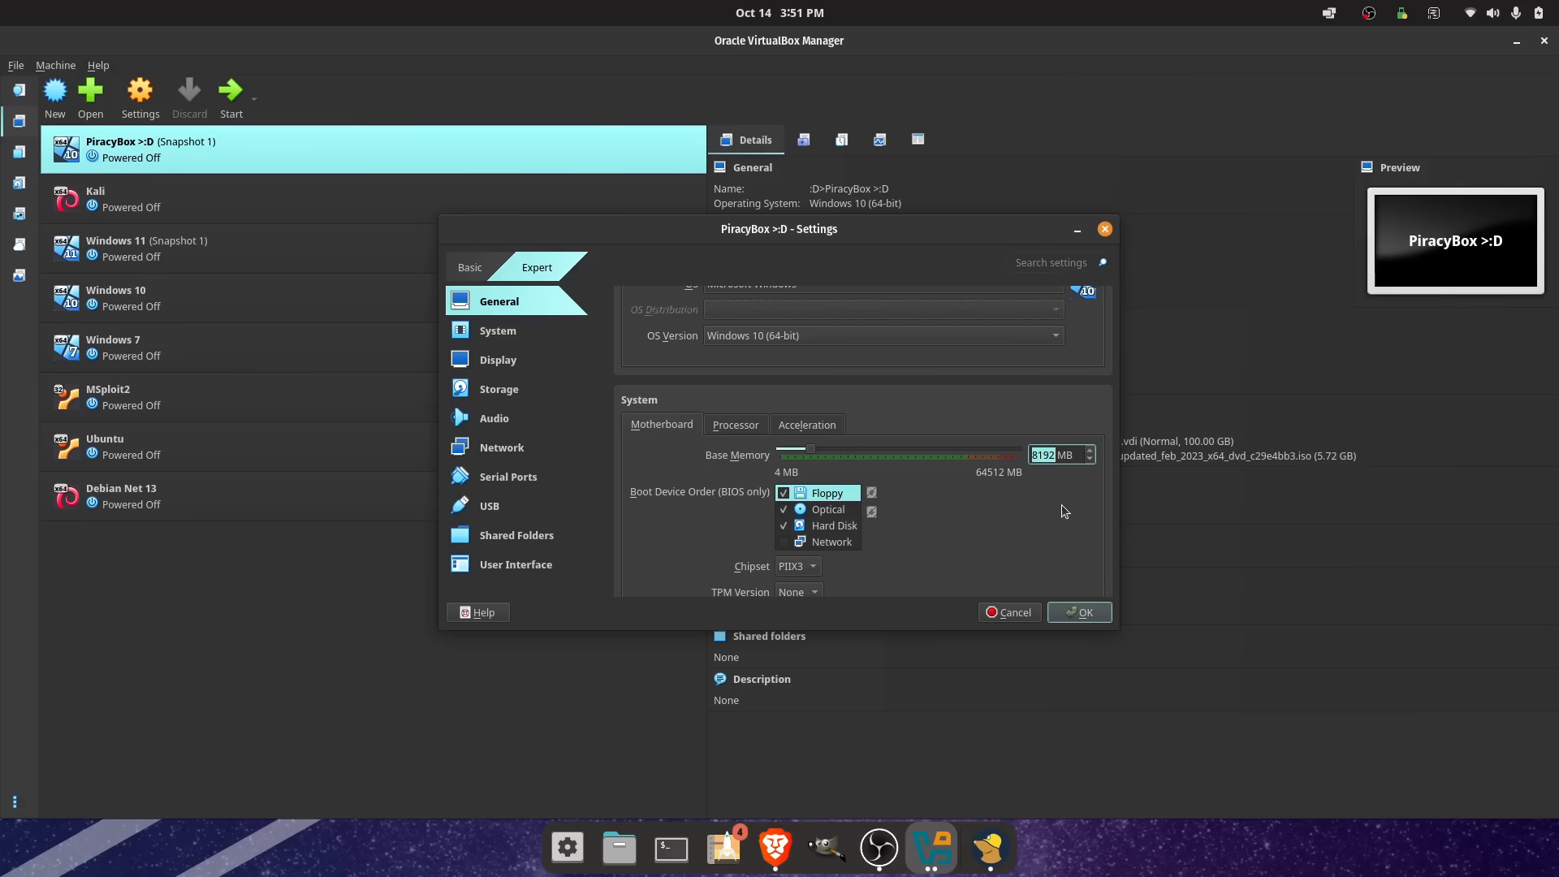
pyautogui.click(734, 424)
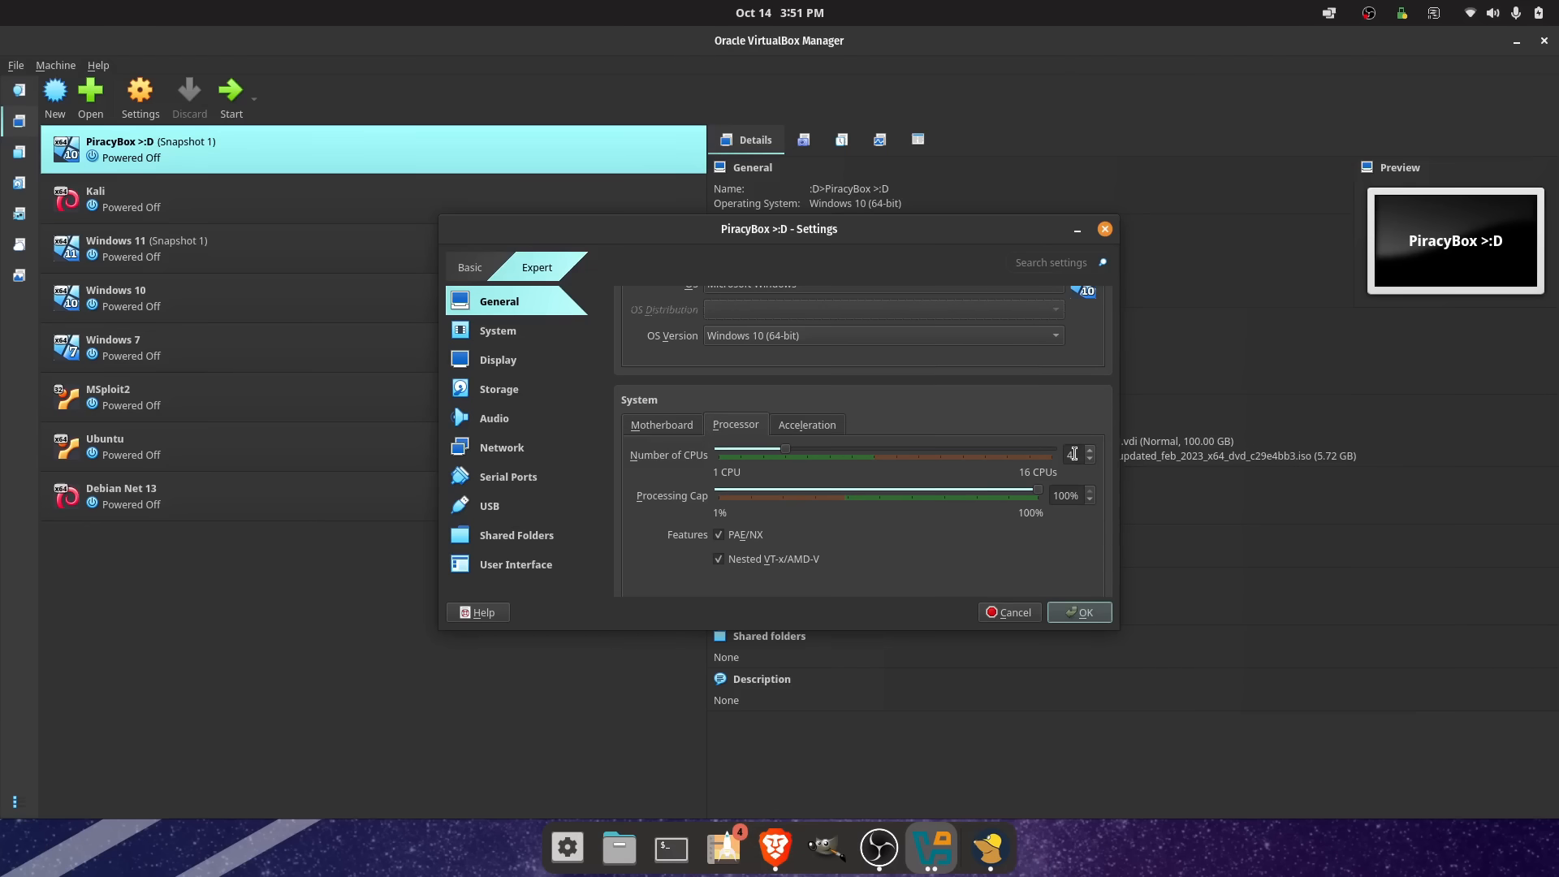
pyautogui.click(499, 388)
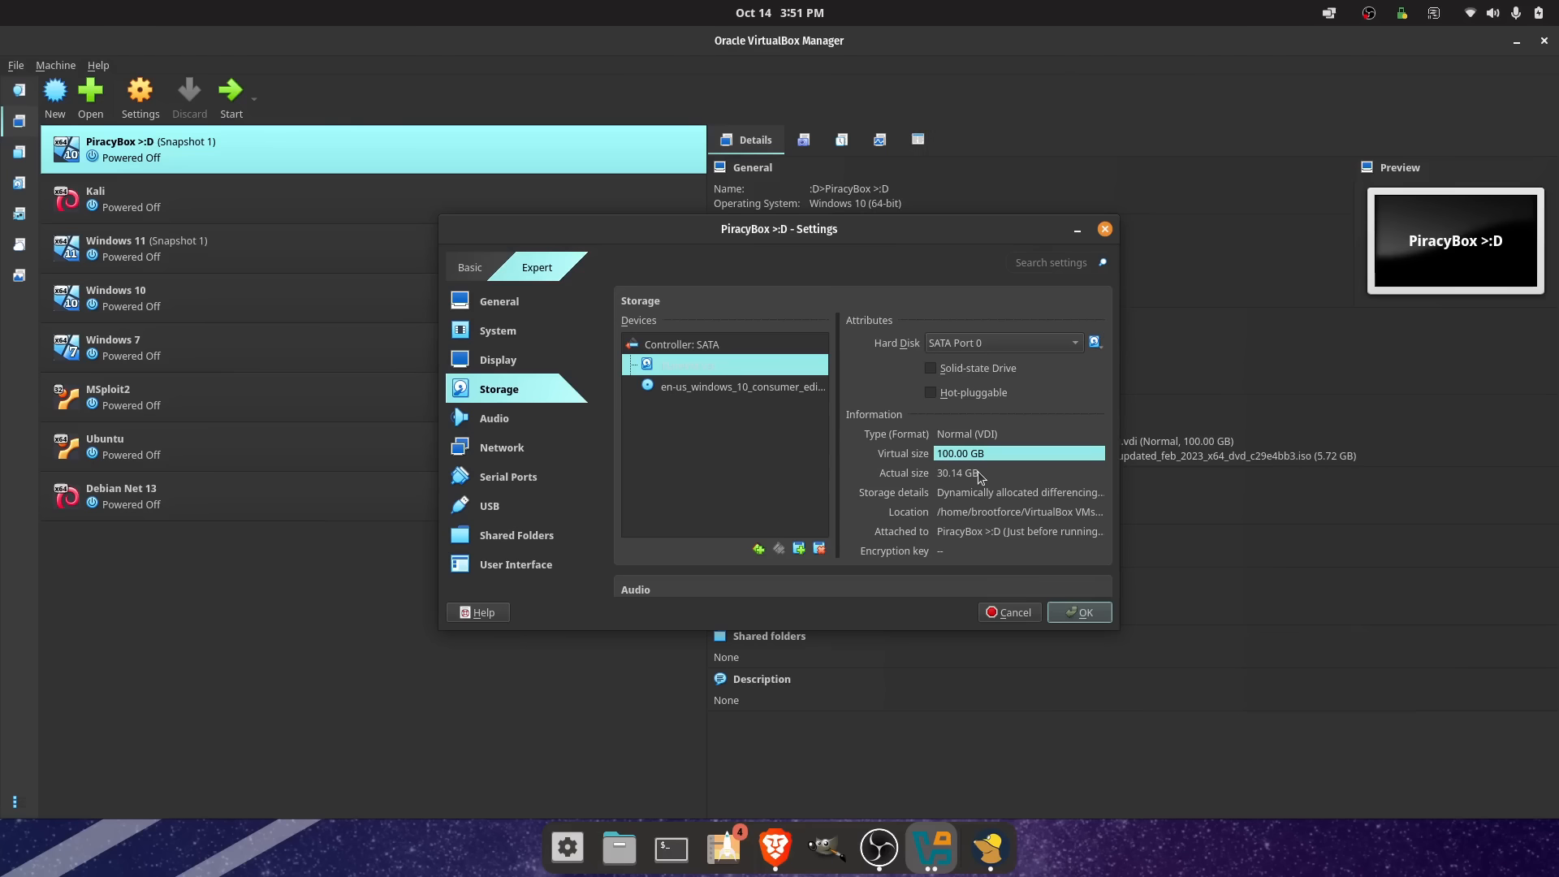
pyautogui.moveTo(925, 391)
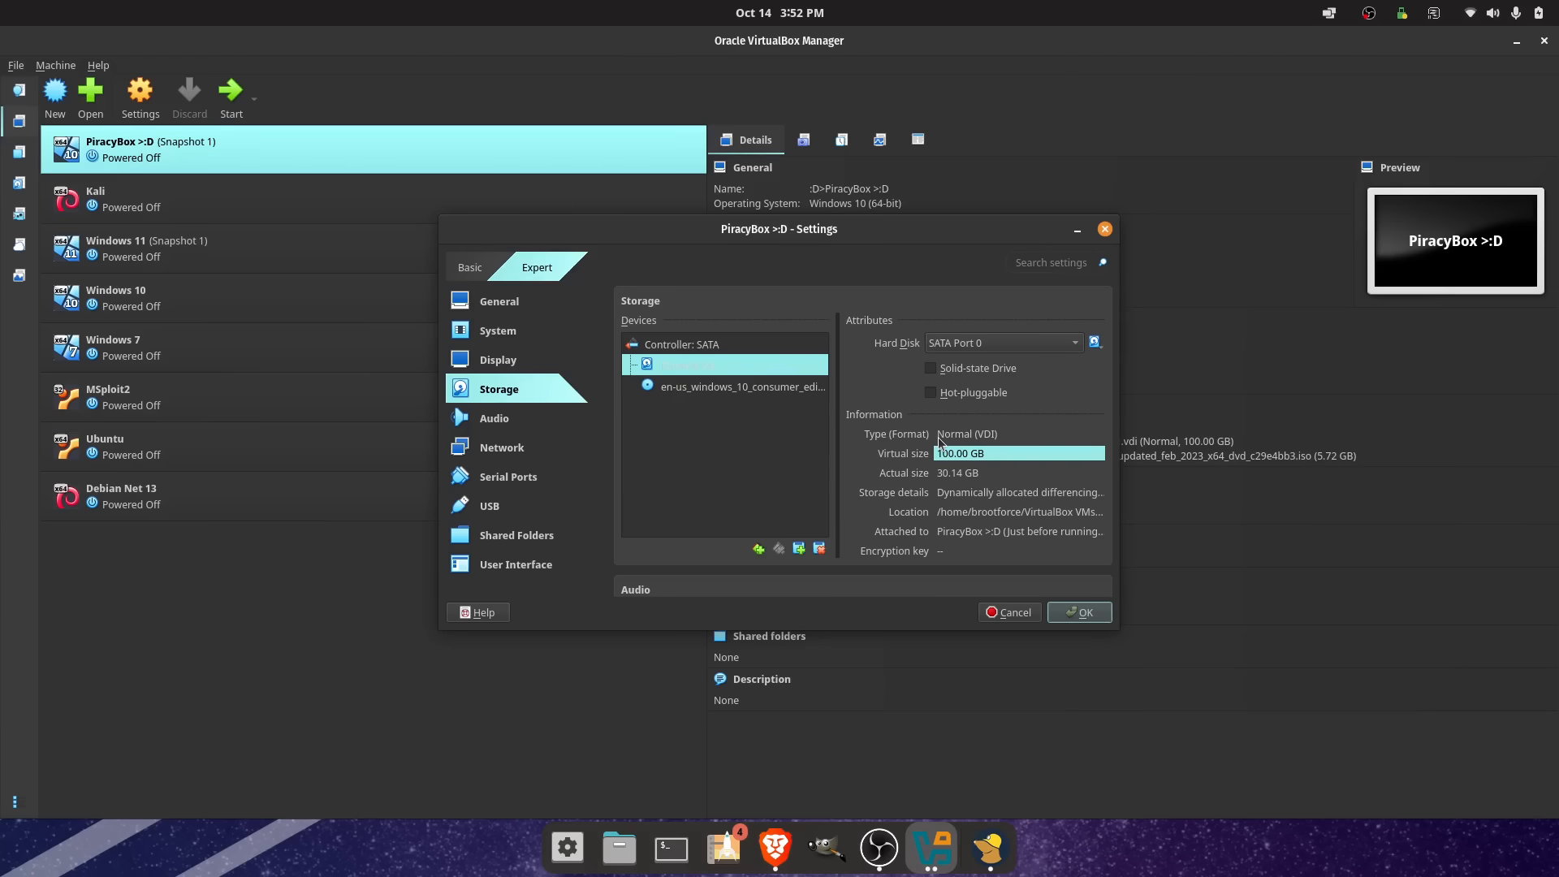
pyautogui.moveTo(945, 440)
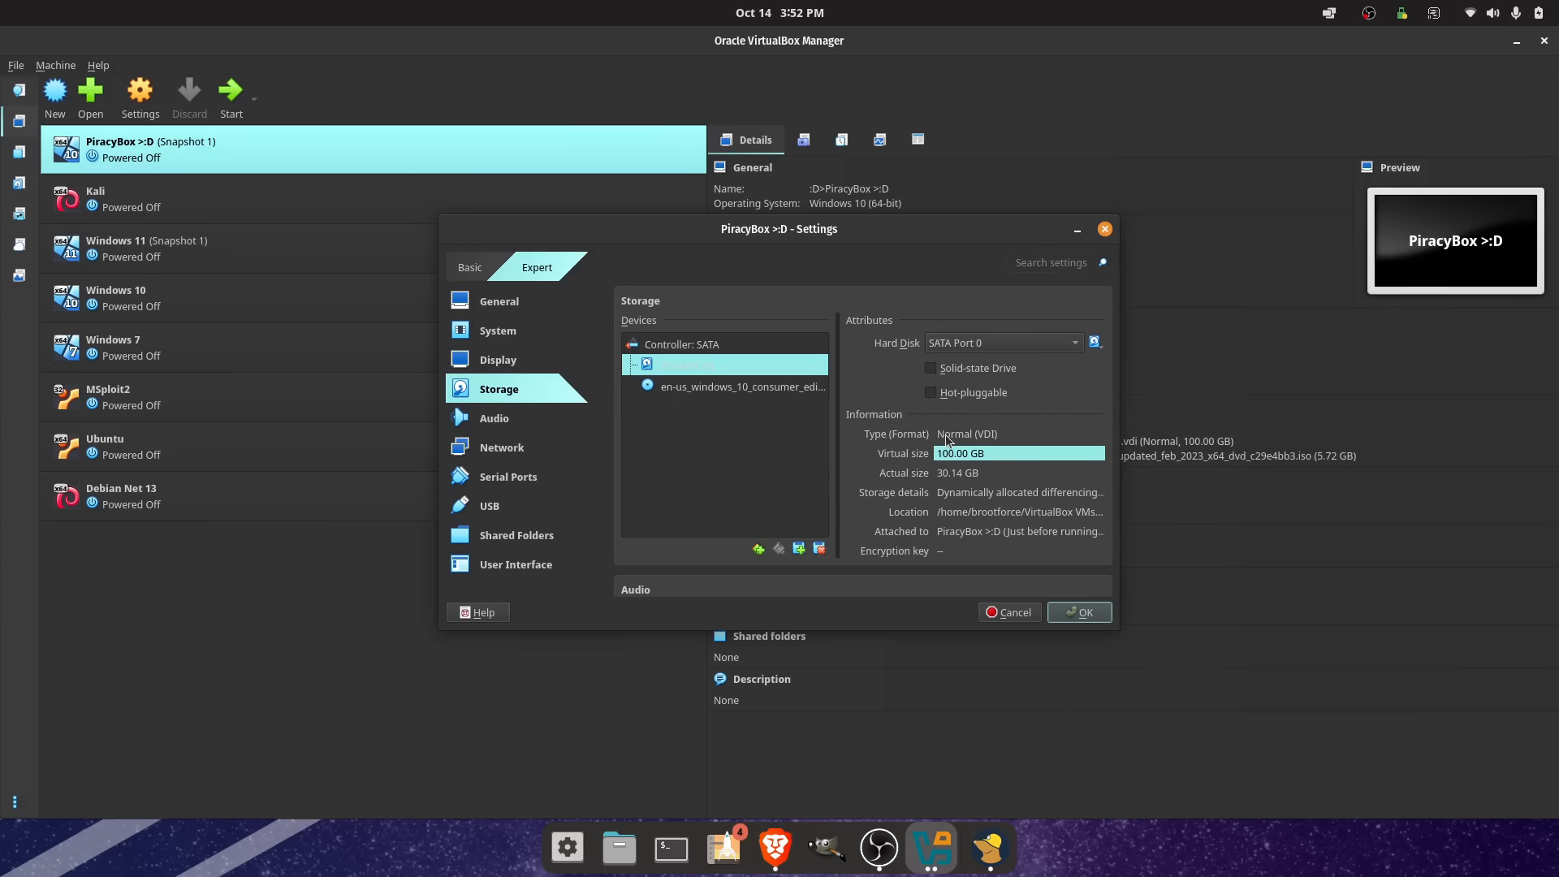
# Step: Regenerate a random MAC address for Adapter 1 on the Network page
pyautogui.click(502, 447)
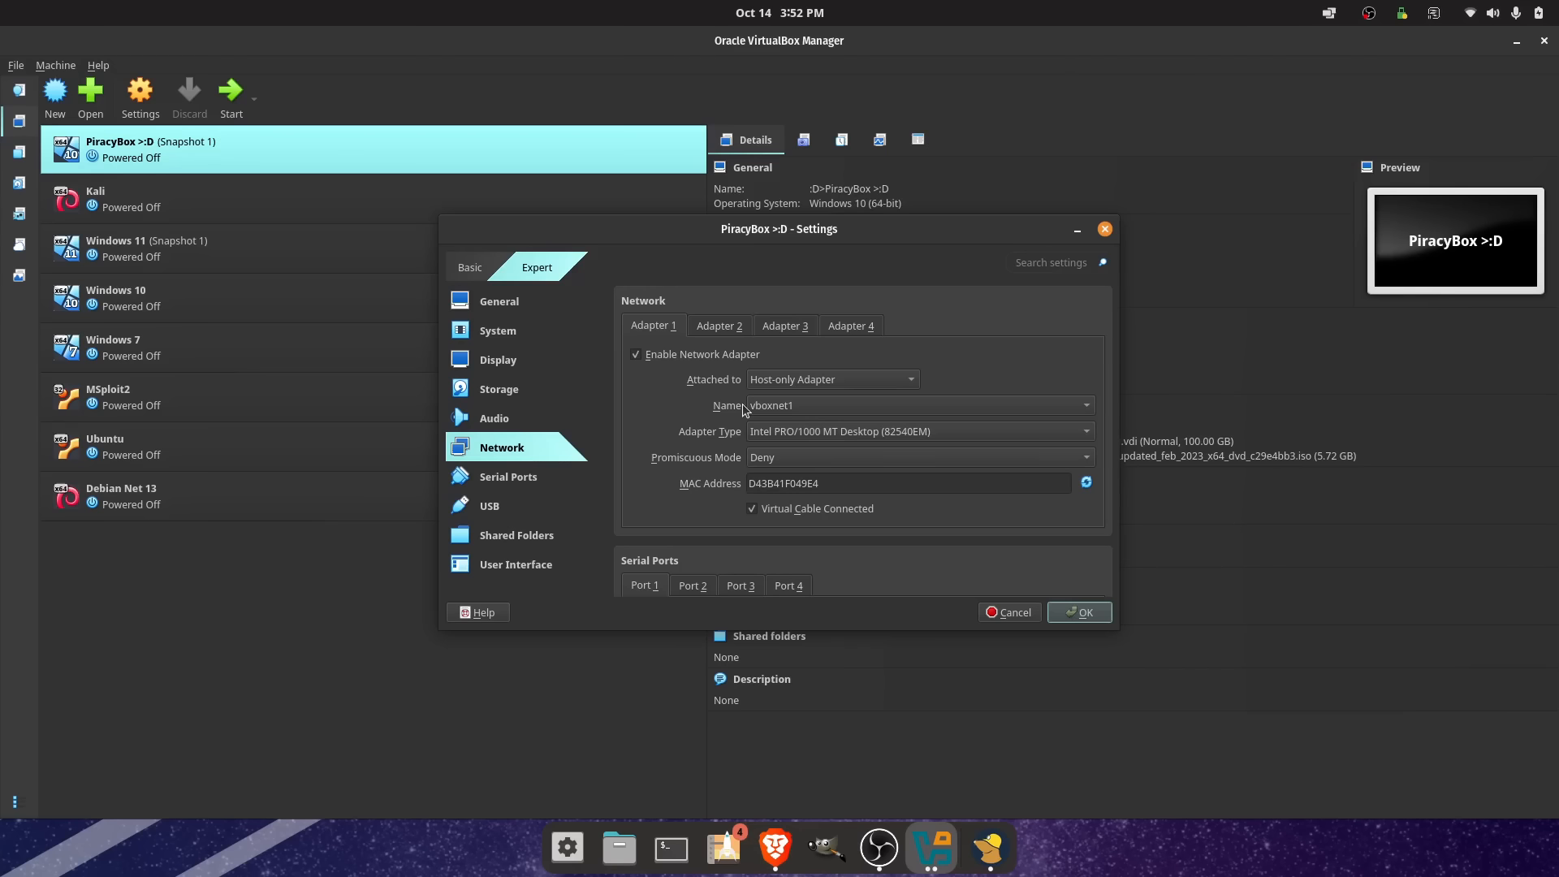
pyautogui.moveTo(758, 415)
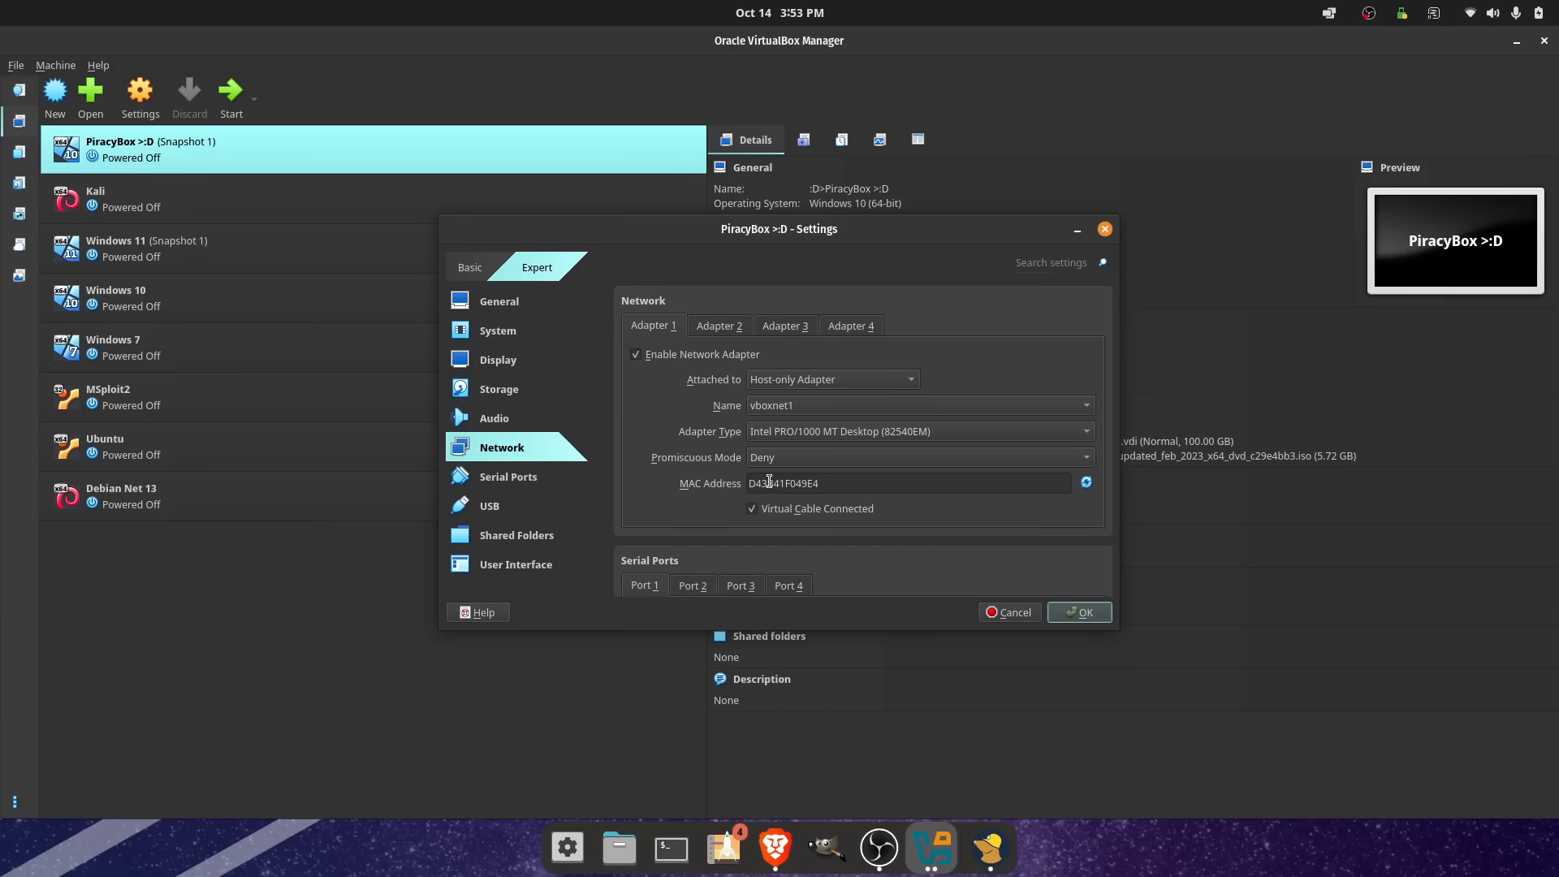
pyautogui.doubleClick(765, 484)
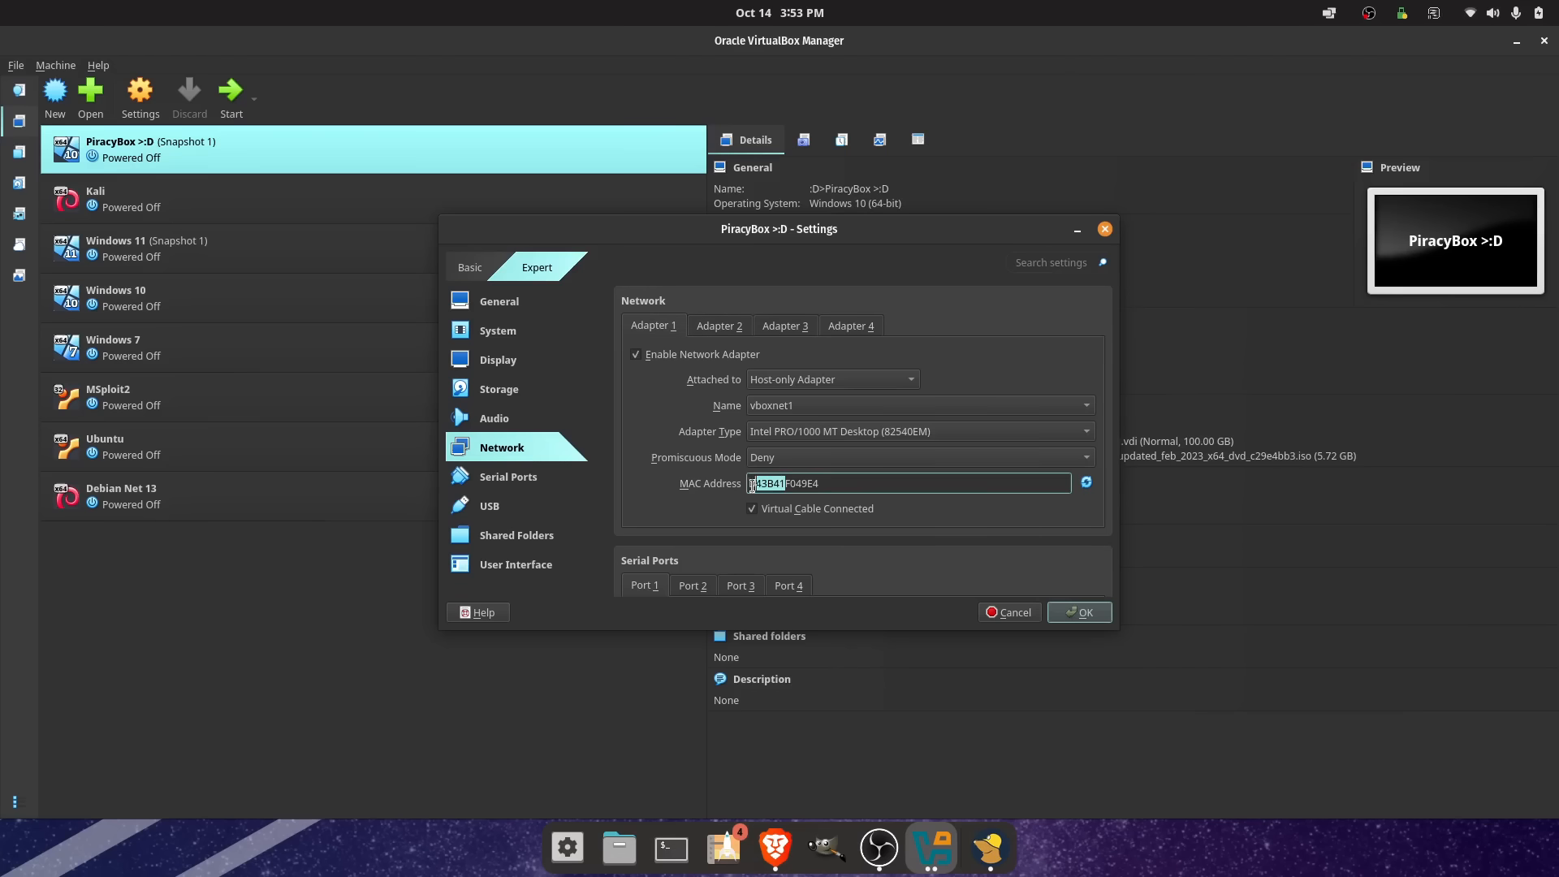
pyautogui.click(1087, 482)
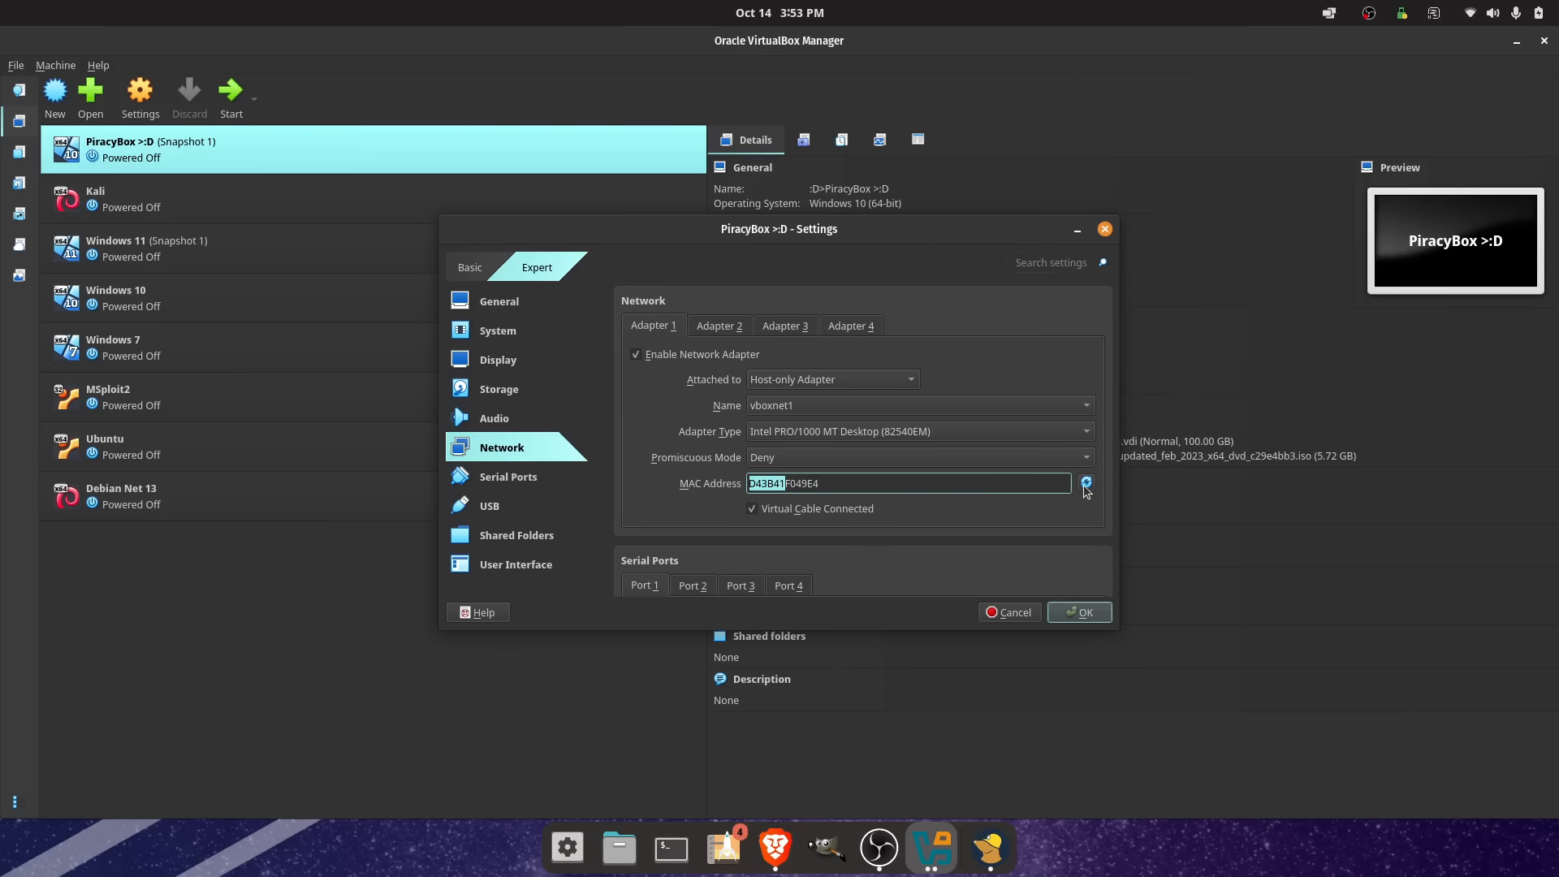
pyautogui.click(1085, 482)
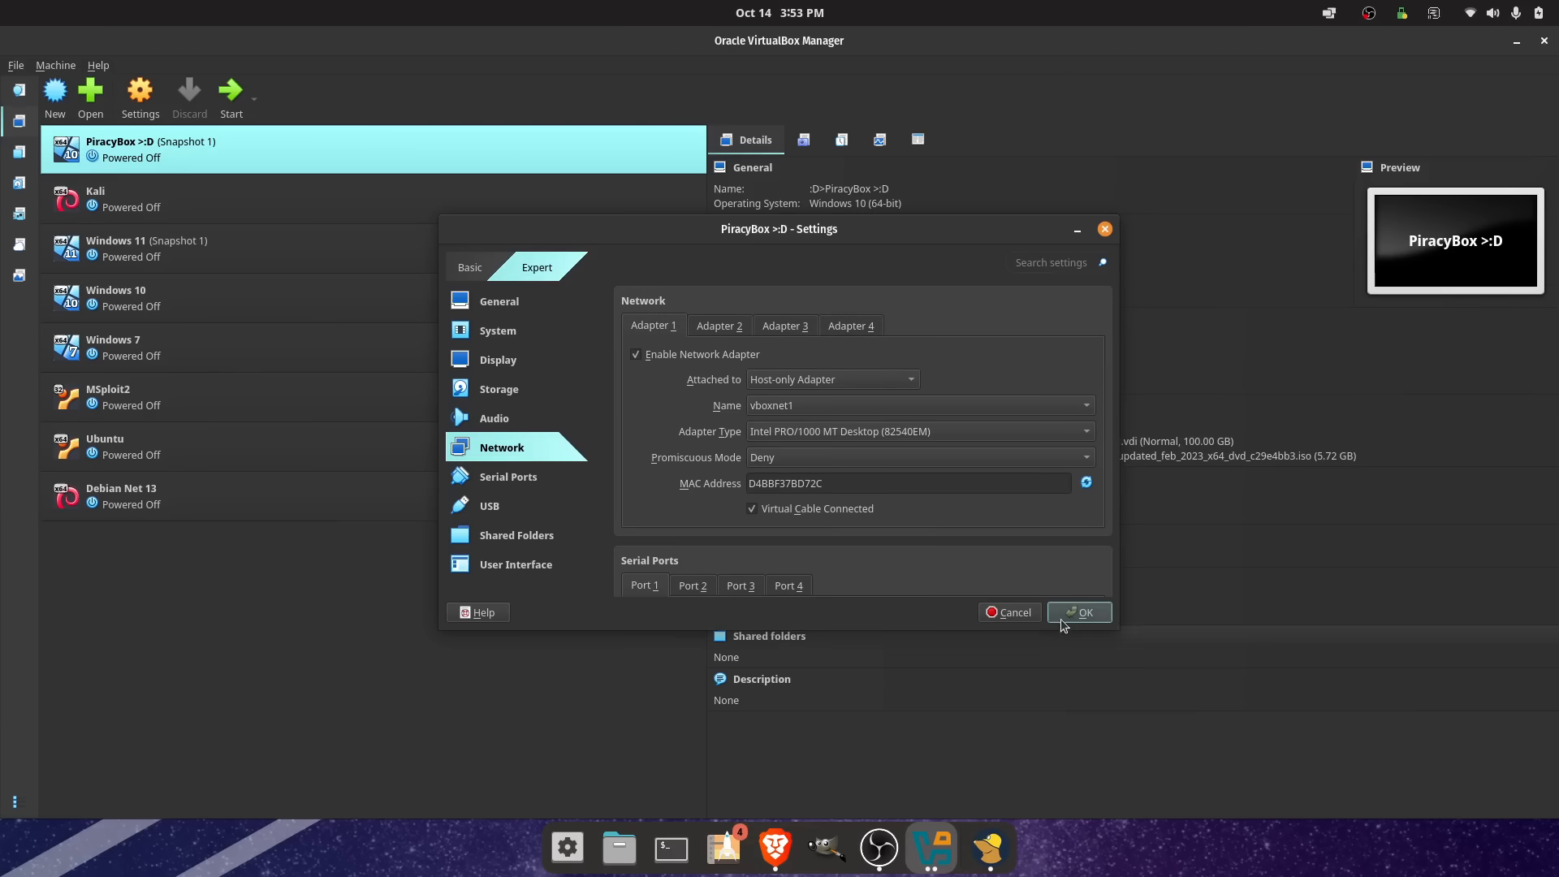
# Step: Save the VM settings and inspect vboxnet1 and vboxnet0 IPv4 addresses in the host-only network manager
pyautogui.click(1078, 613)
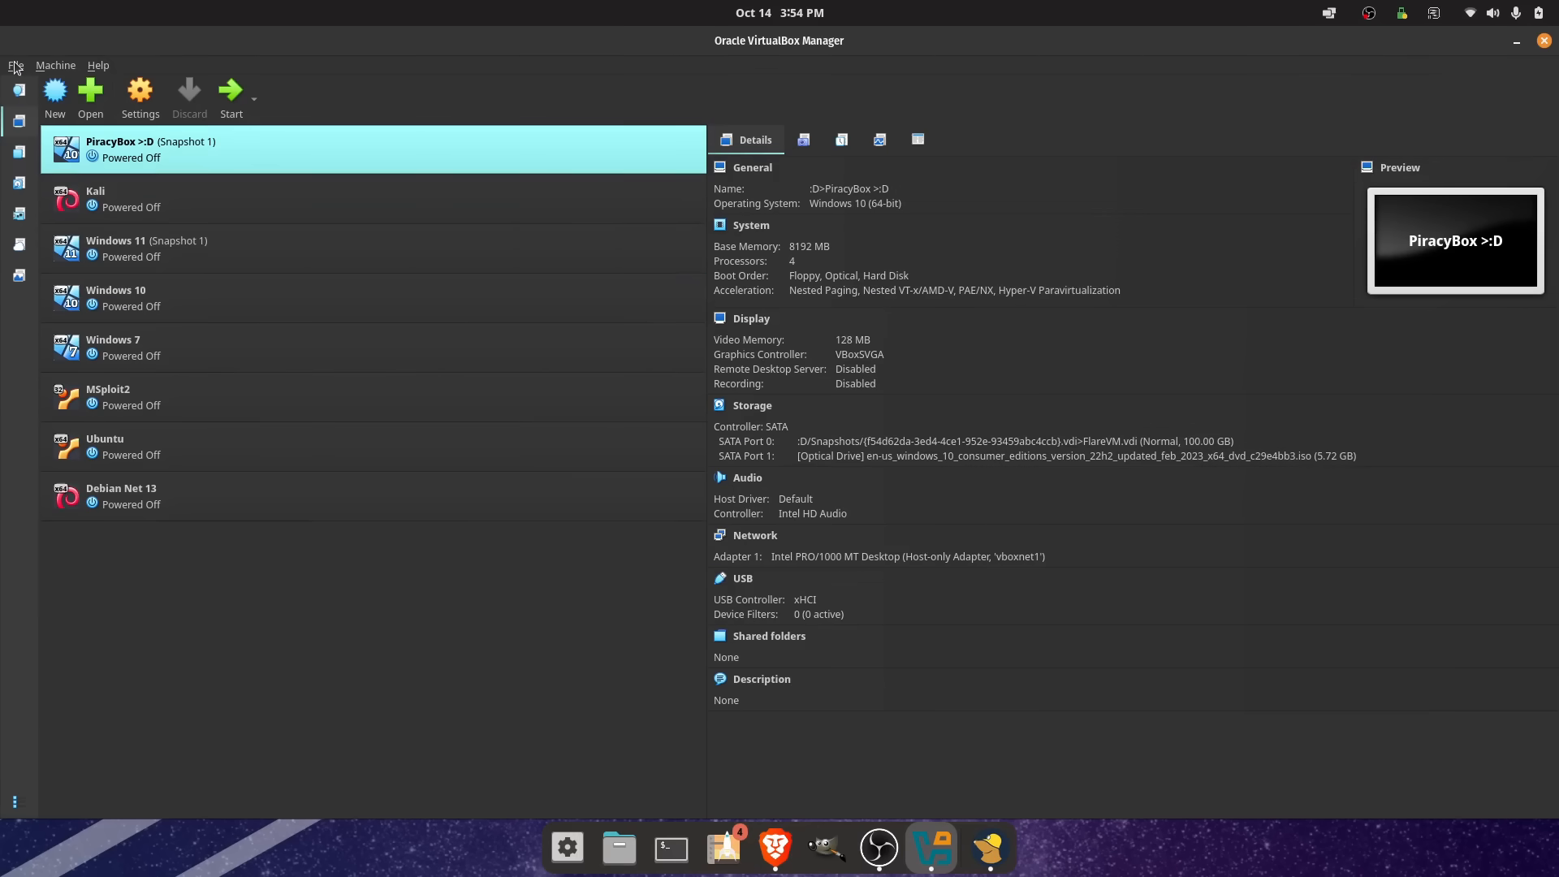
pyautogui.click(15, 65)
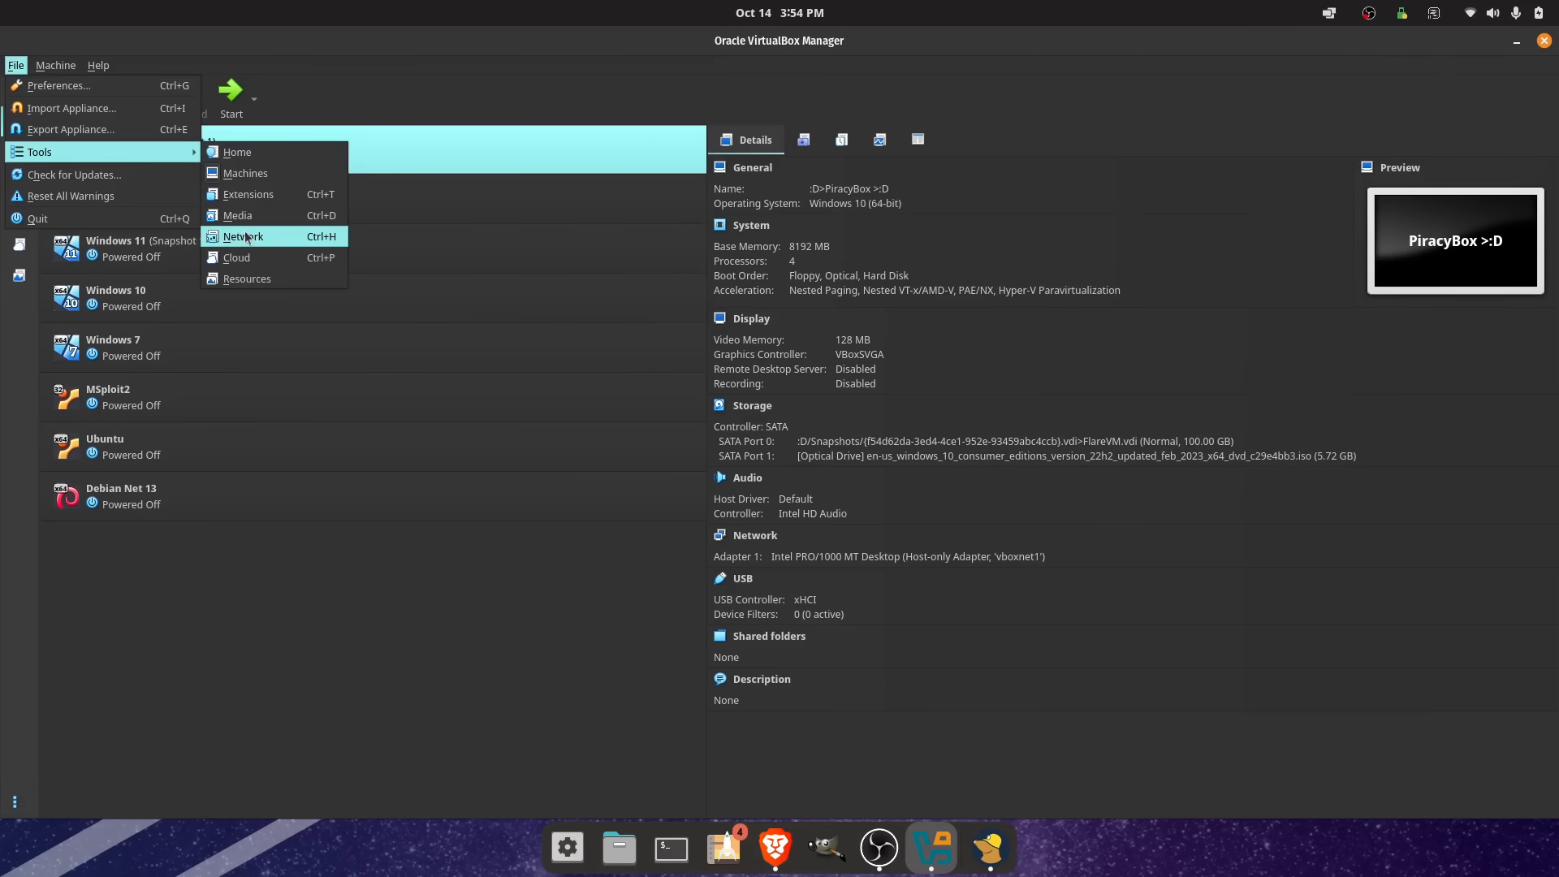
pyautogui.click(240, 236)
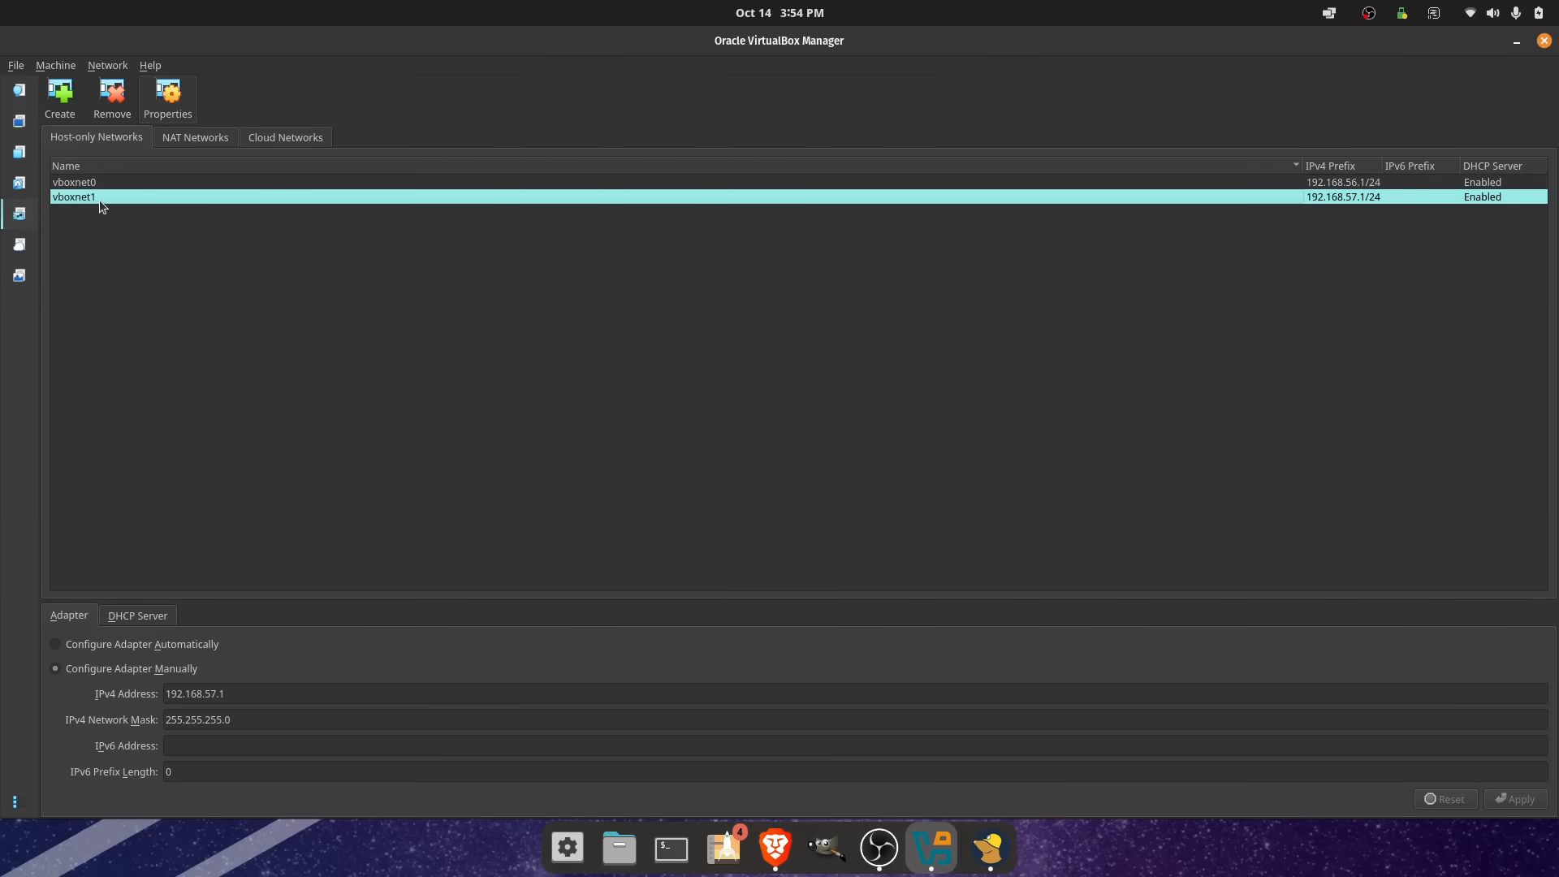
pyautogui.moveTo(94, 205)
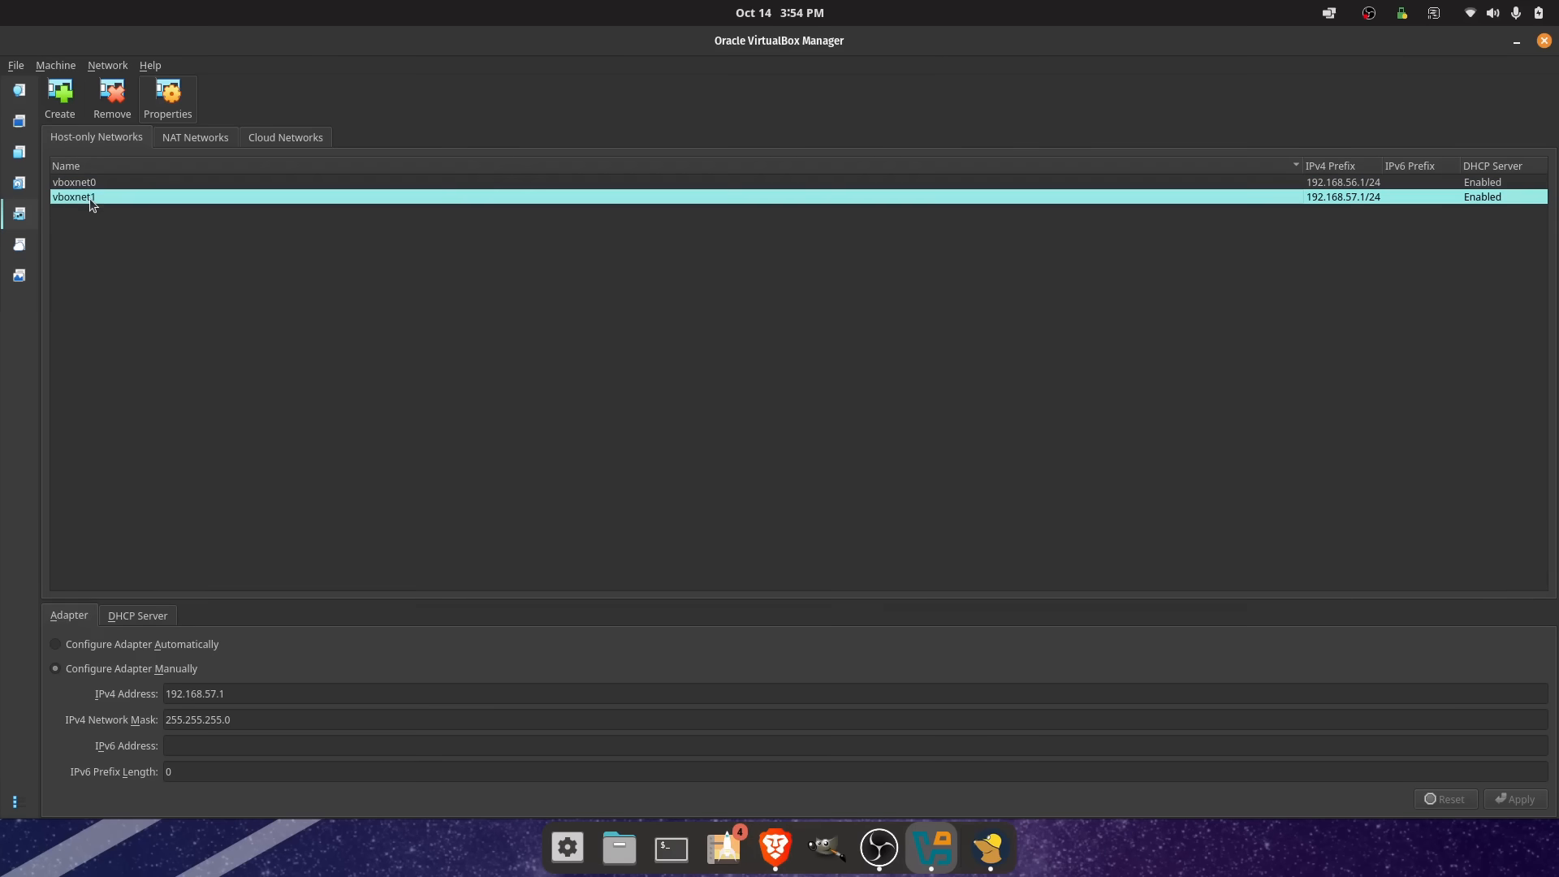
pyautogui.moveTo(156, 323)
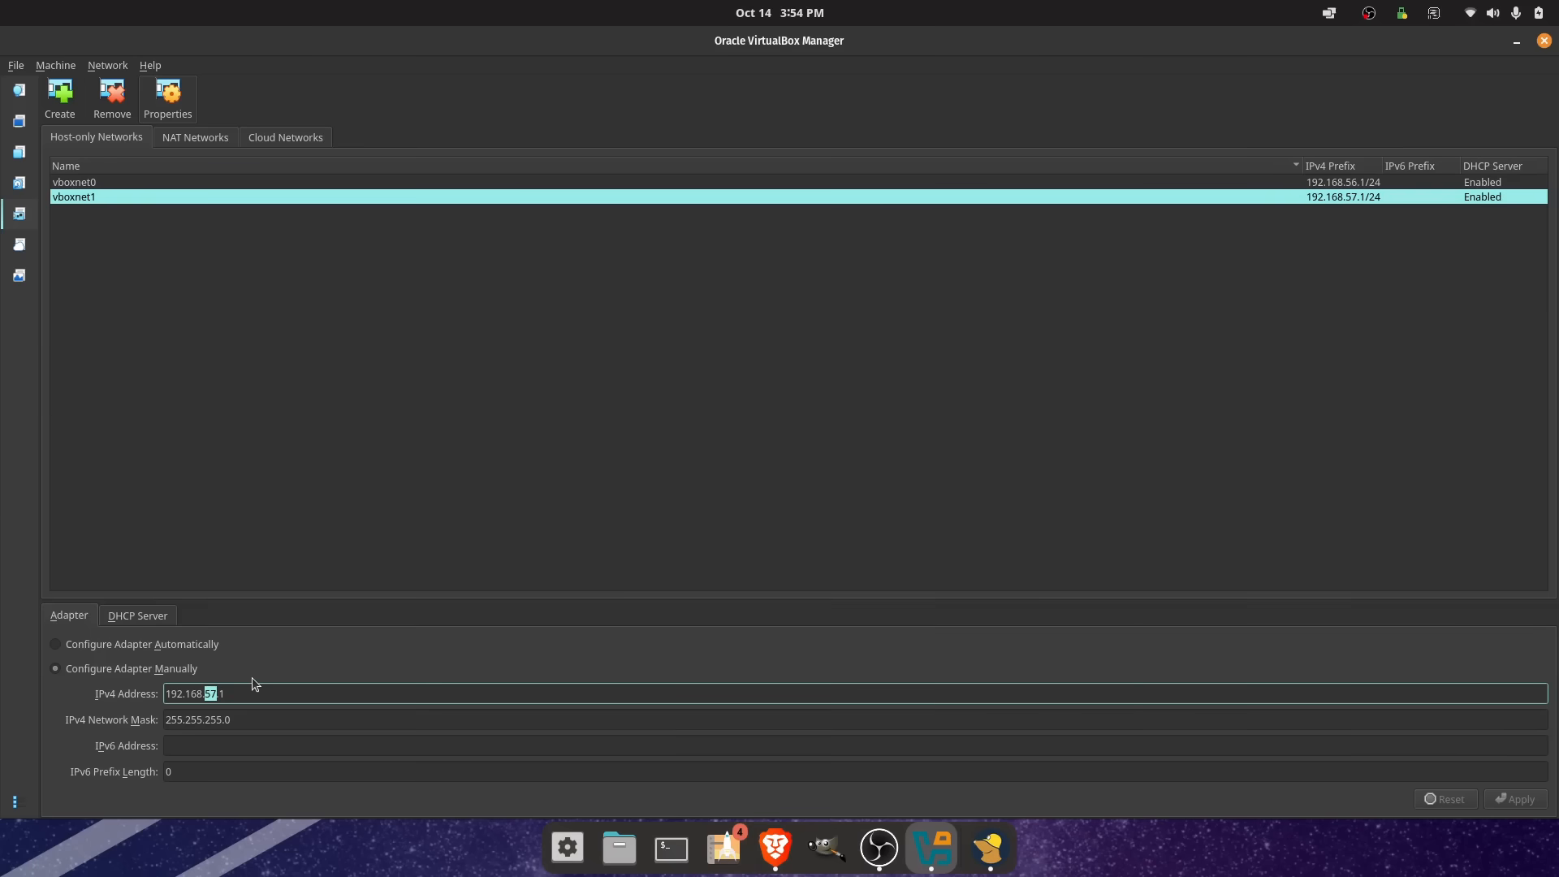
pyautogui.click(73, 182)
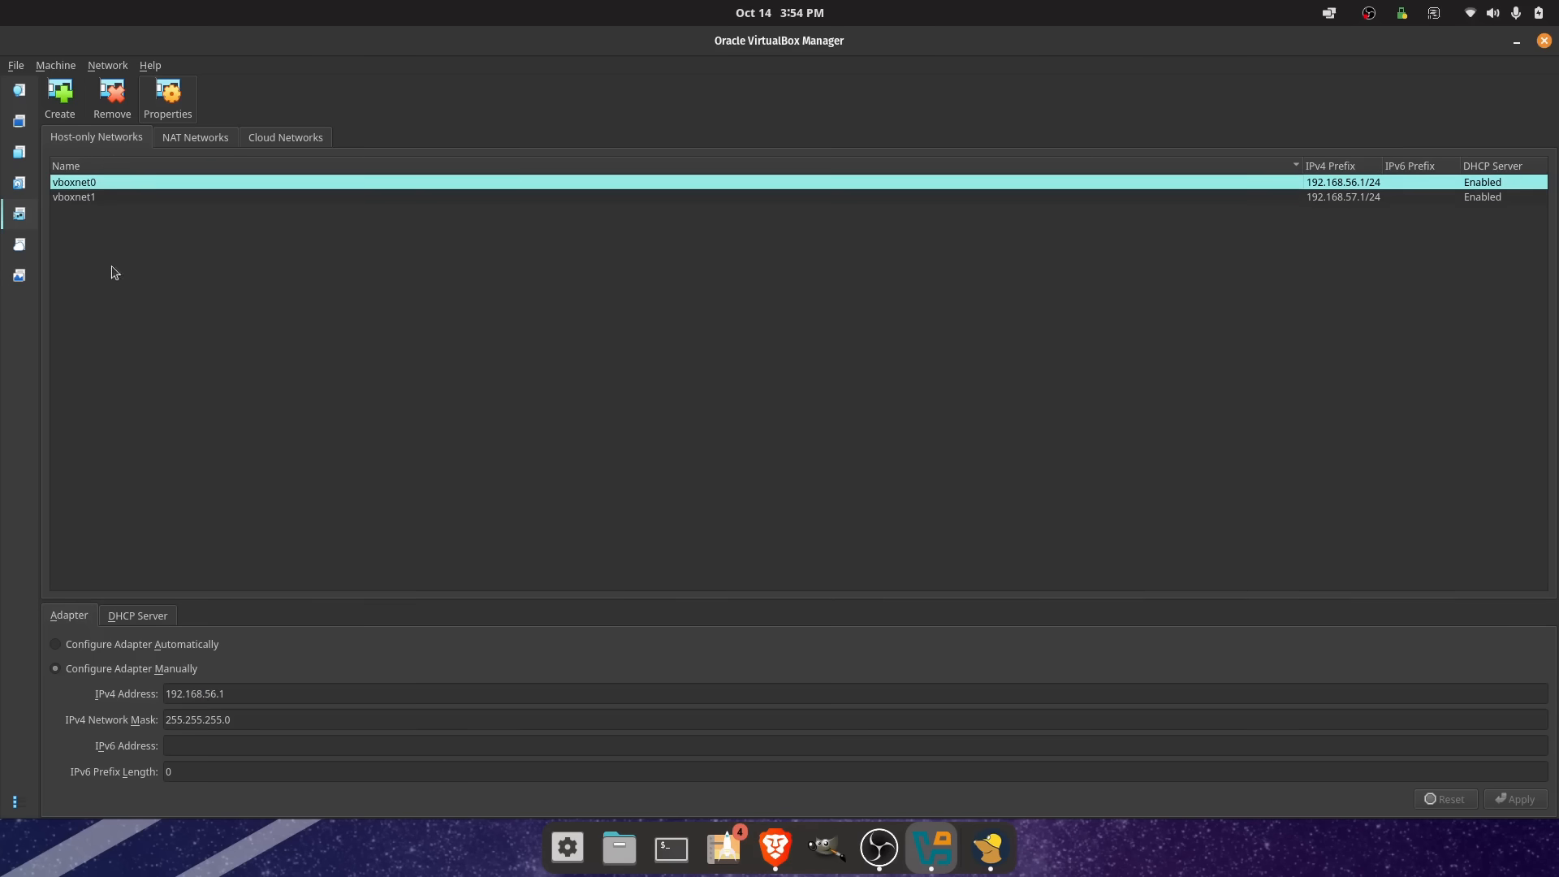
pyautogui.doubleClick(210, 694)
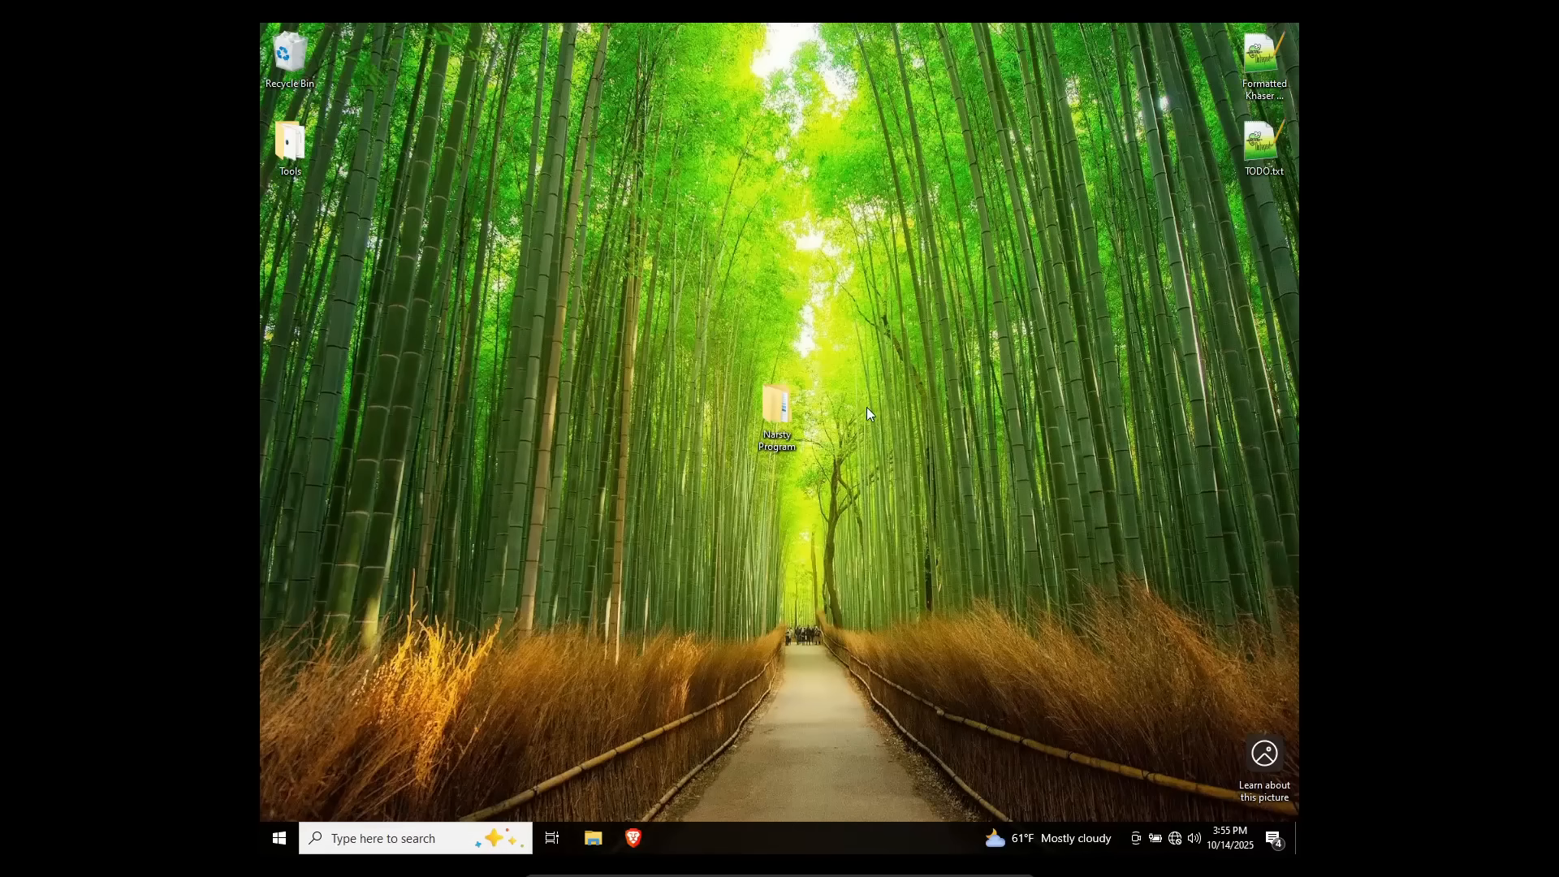
pyautogui.moveTo(701, 368)
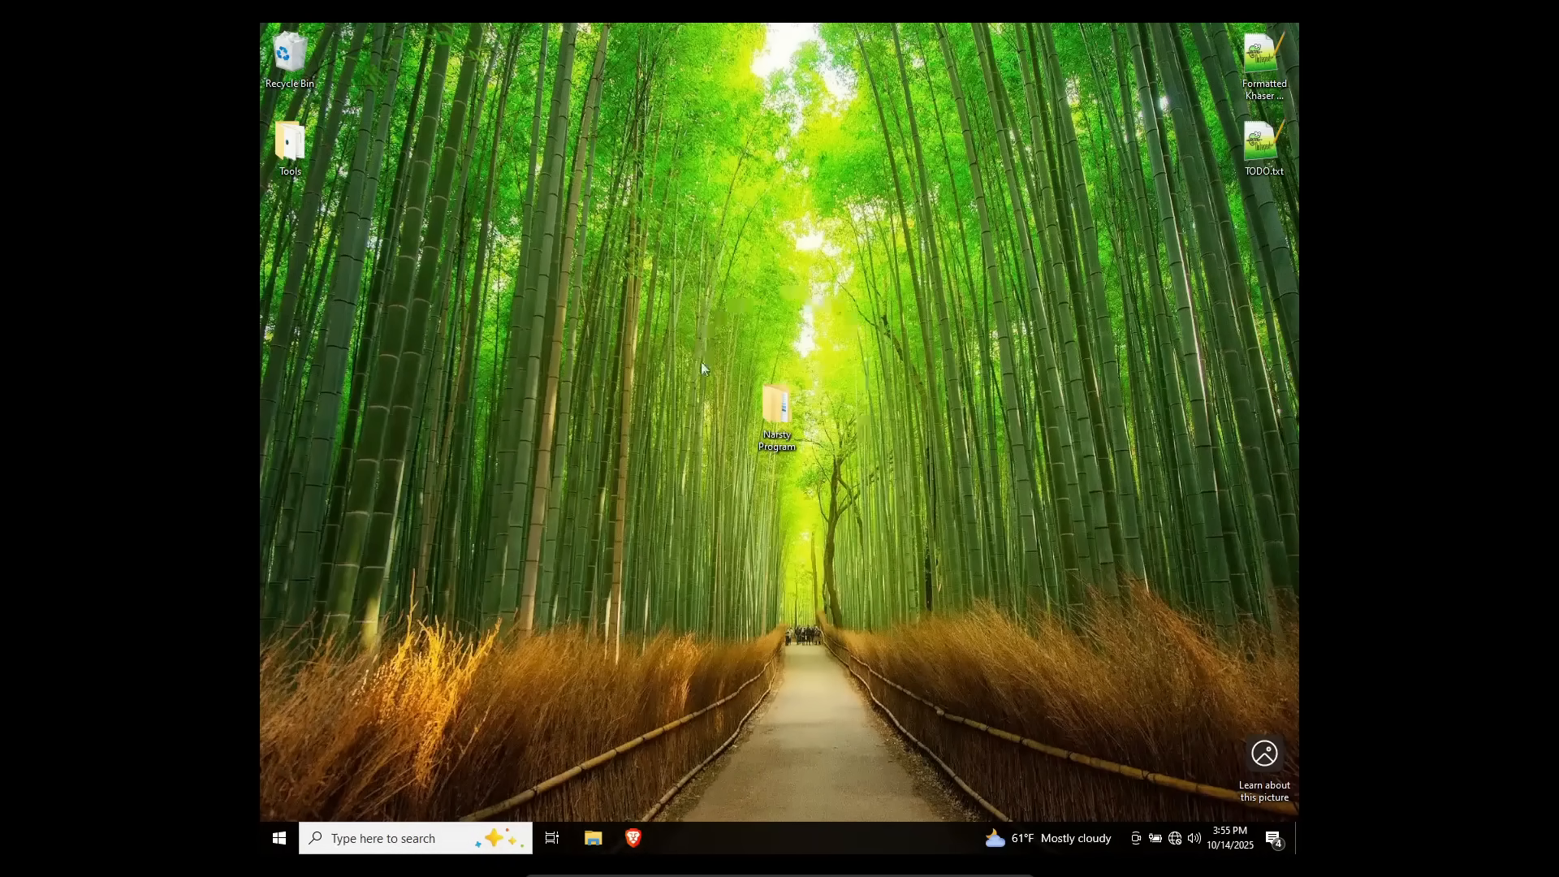
pyautogui.moveTo(853, 400)
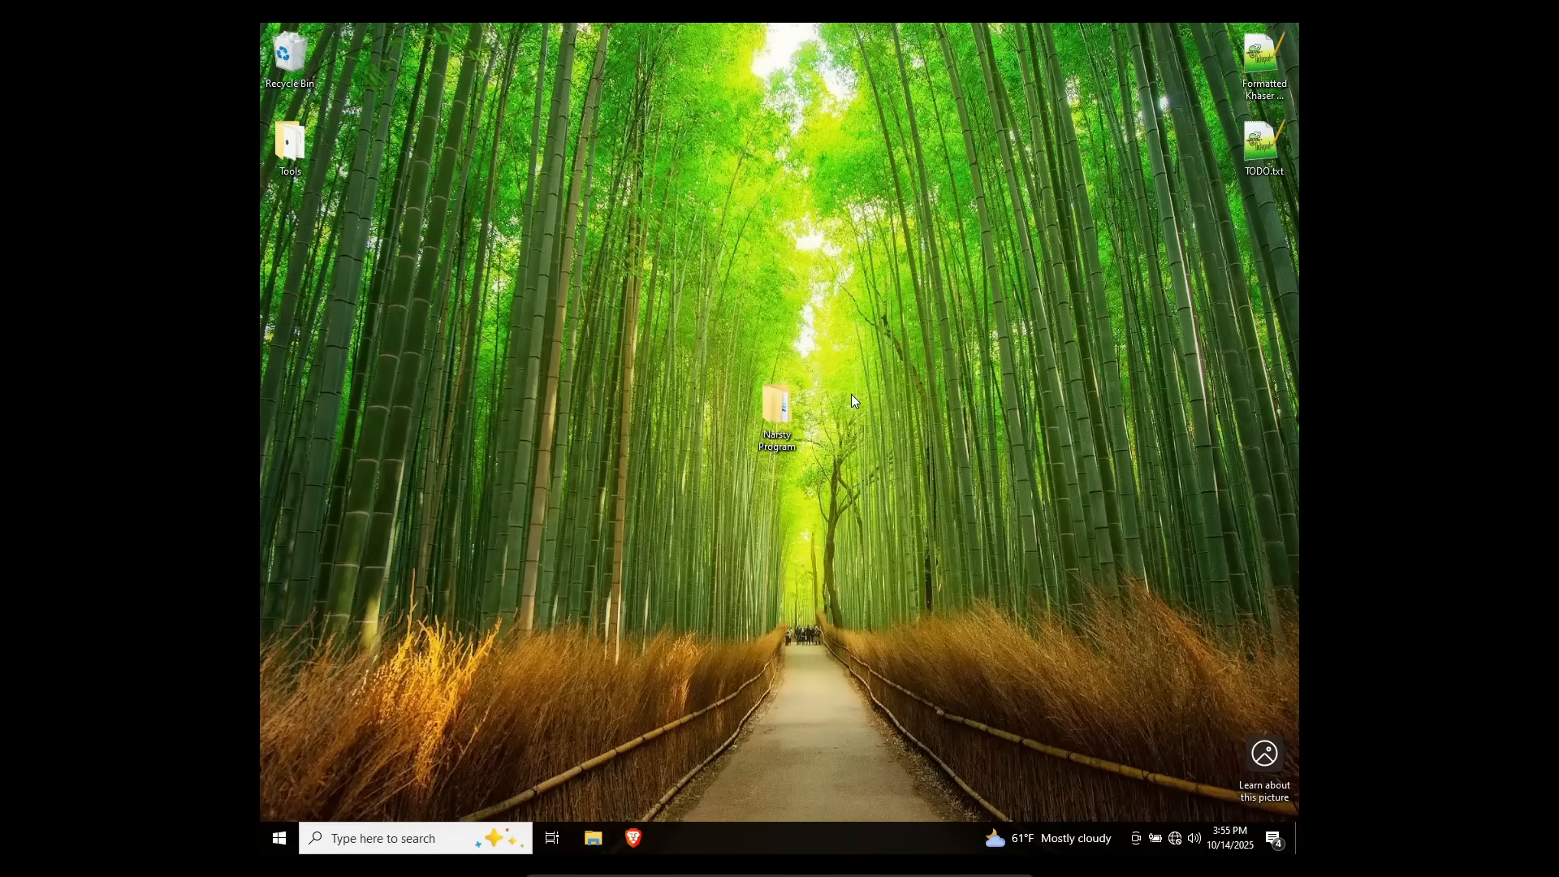
pyautogui.moveTo(850, 393)
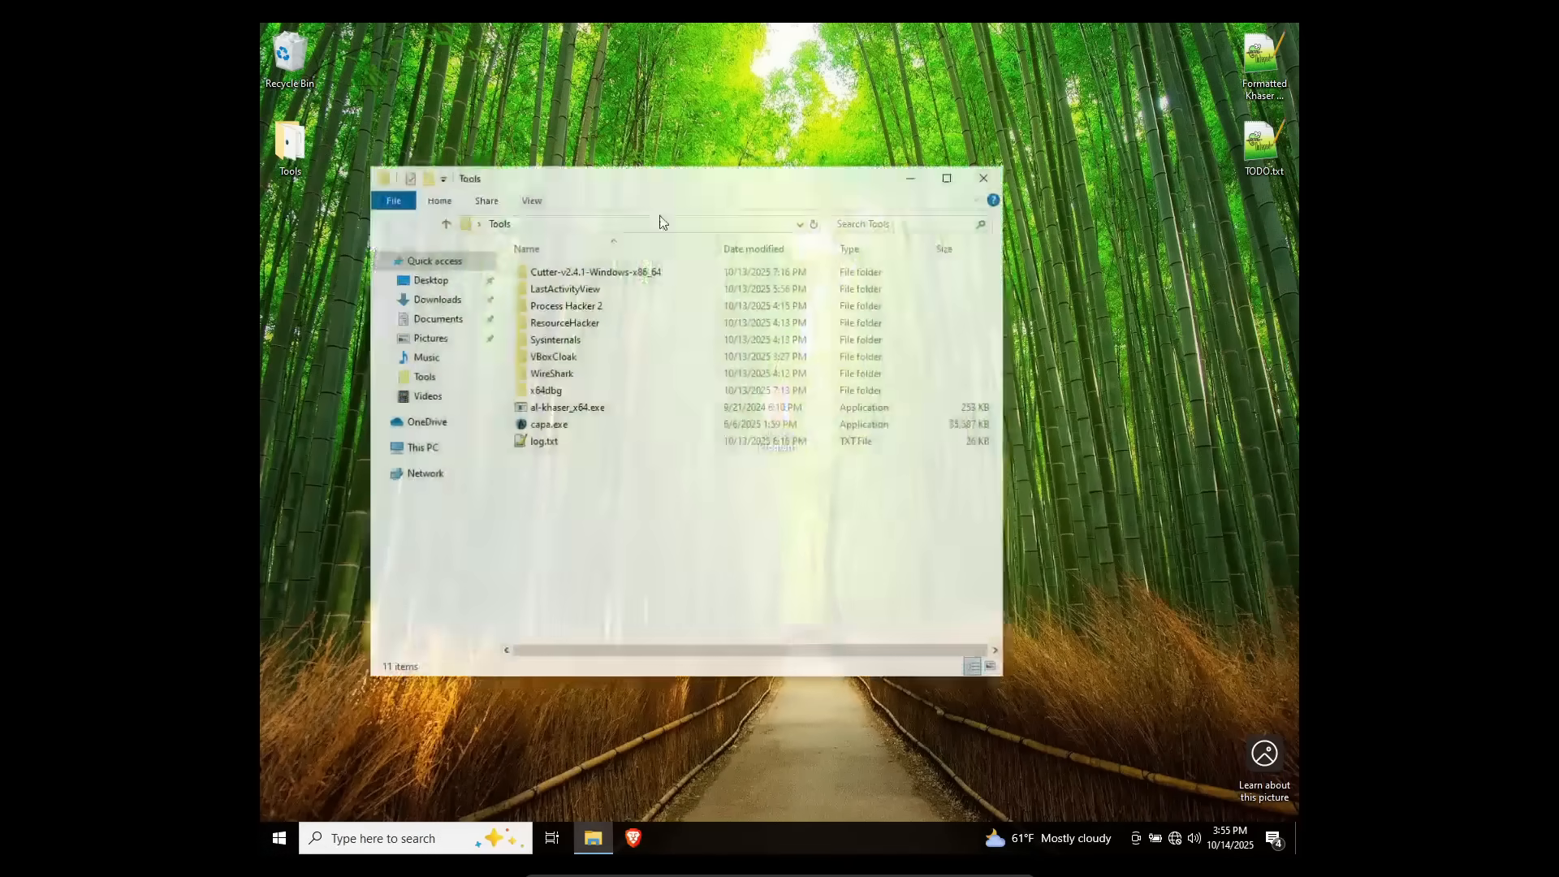
pyautogui.moveTo(542, 442)
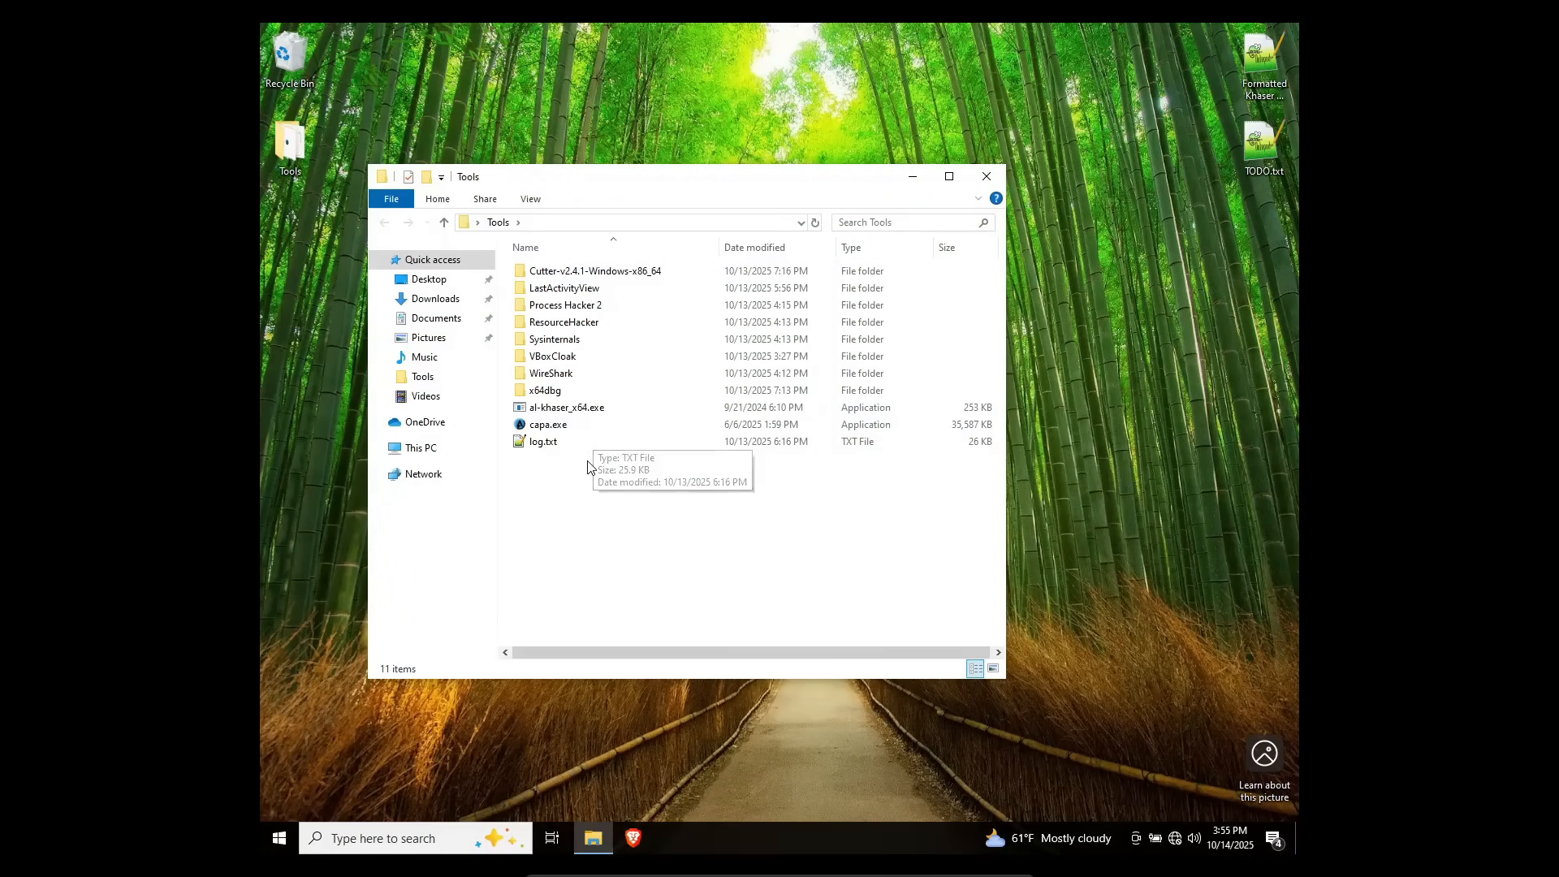
pyautogui.moveTo(333, 207)
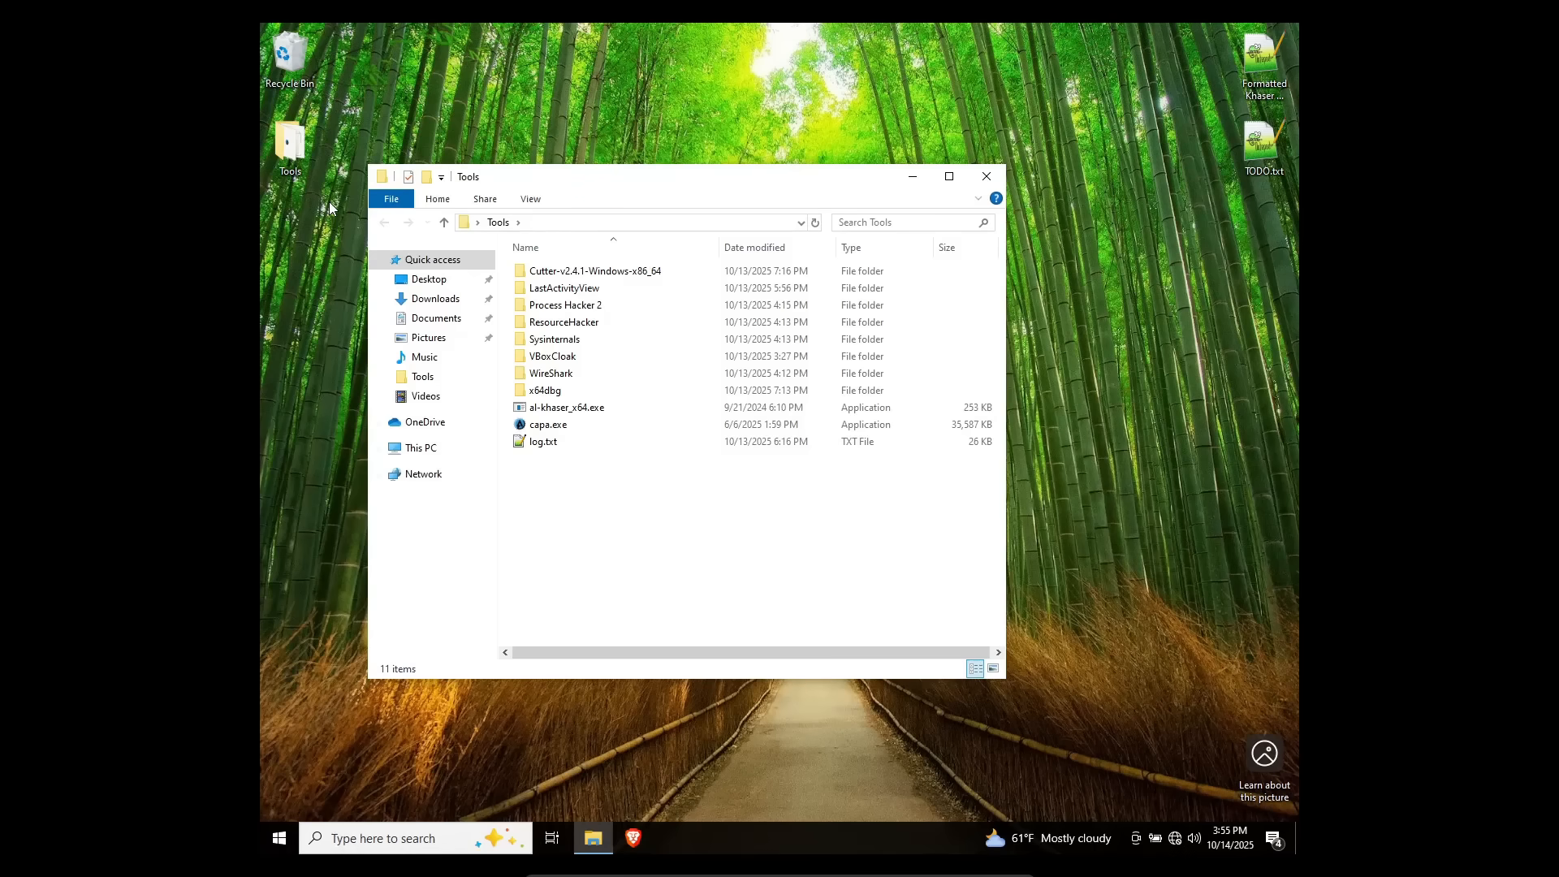
# Step: Navigate to Desktop > Tools and highlight the Sysinternals folder without opening it
pyautogui.click(591, 271)
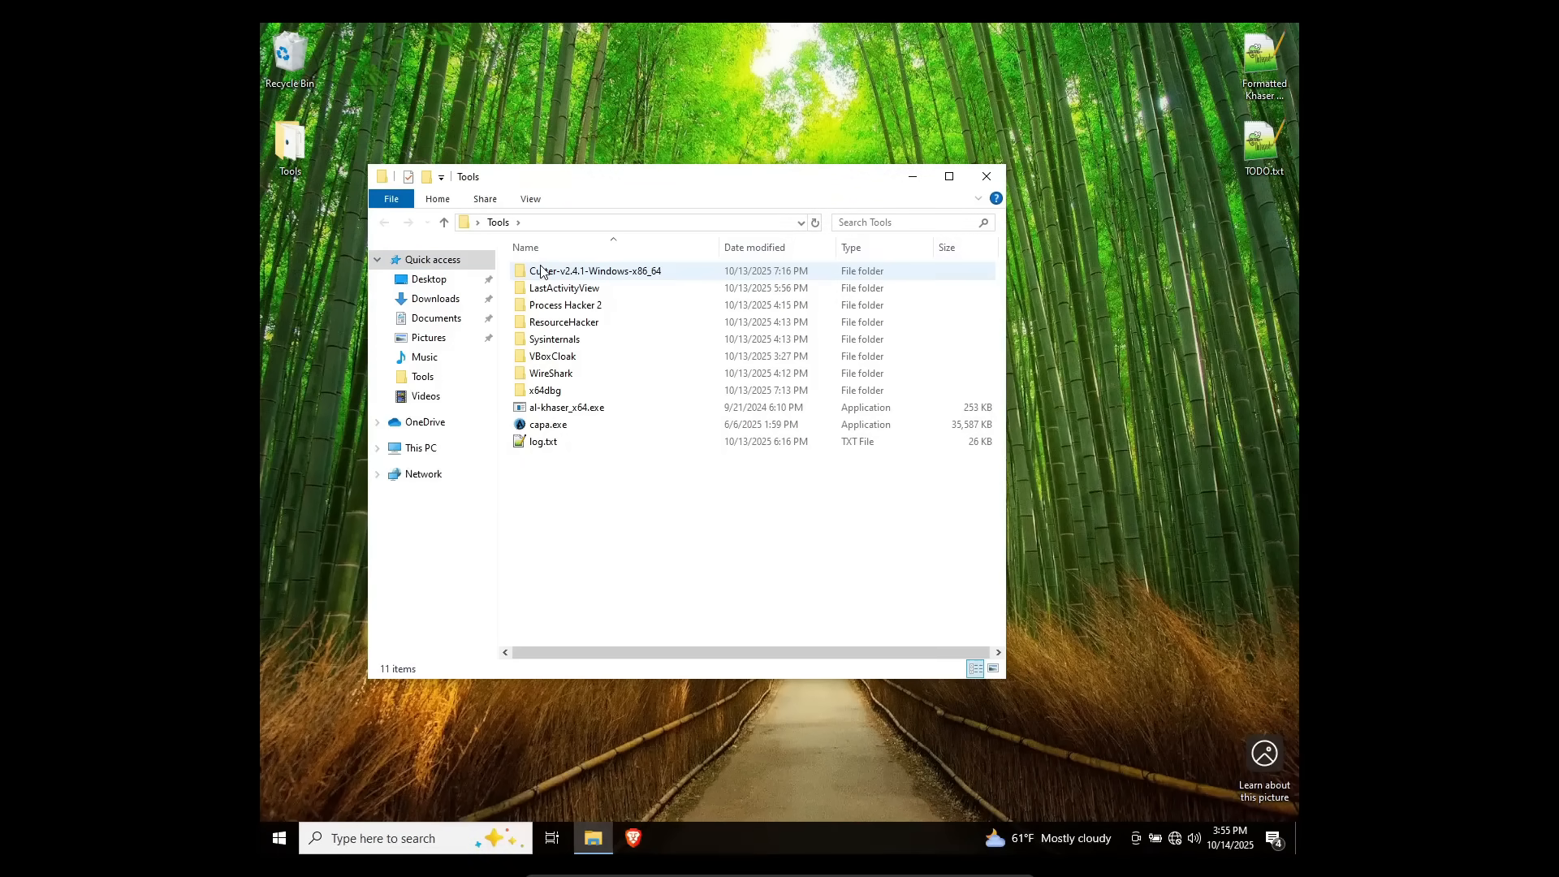
pyautogui.click(564, 288)
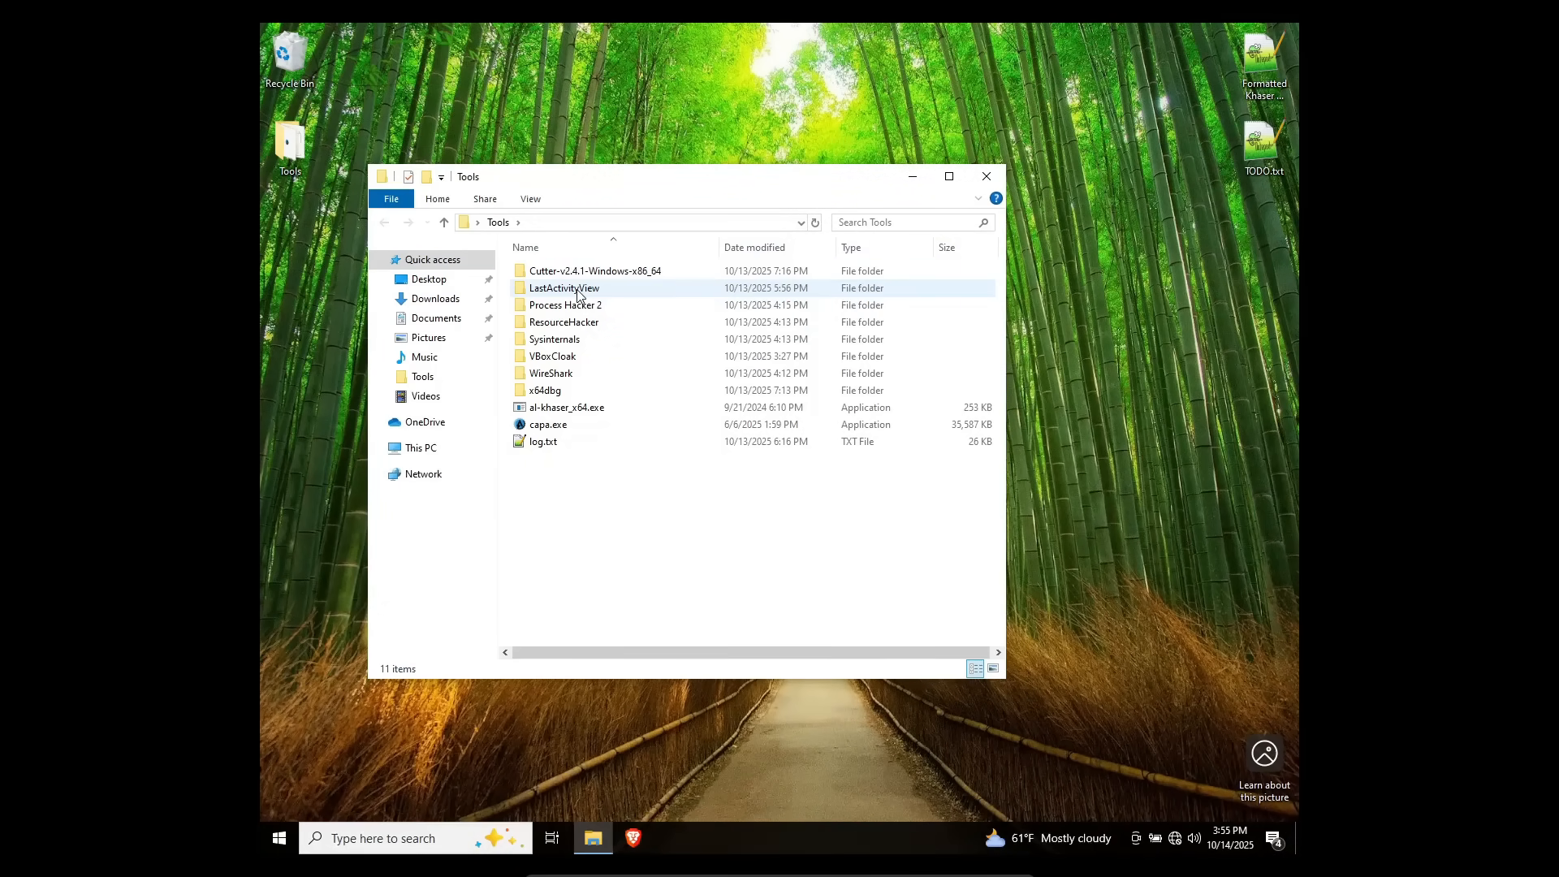
pyautogui.click(570, 475)
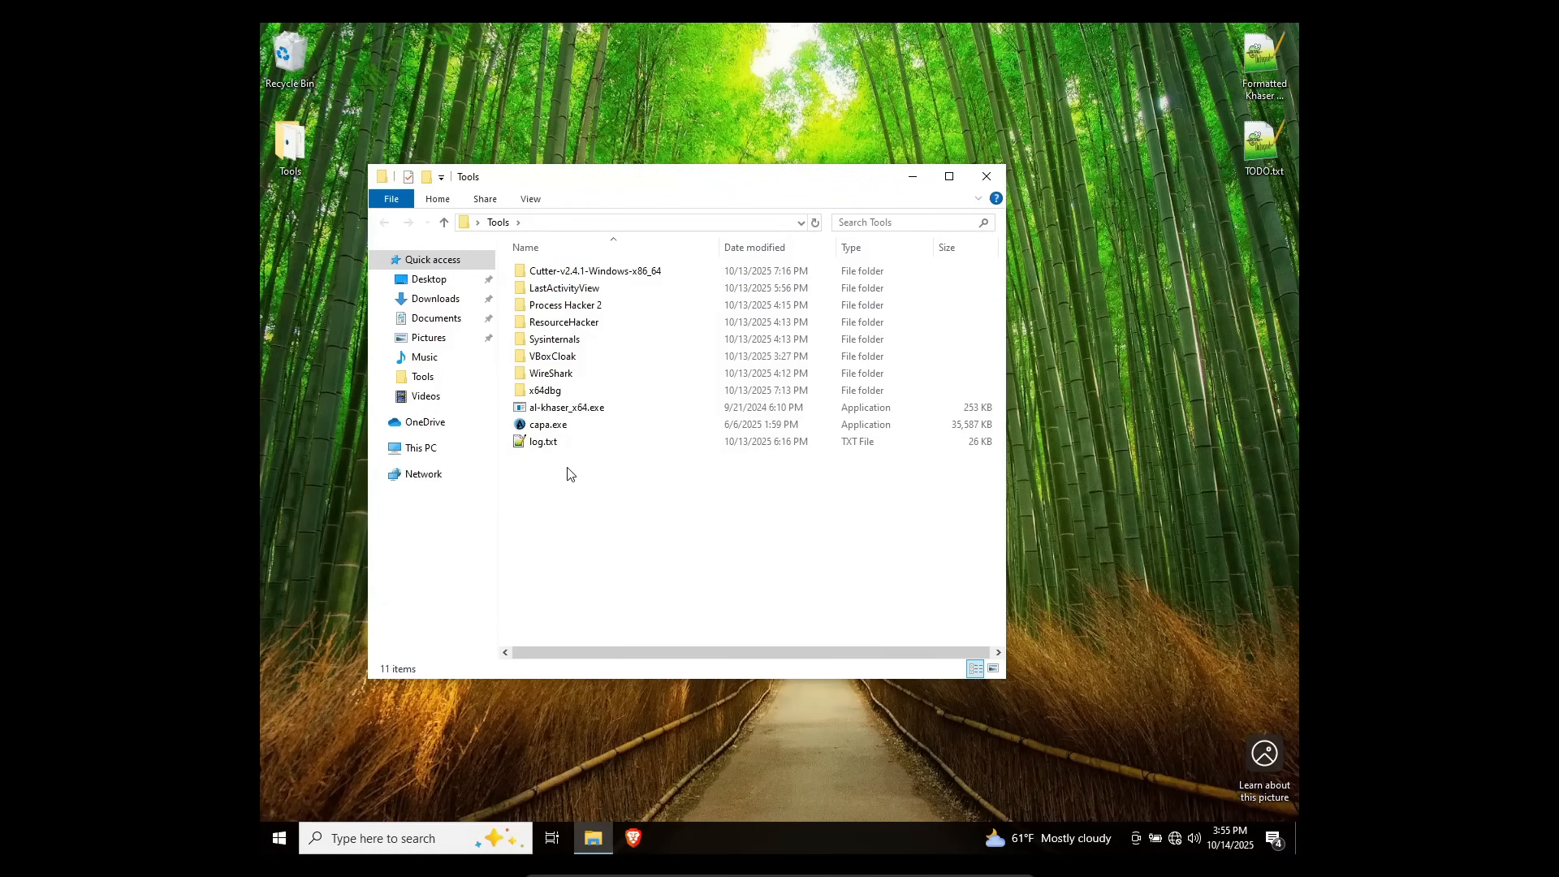
pyautogui.click(556, 339)
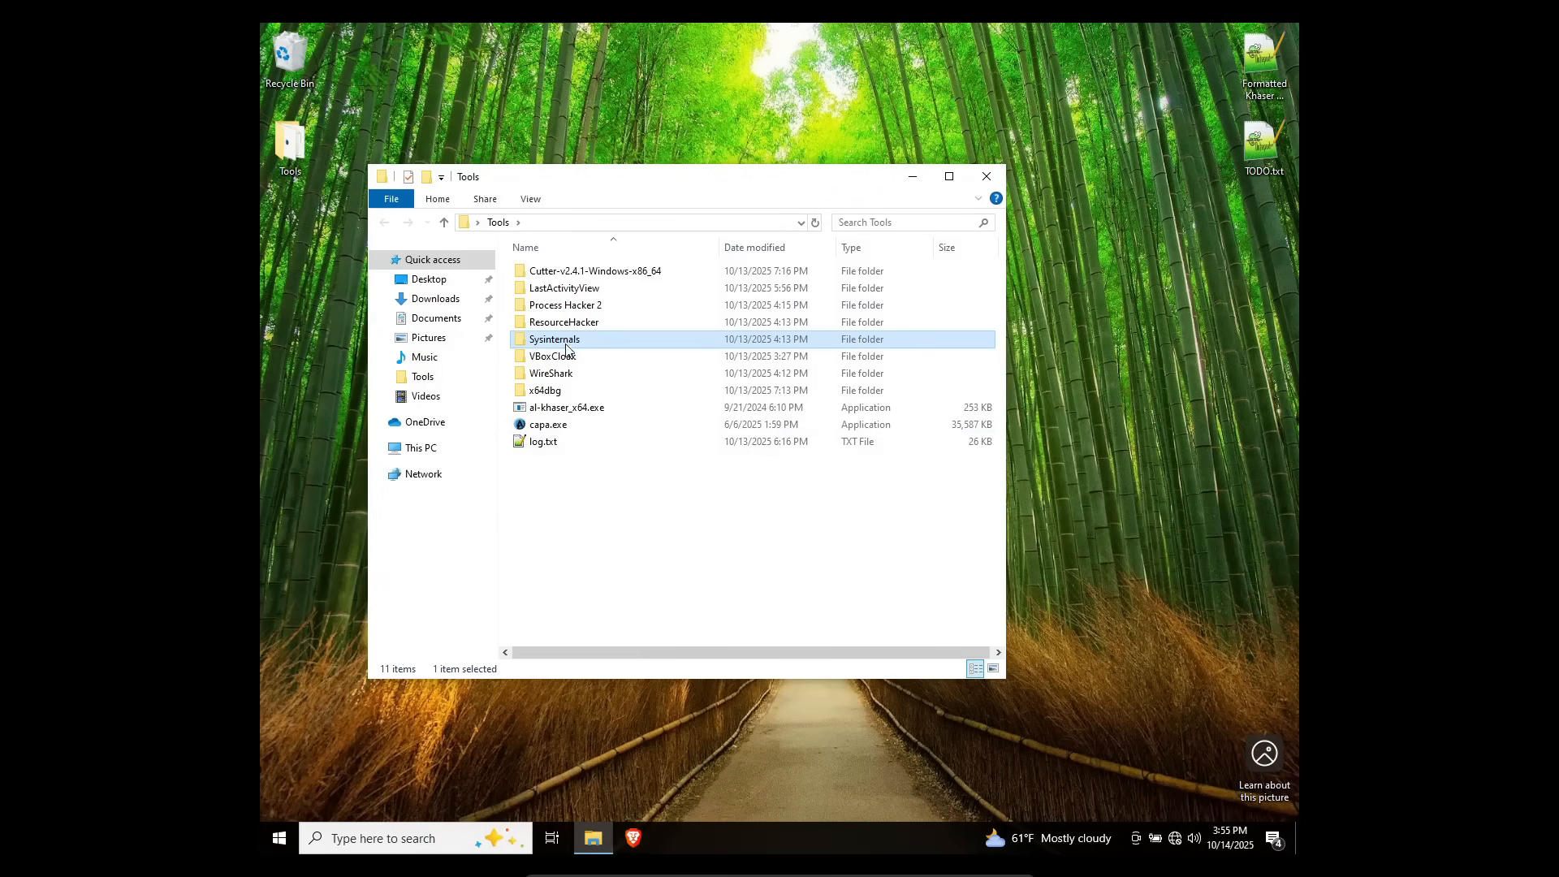
pyautogui.click(590, 498)
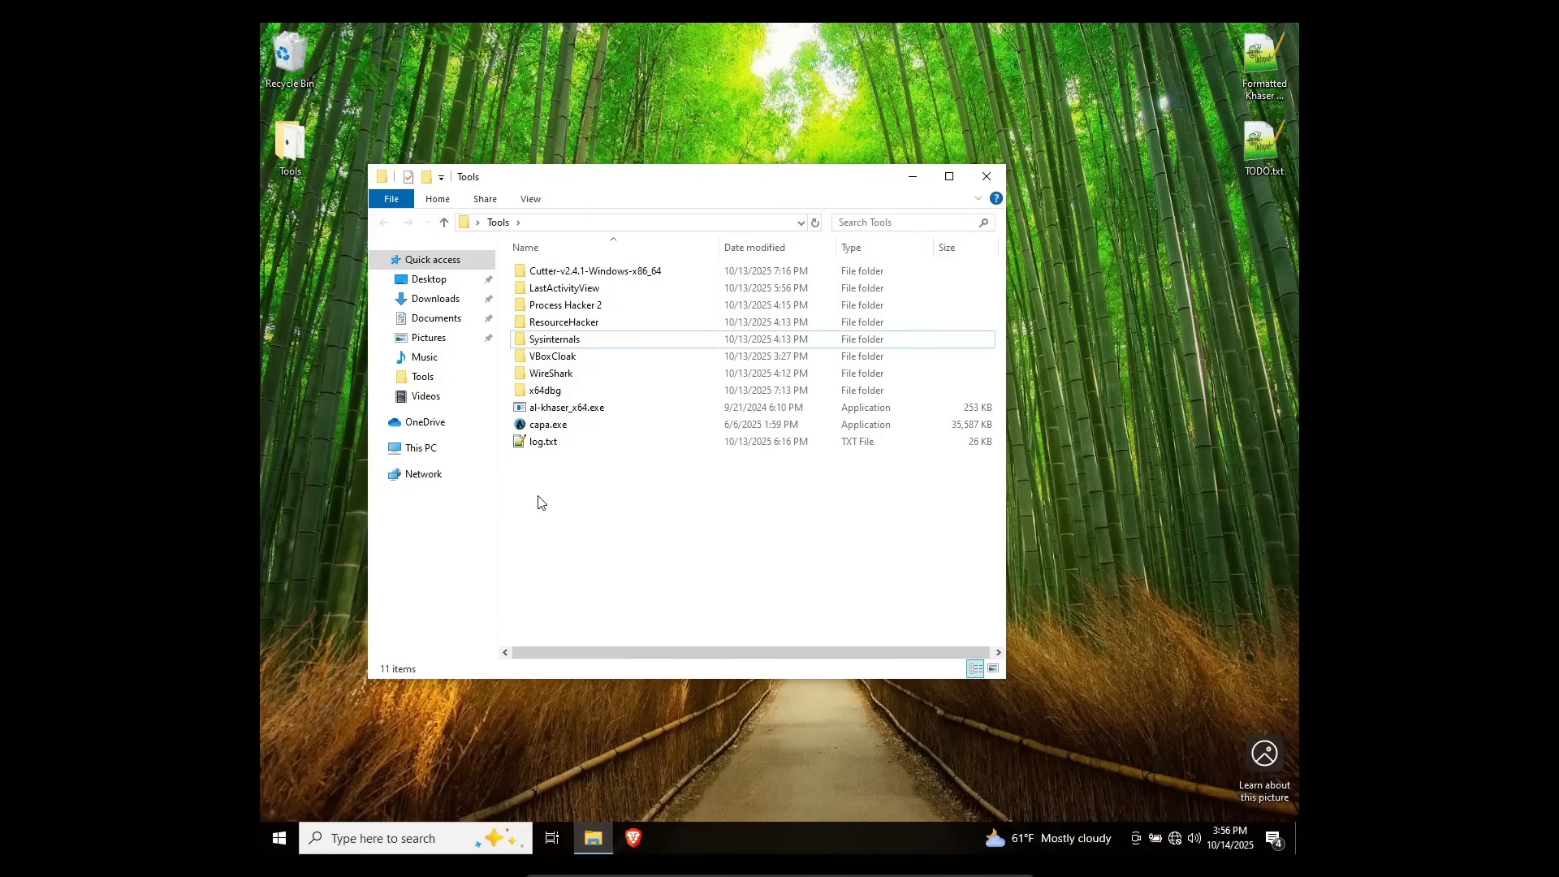
pyautogui.moveTo(542, 442)
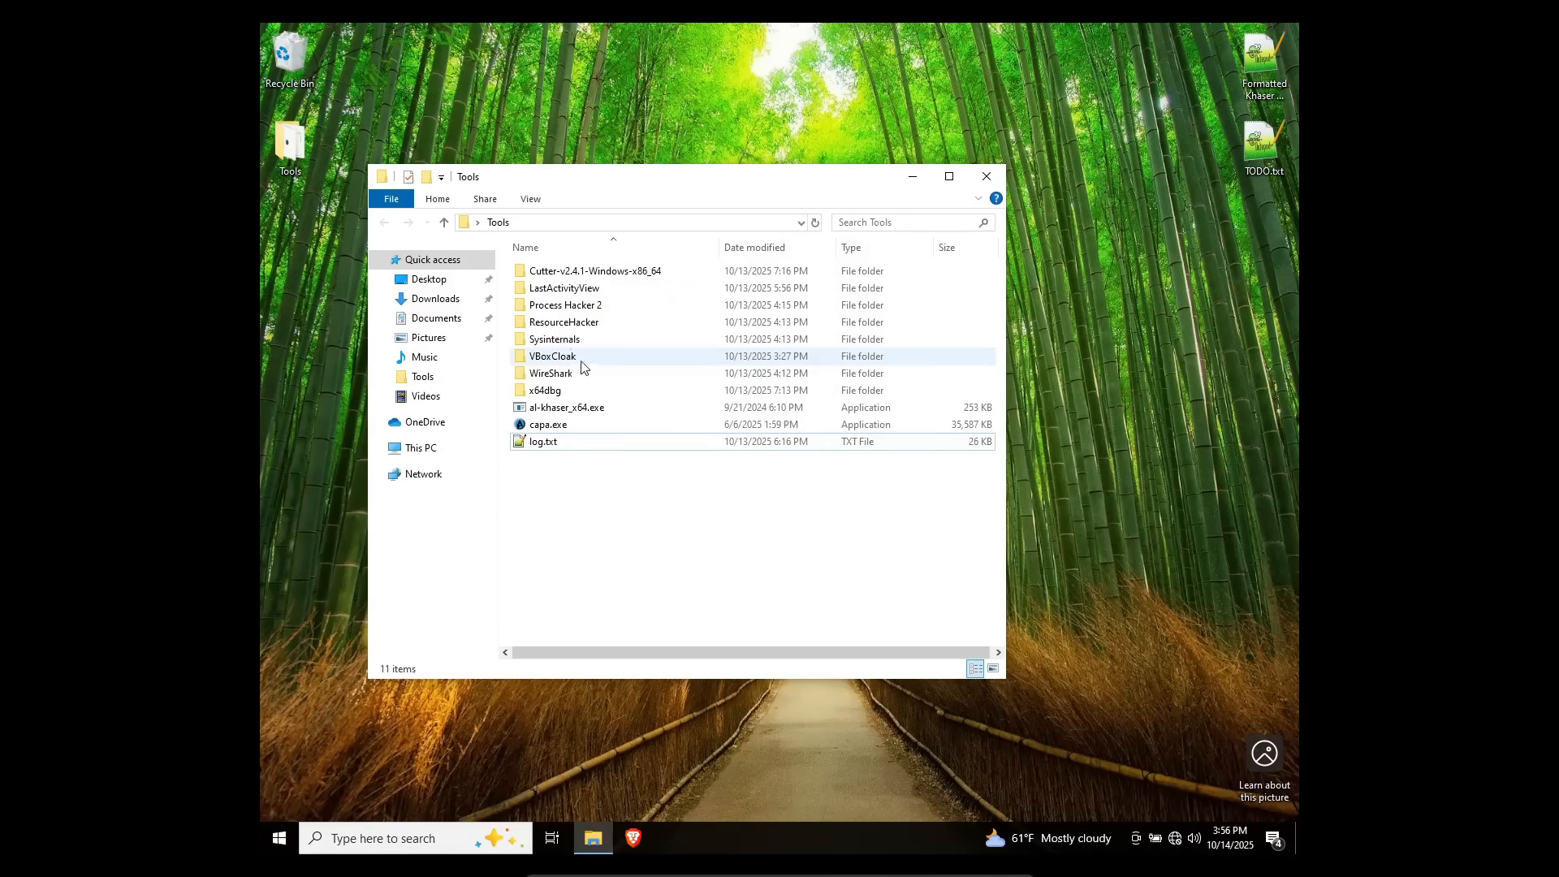
# Step: Browse the Sysinternals folder's list of utilities such as Autoruns, Bginfo and Dbgview
pyautogui.doubleClick(554, 338)
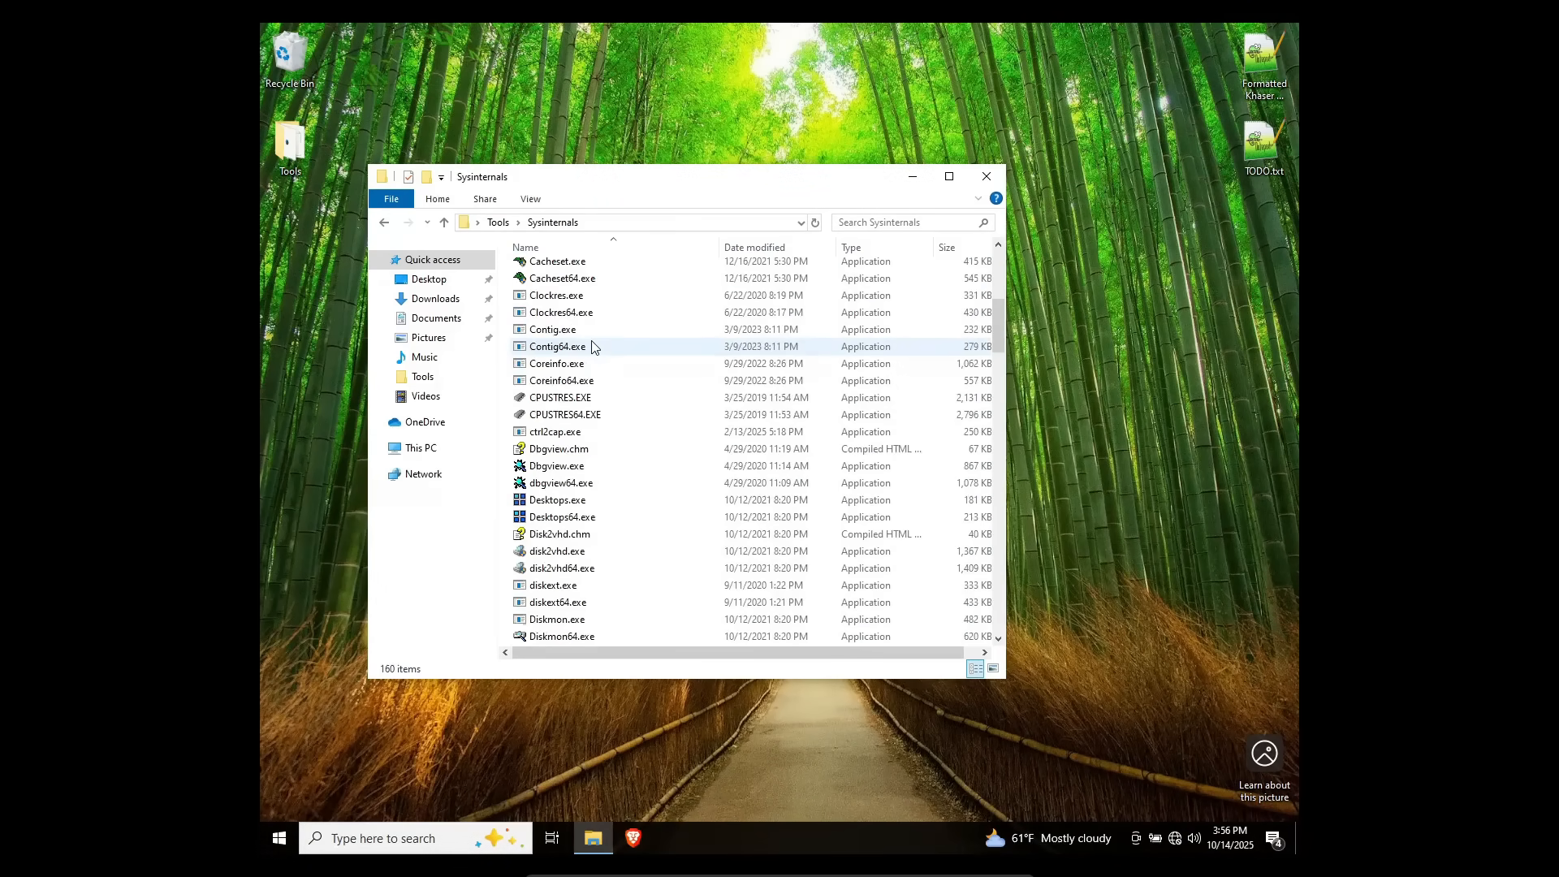
pyautogui.scroll(-3)
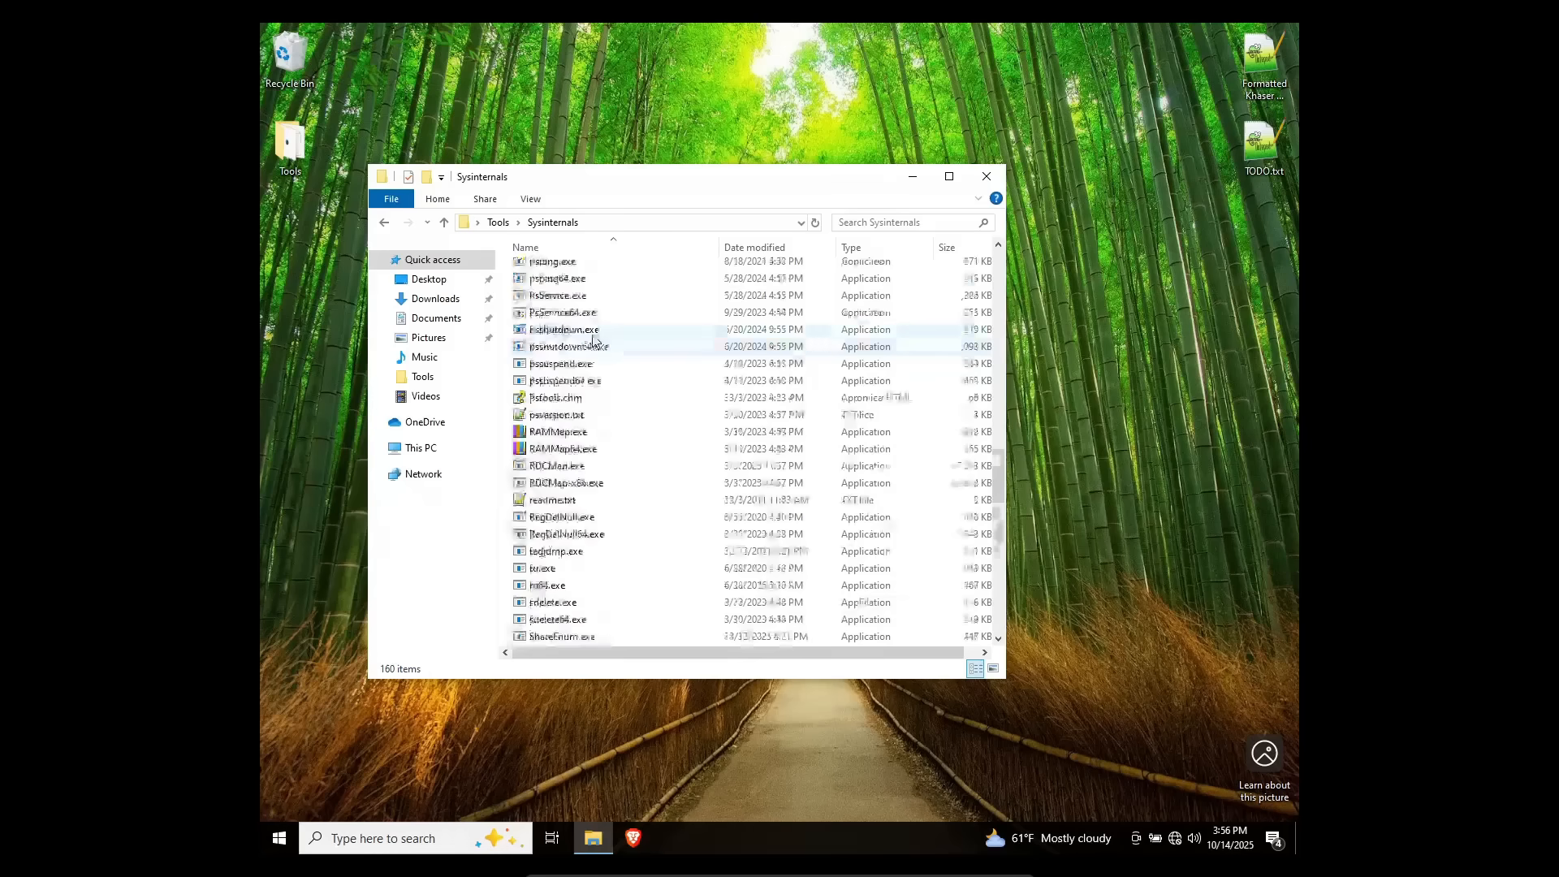
pyautogui.scroll(-3)
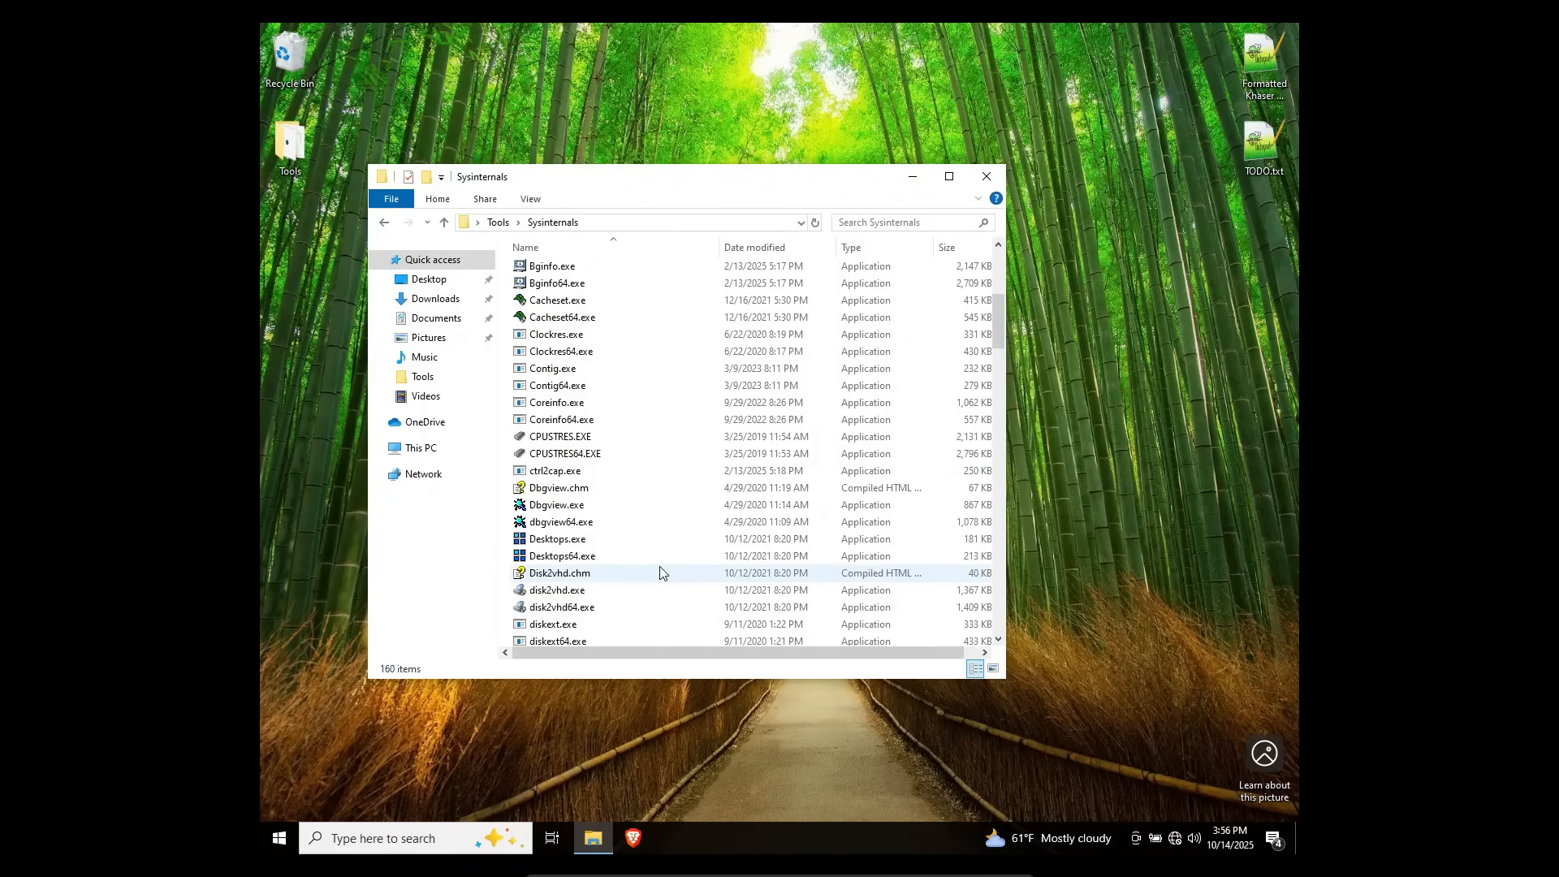
pyautogui.scroll(3)
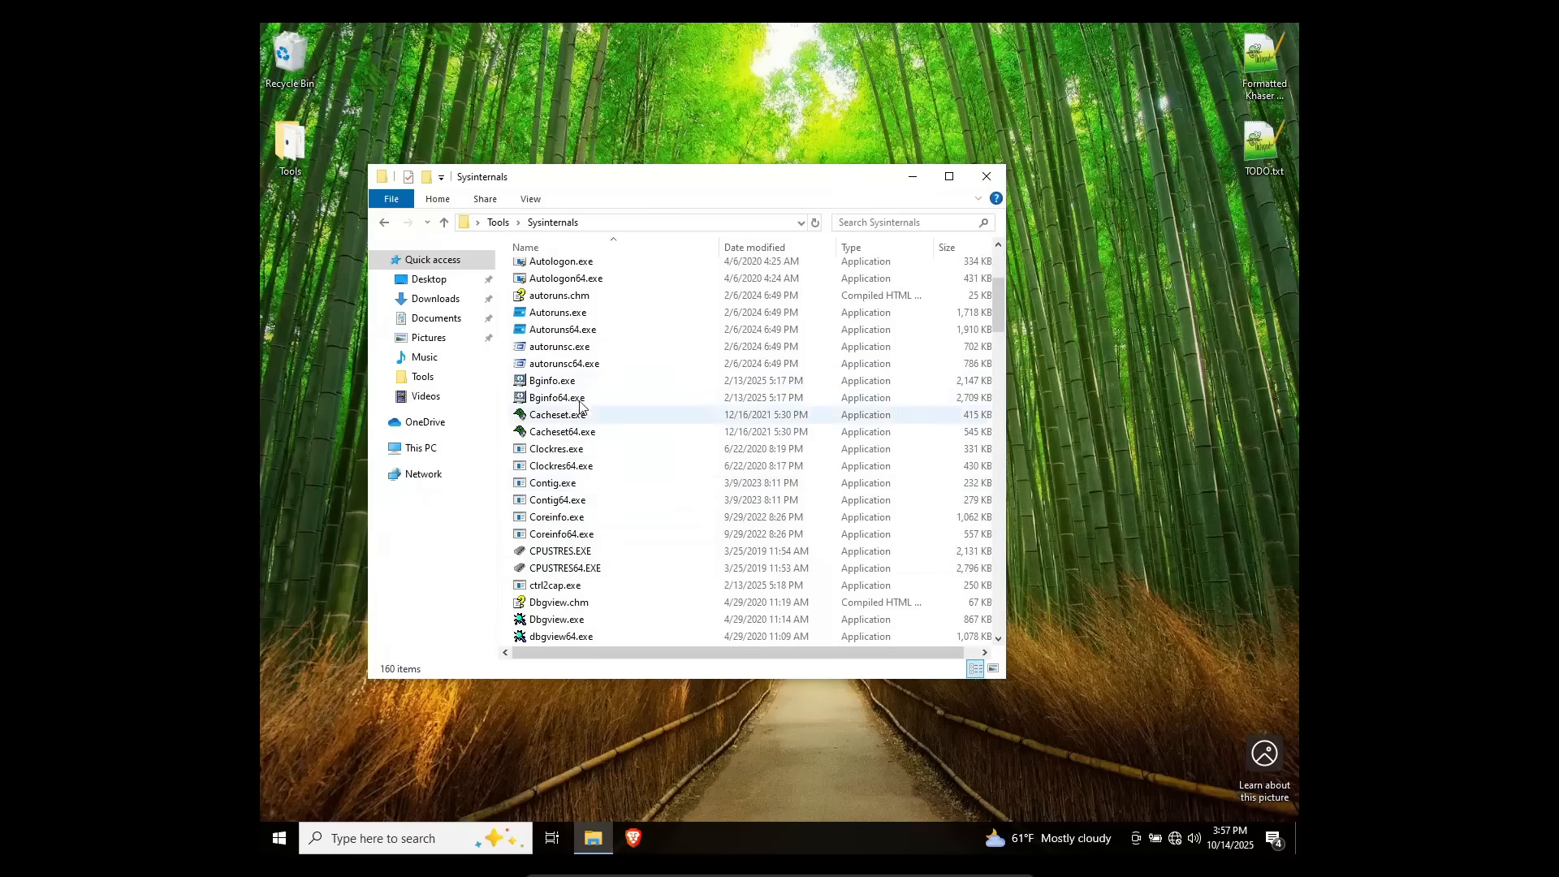
pyautogui.doubleClick(564, 329)
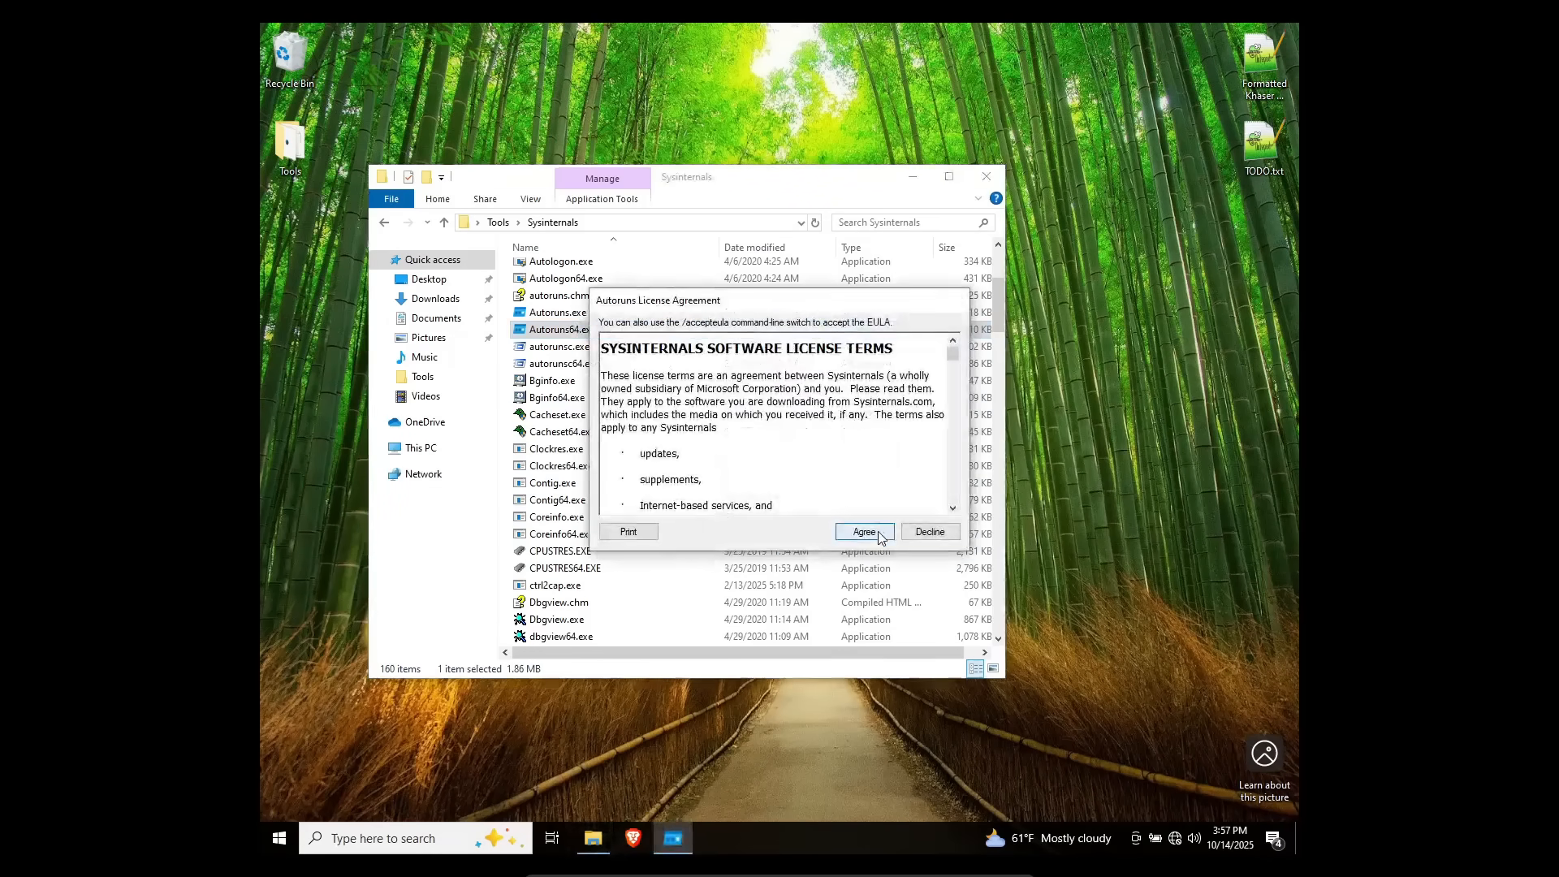
pyautogui.click(861, 531)
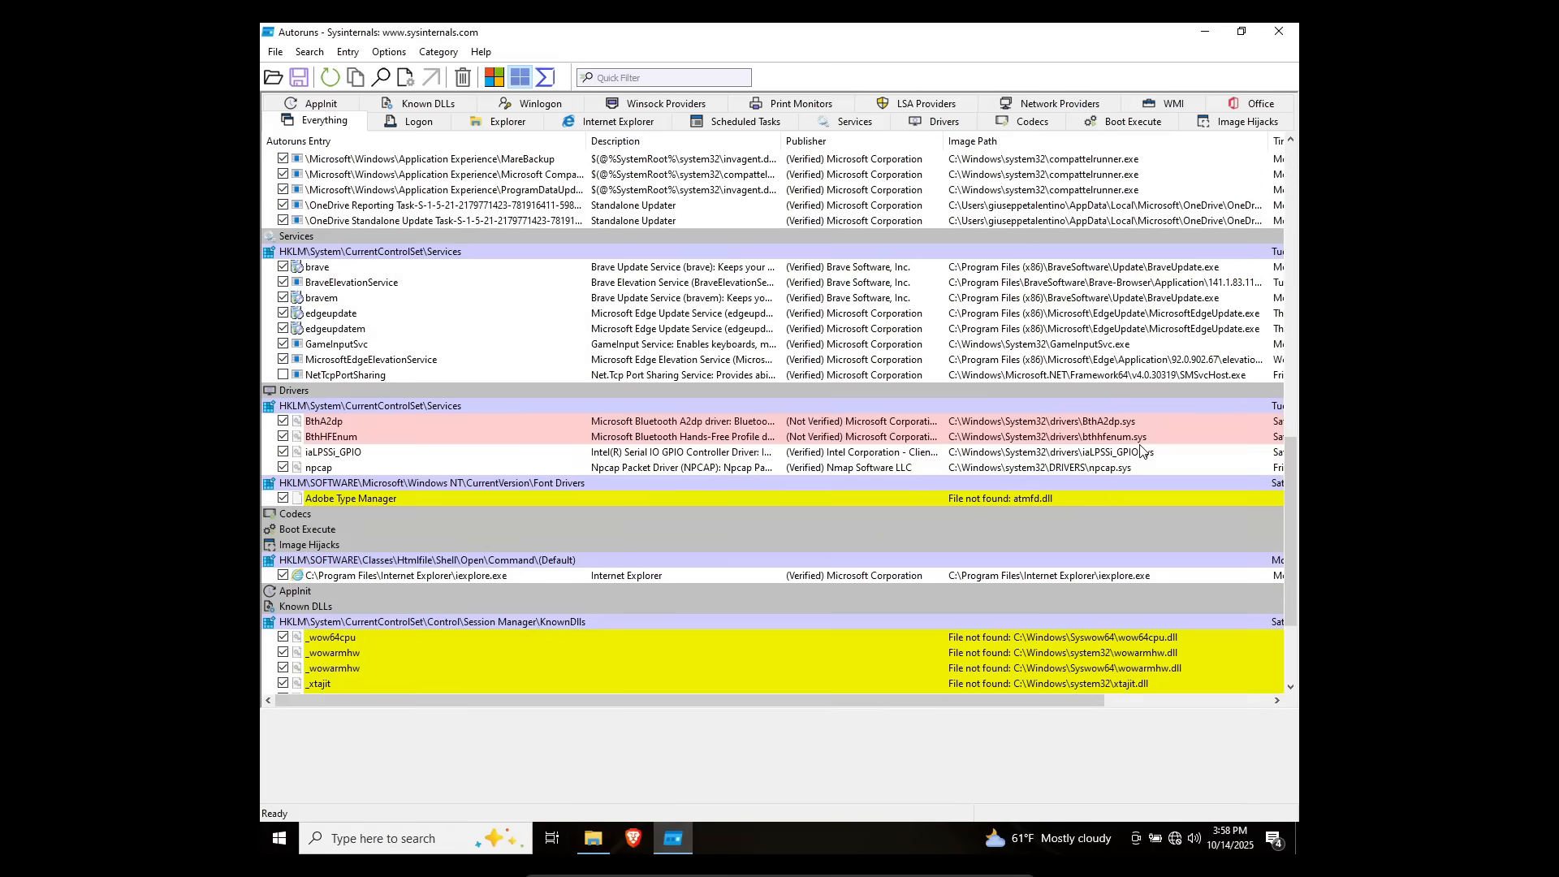
pyautogui.moveTo(1124, 453)
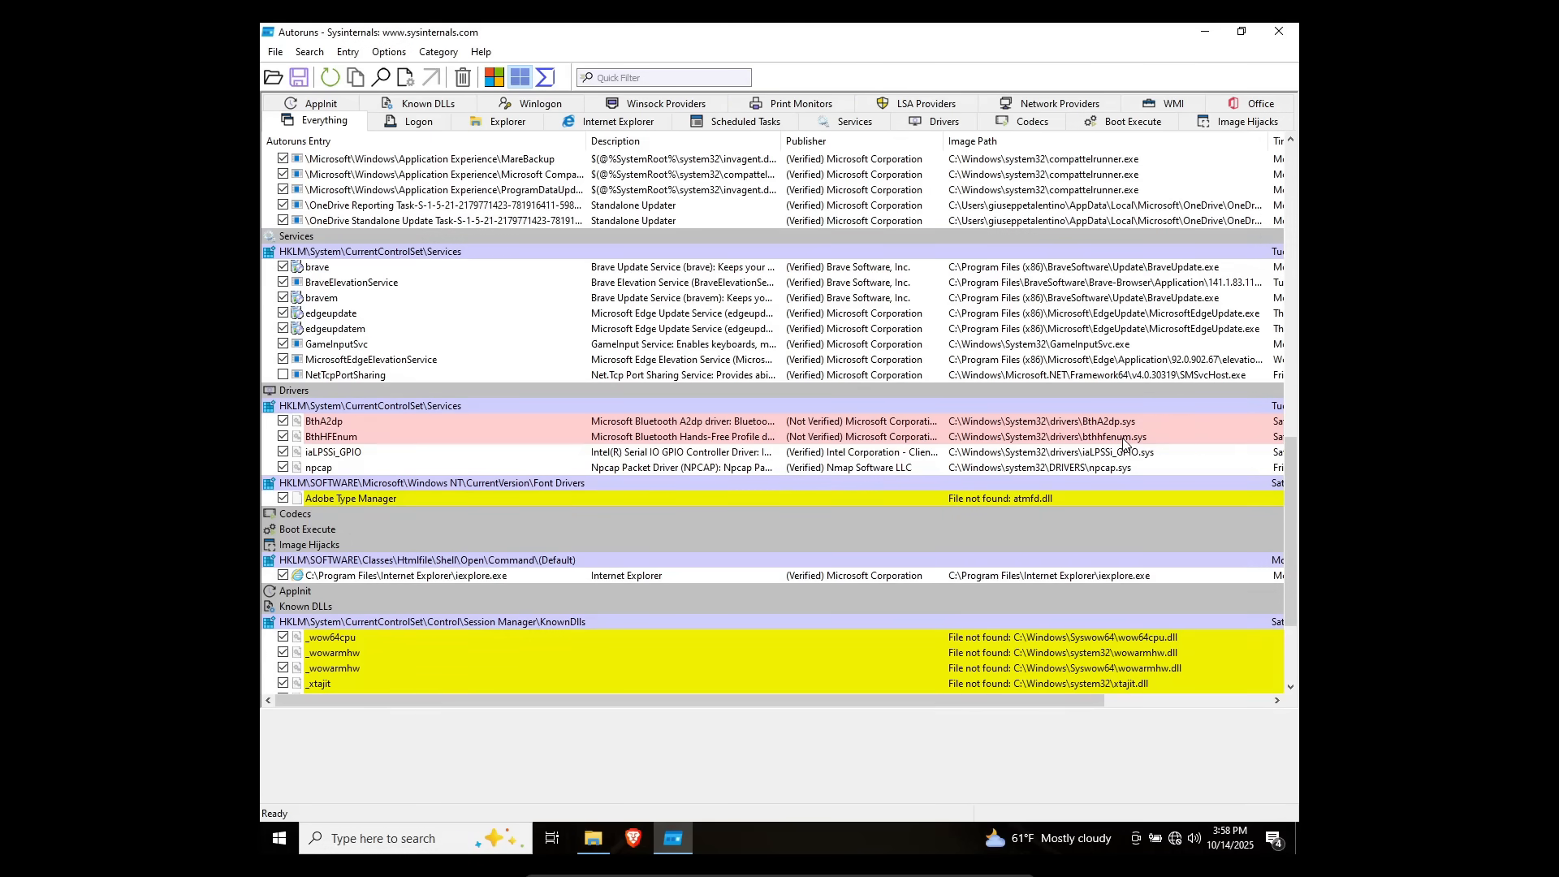
pyautogui.click(416, 122)
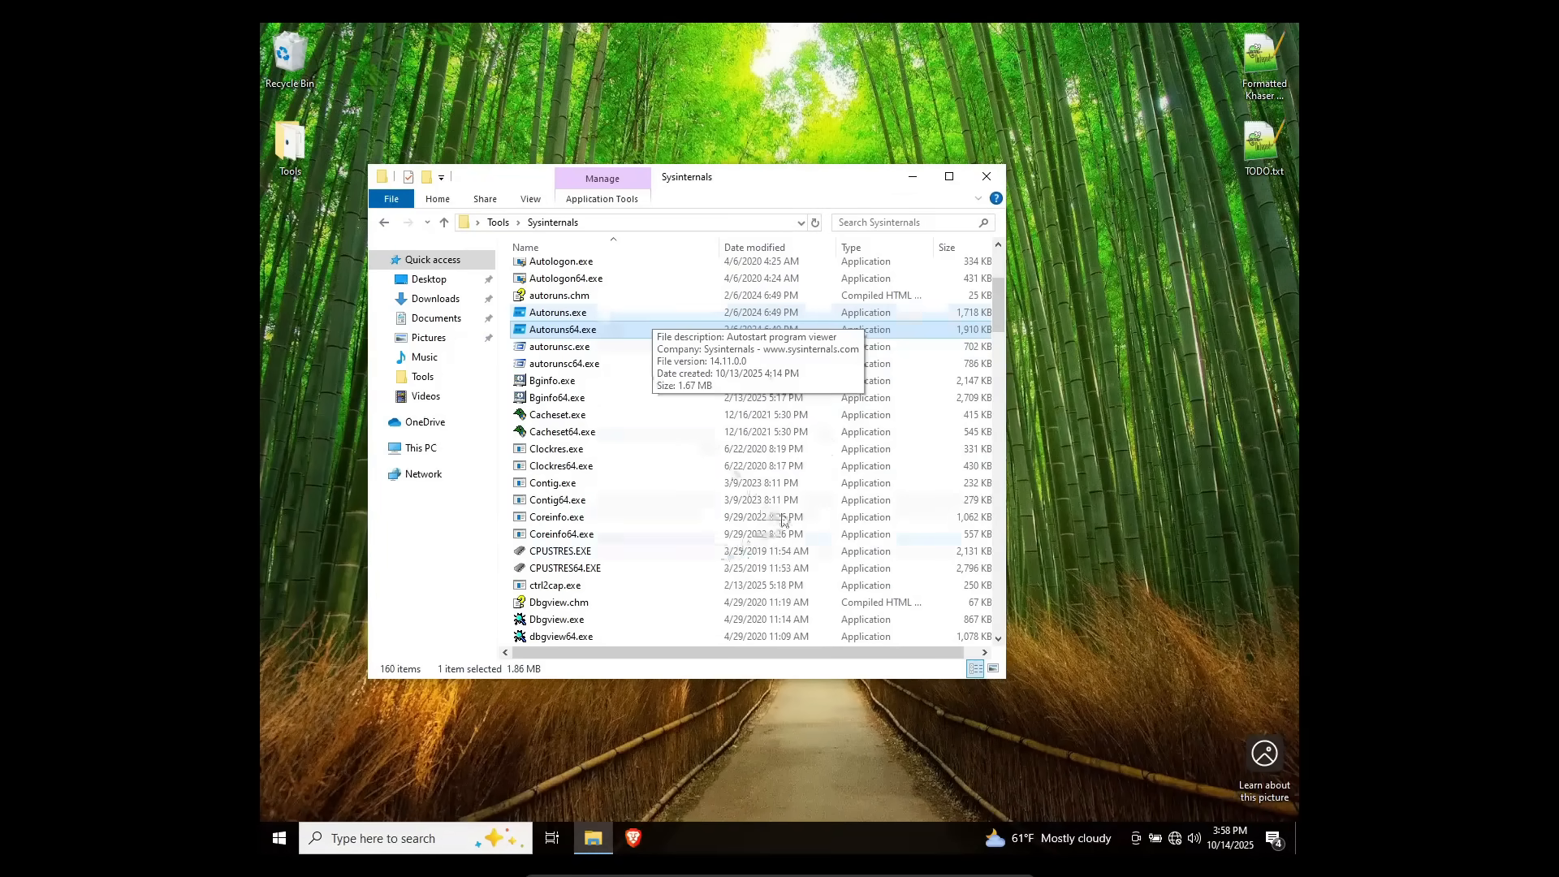
pyautogui.scroll(-3)
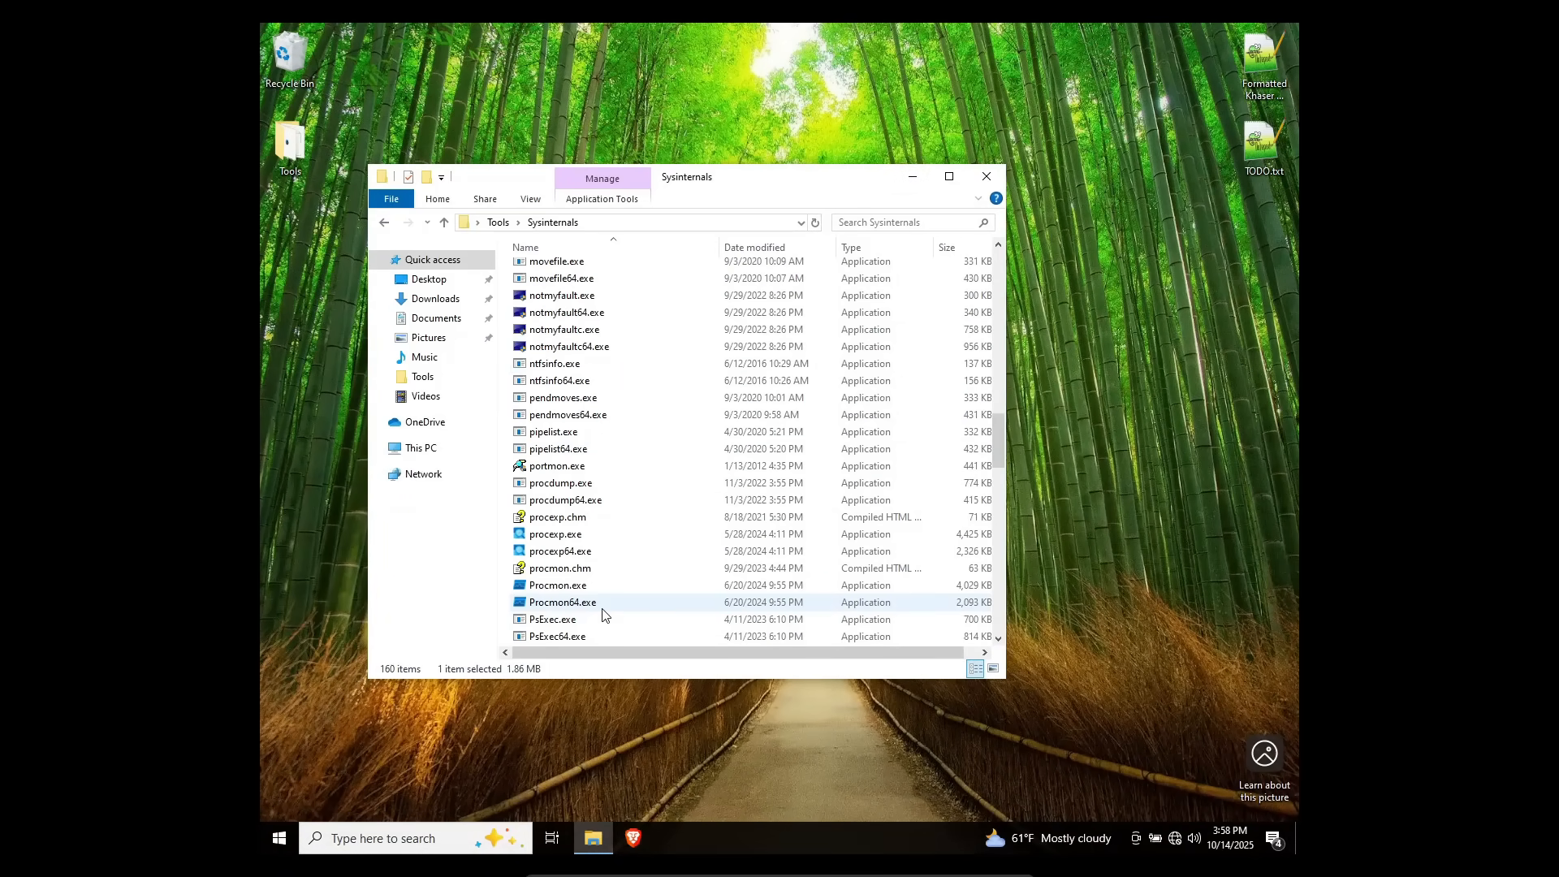
pyautogui.doubleClick(560, 551)
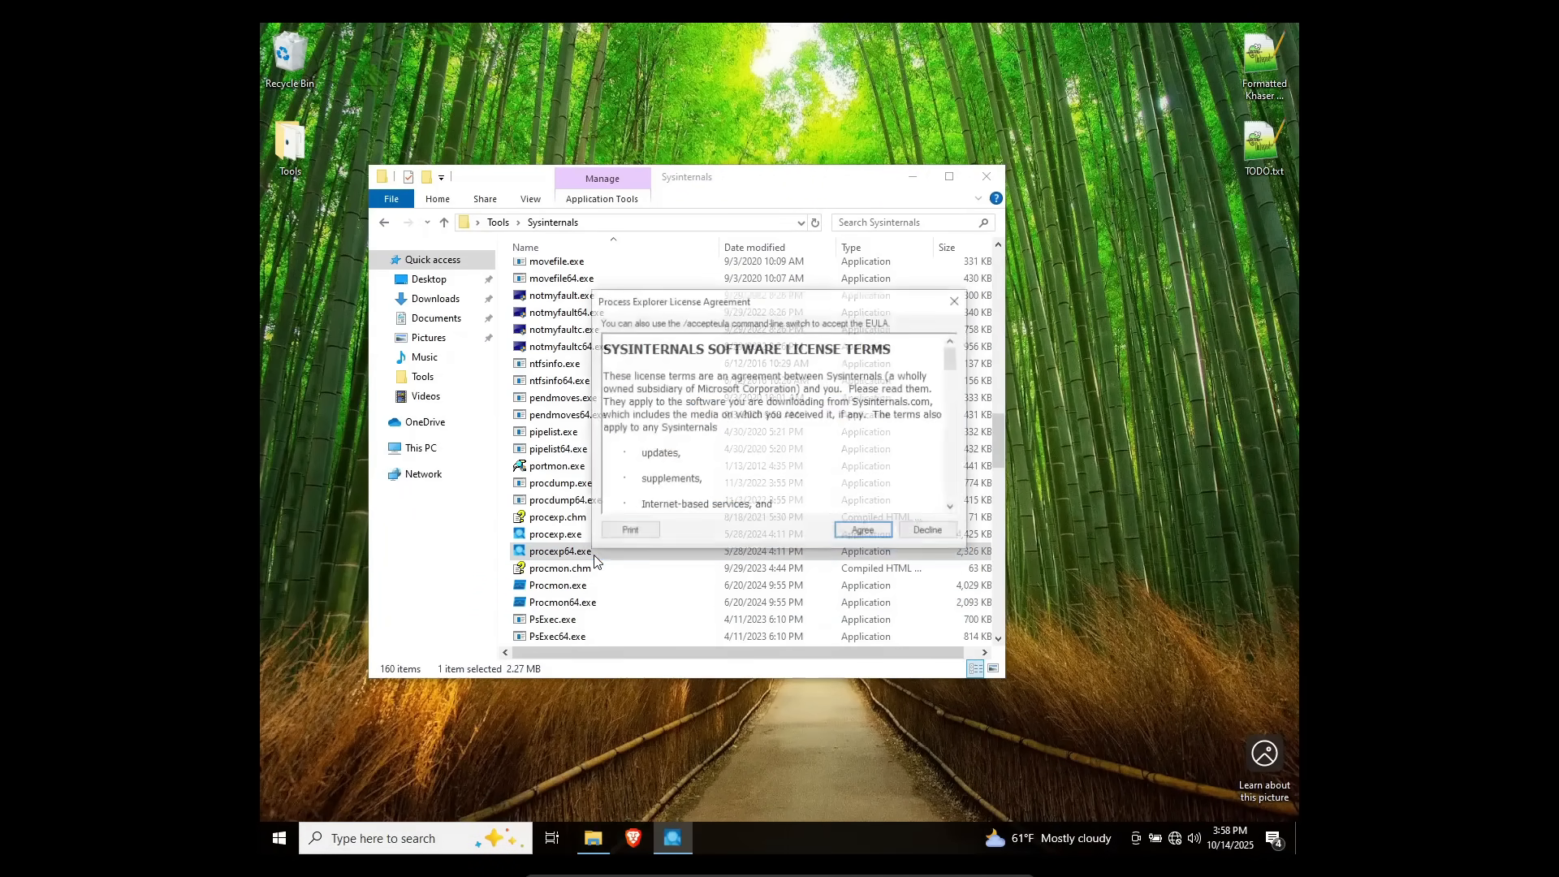
pyautogui.click(863, 530)
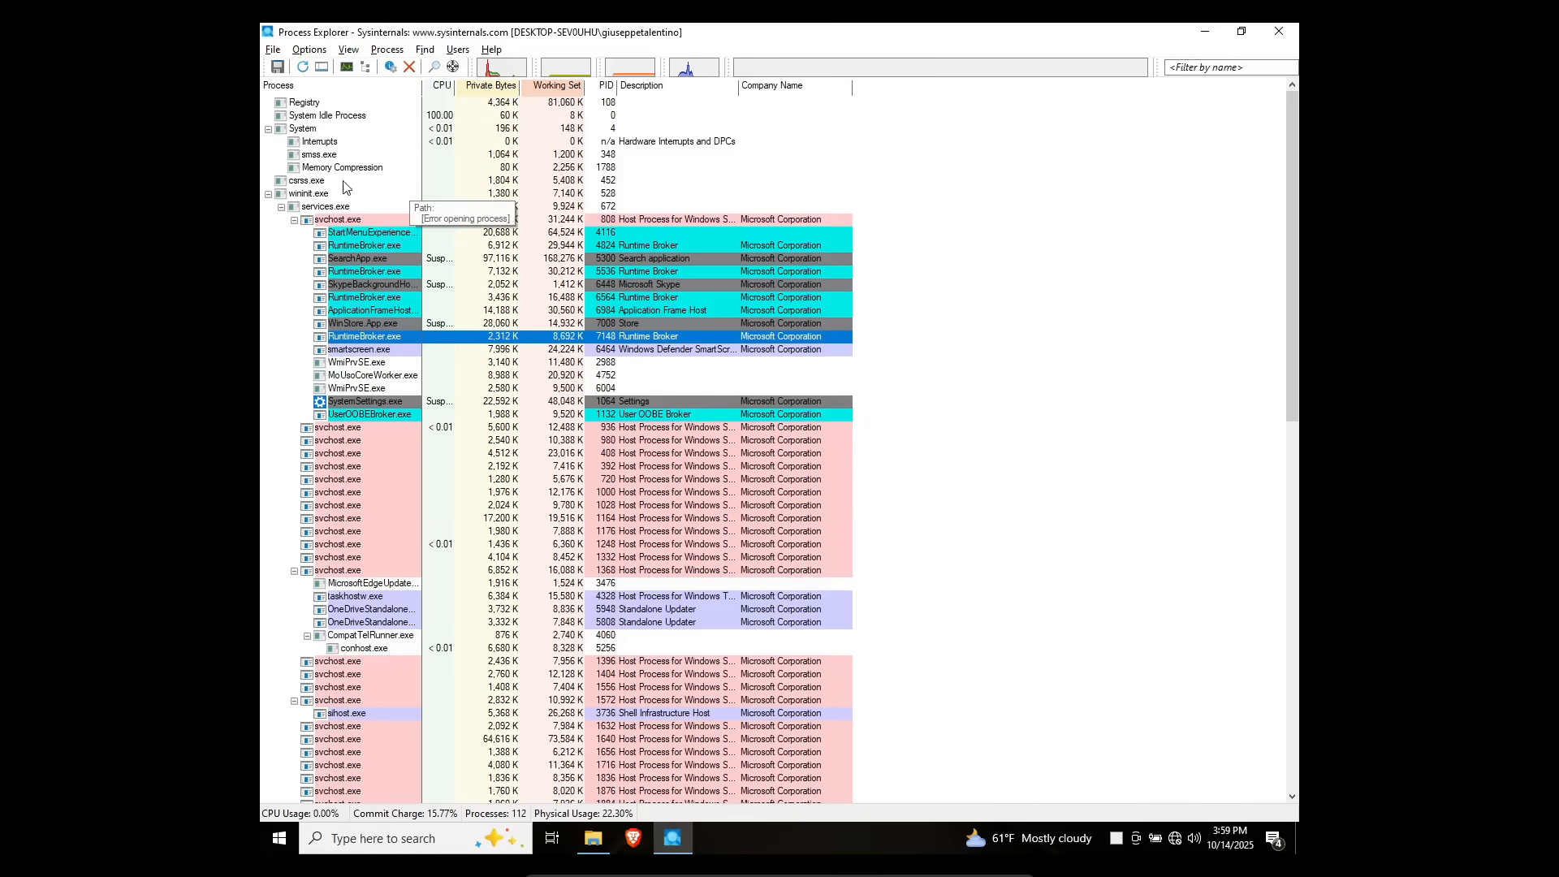
pyautogui.click(308, 194)
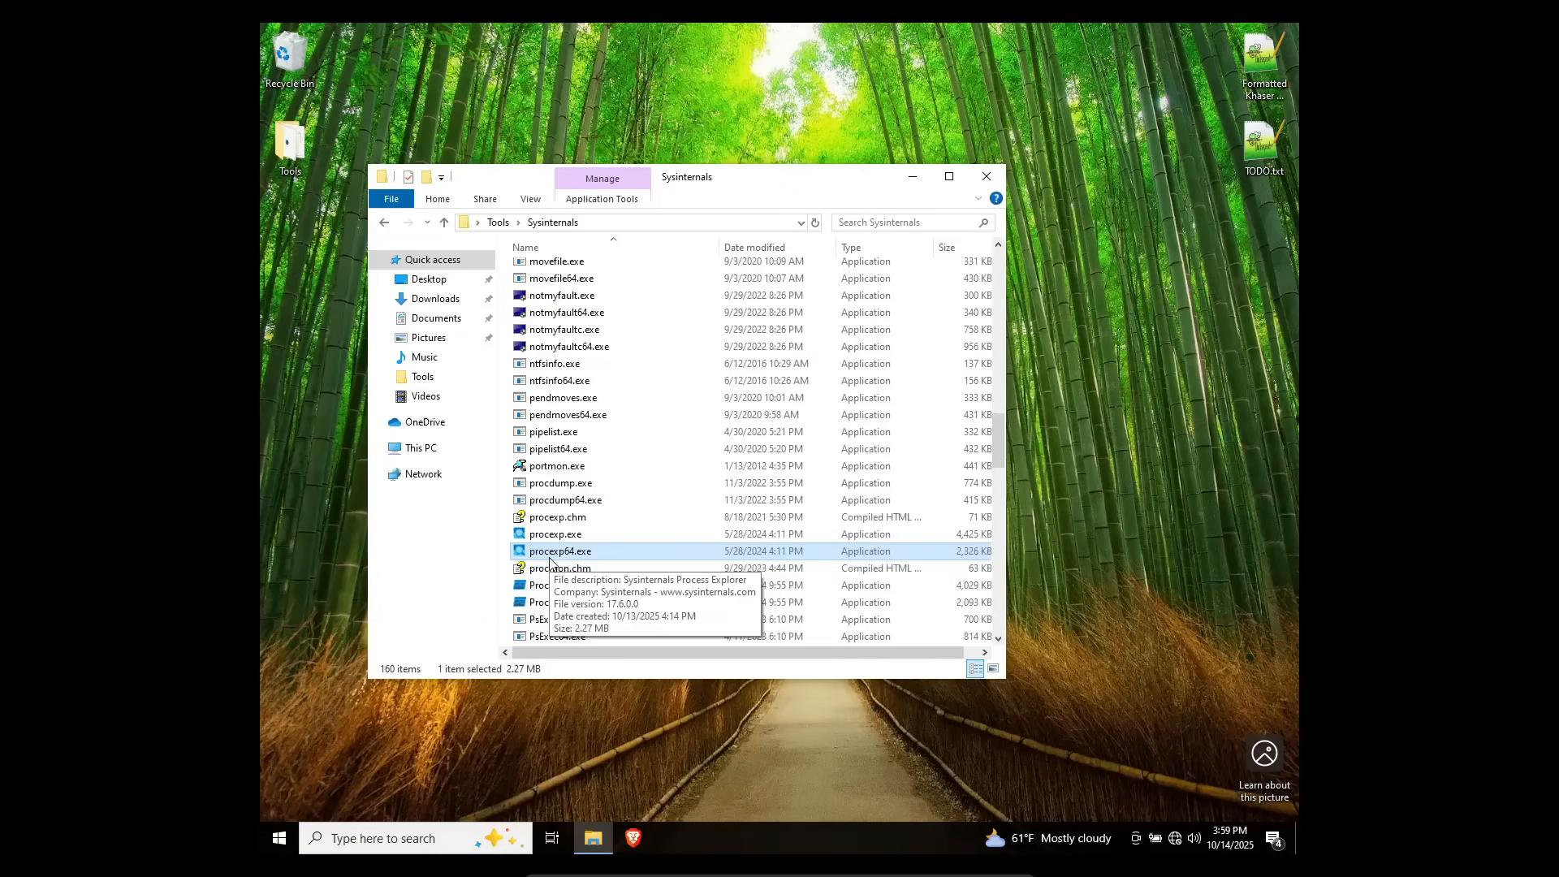
pyautogui.scroll(-3)
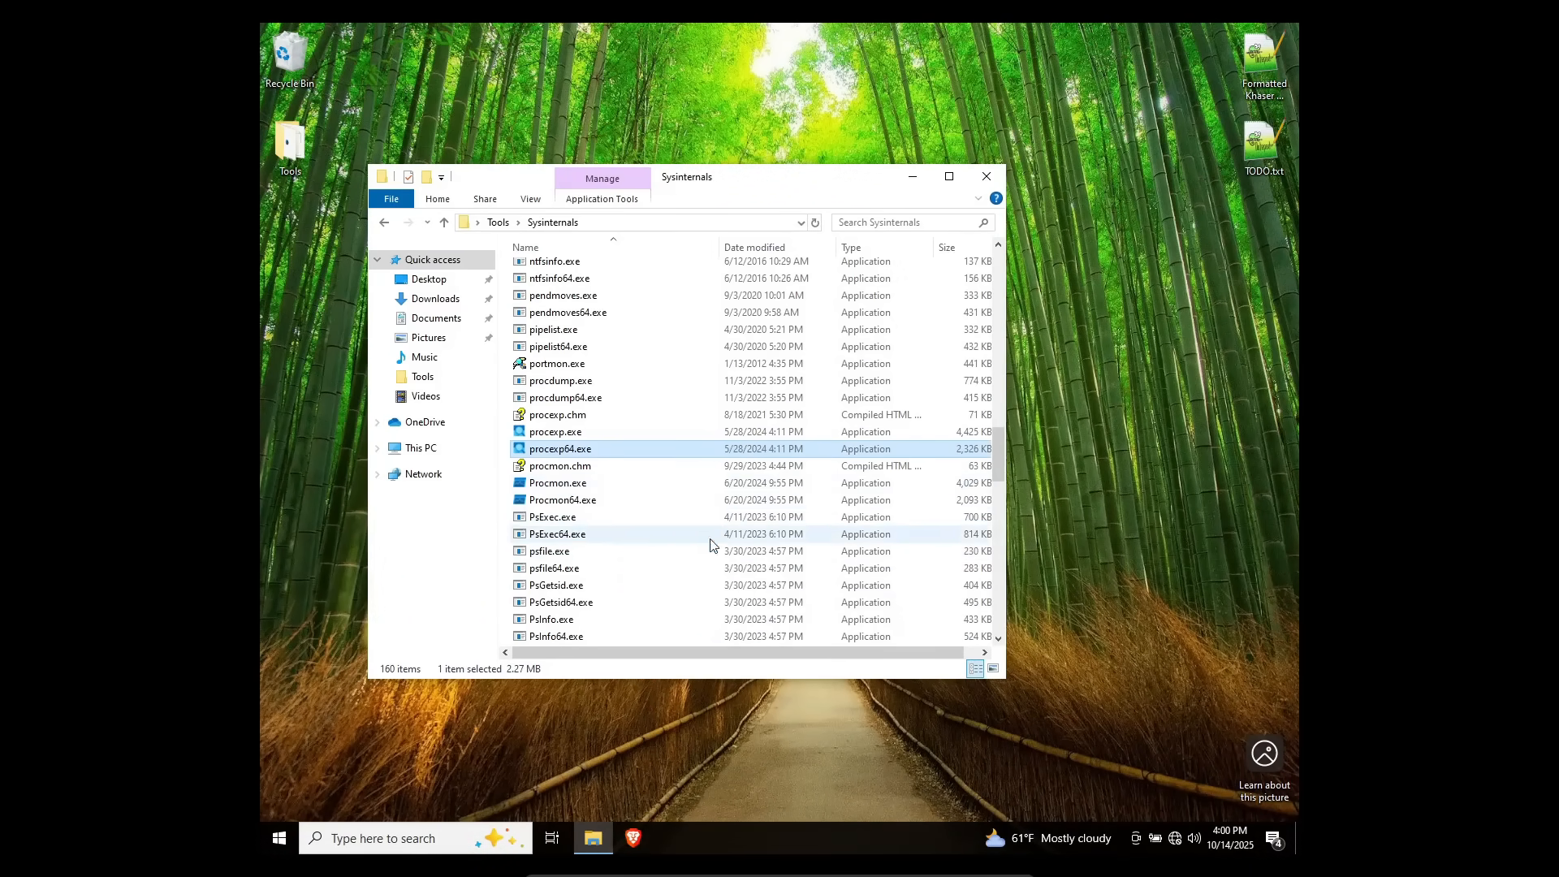
# Step: Launch Procmon64.exe elevated, glance at the captured events, then close Process Monitor
pyautogui.doubleClick(557, 483)
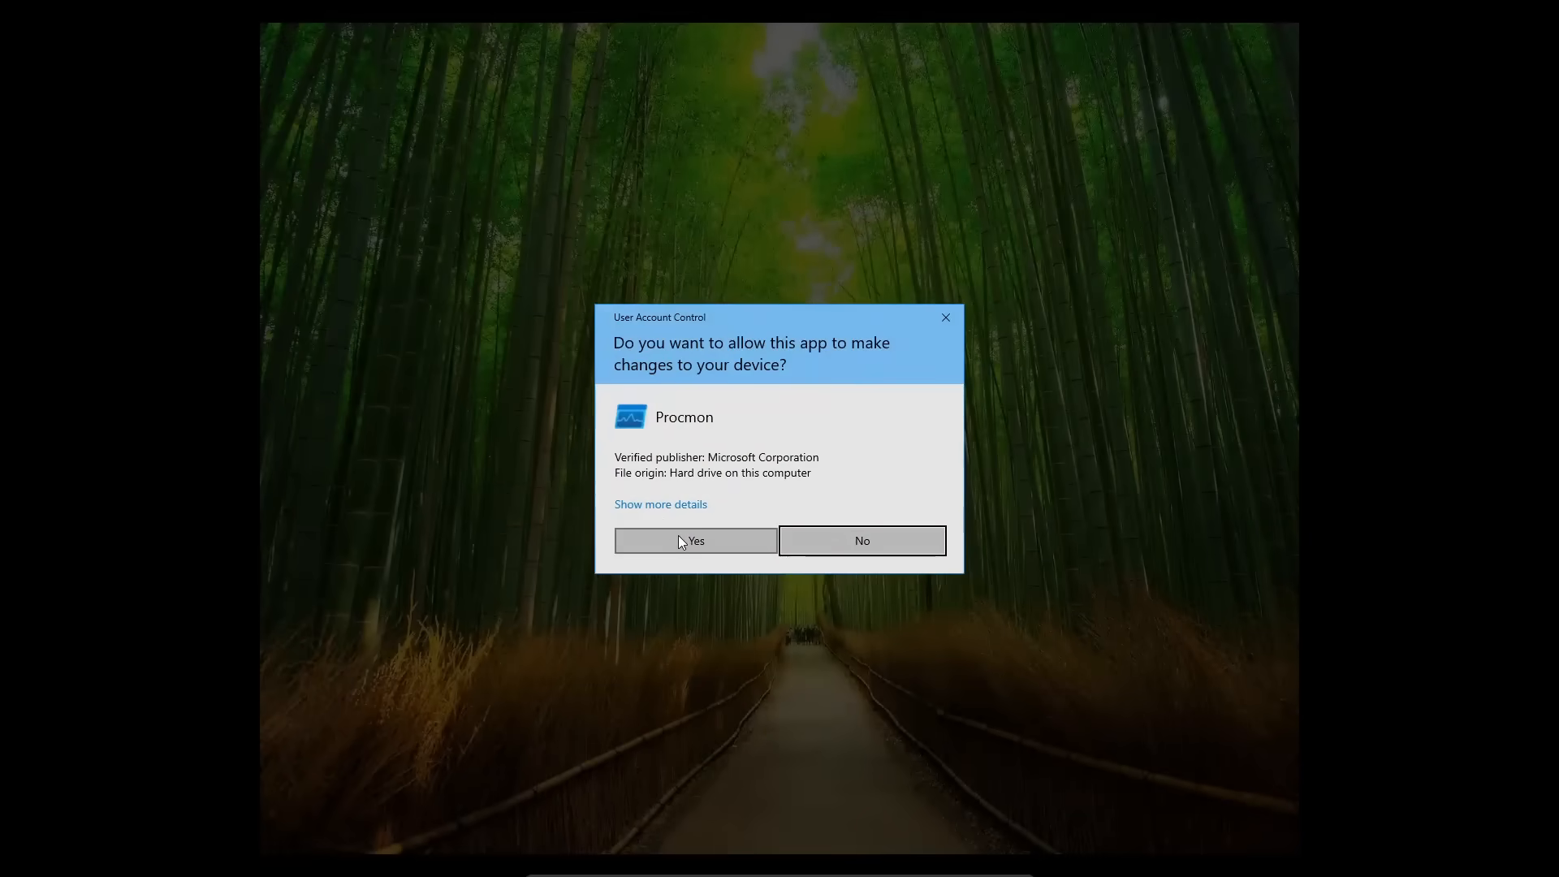
pyautogui.click(693, 539)
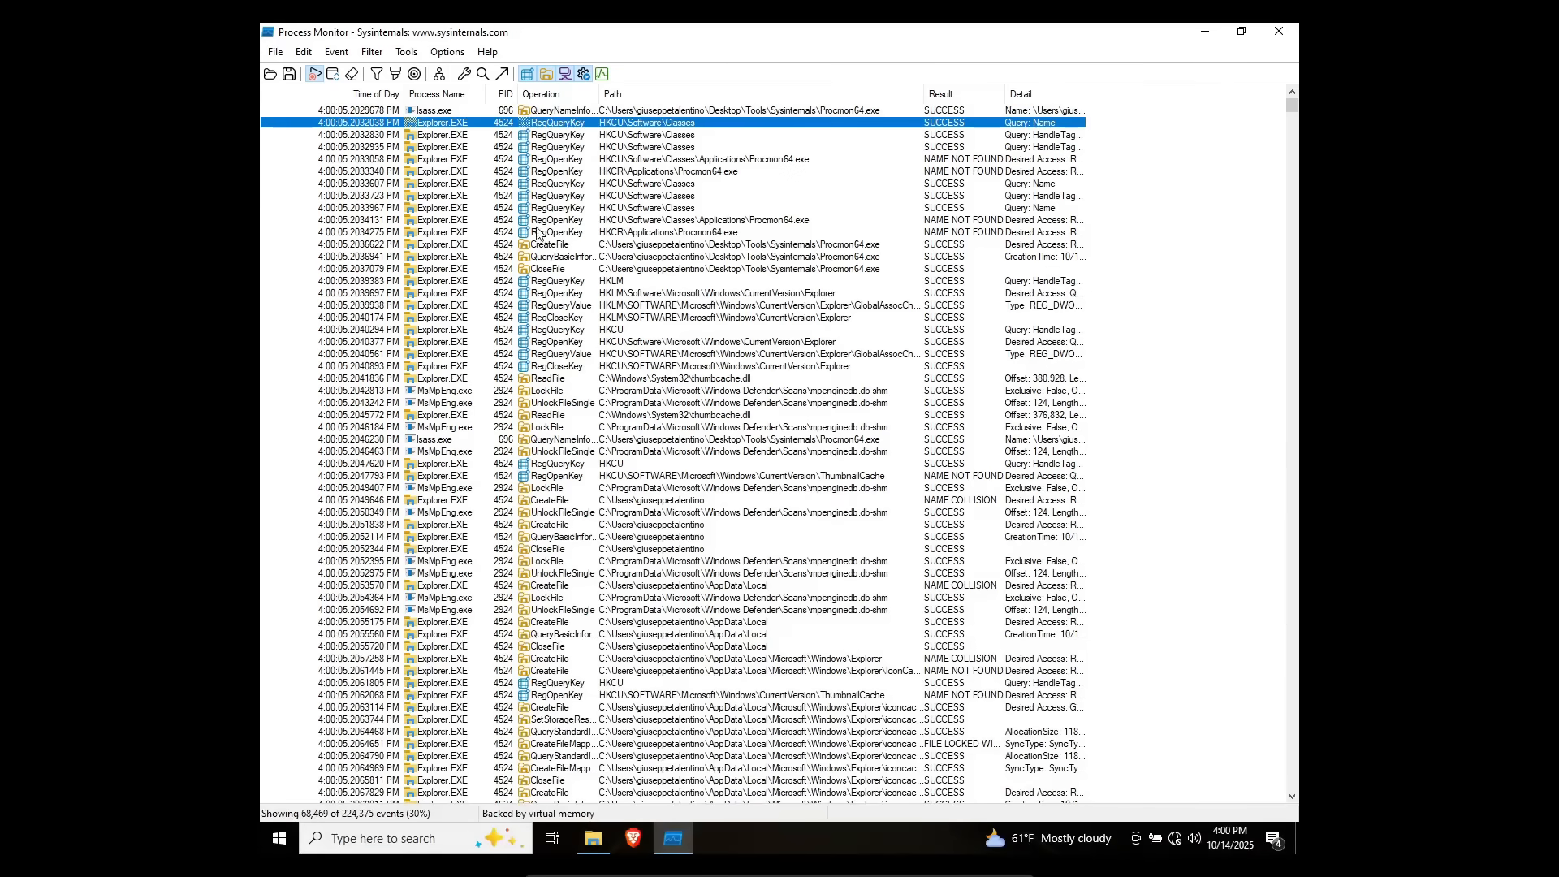
pyautogui.scroll(-3)
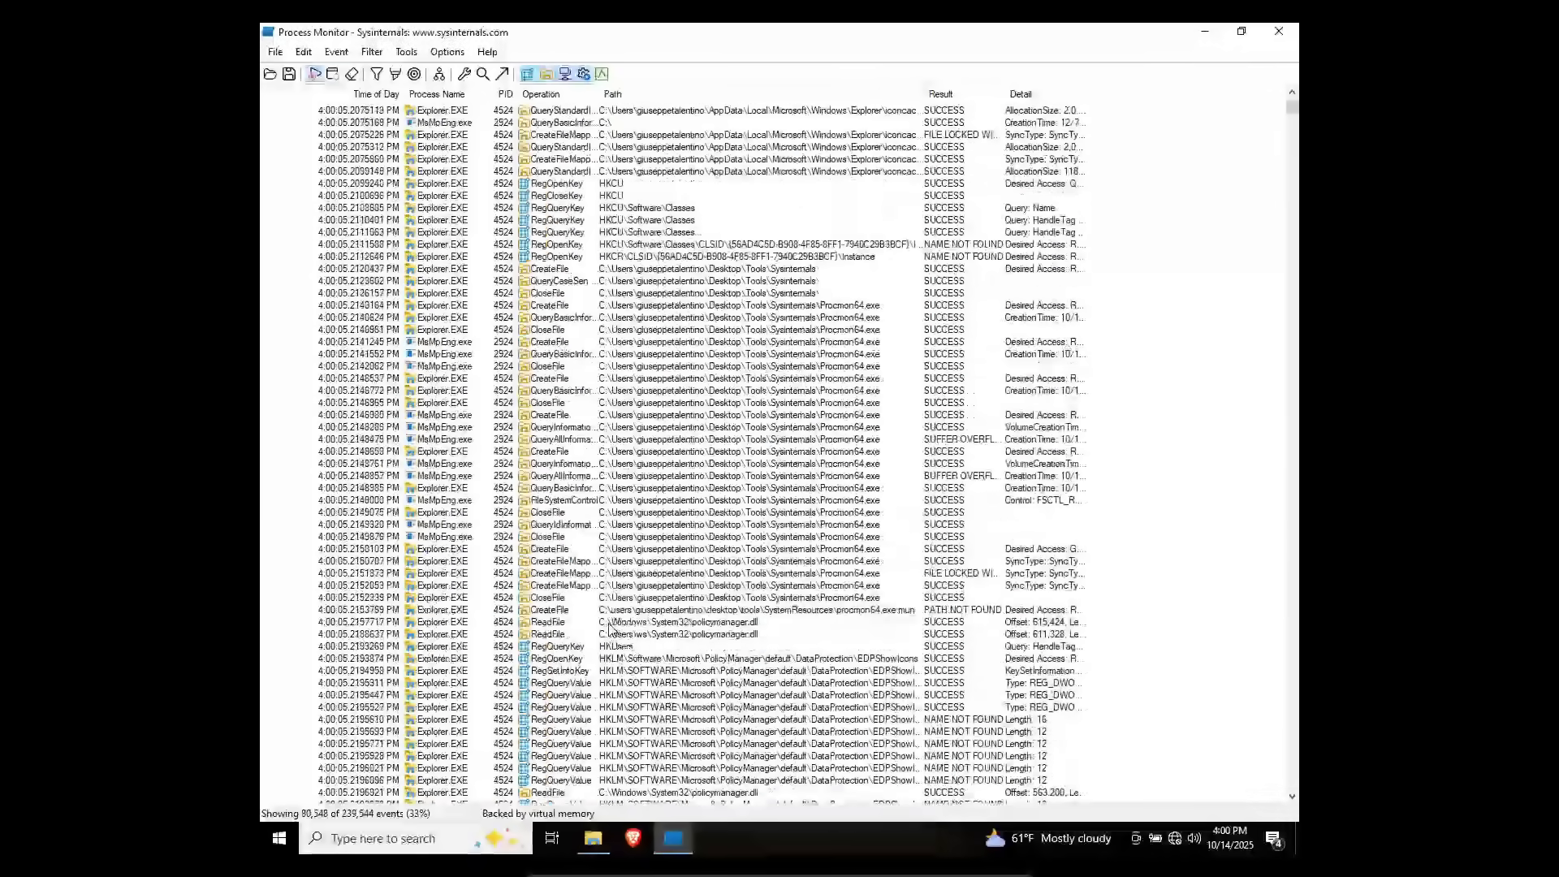
pyautogui.click(375, 73)
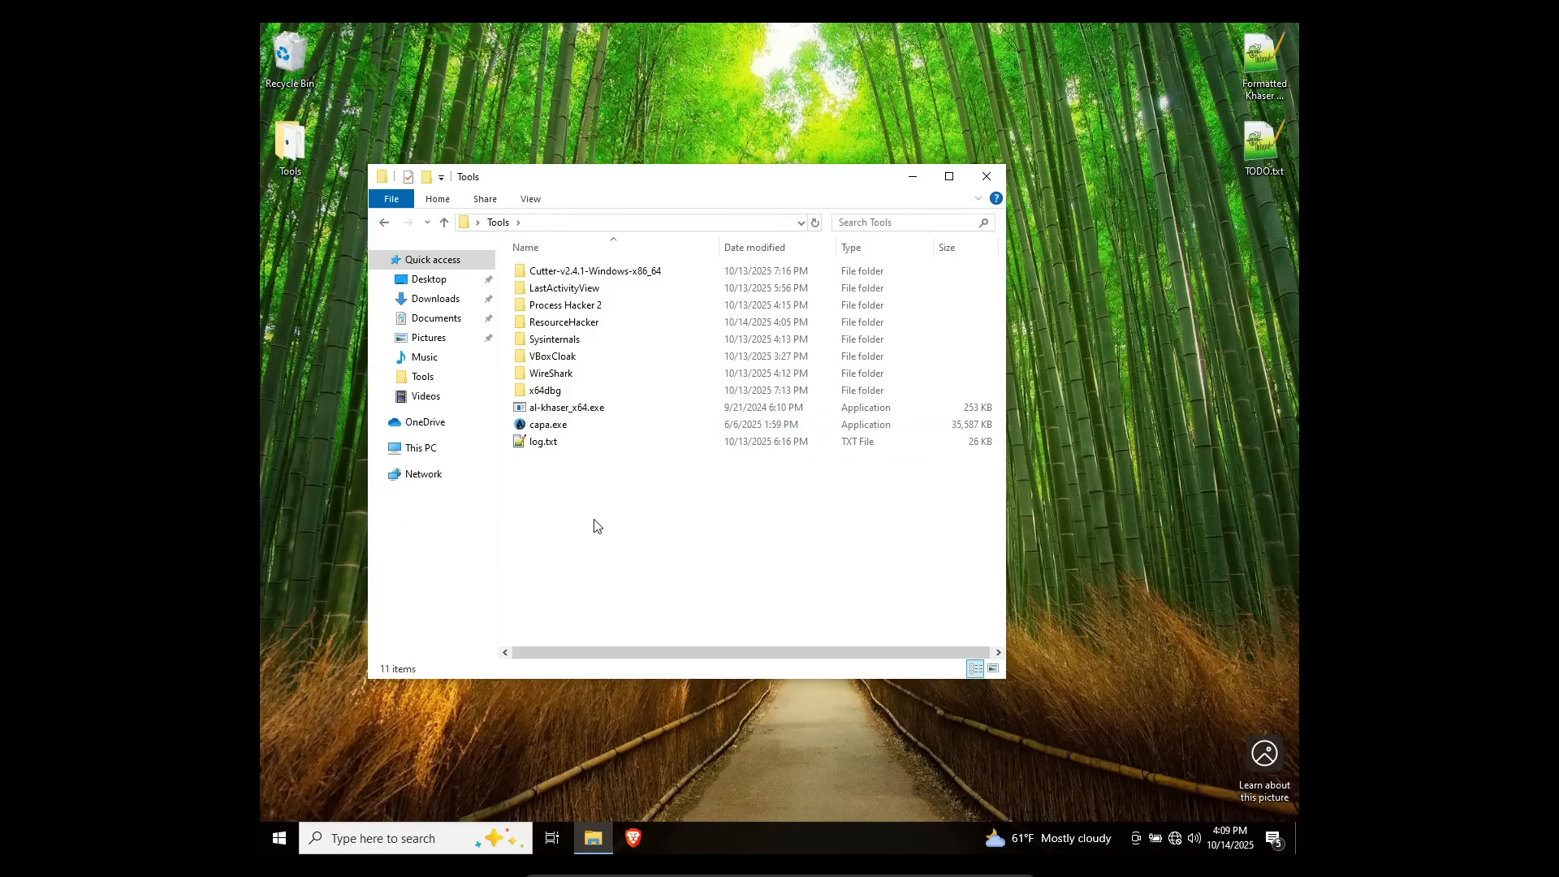
pyautogui.moveTo(716, 662)
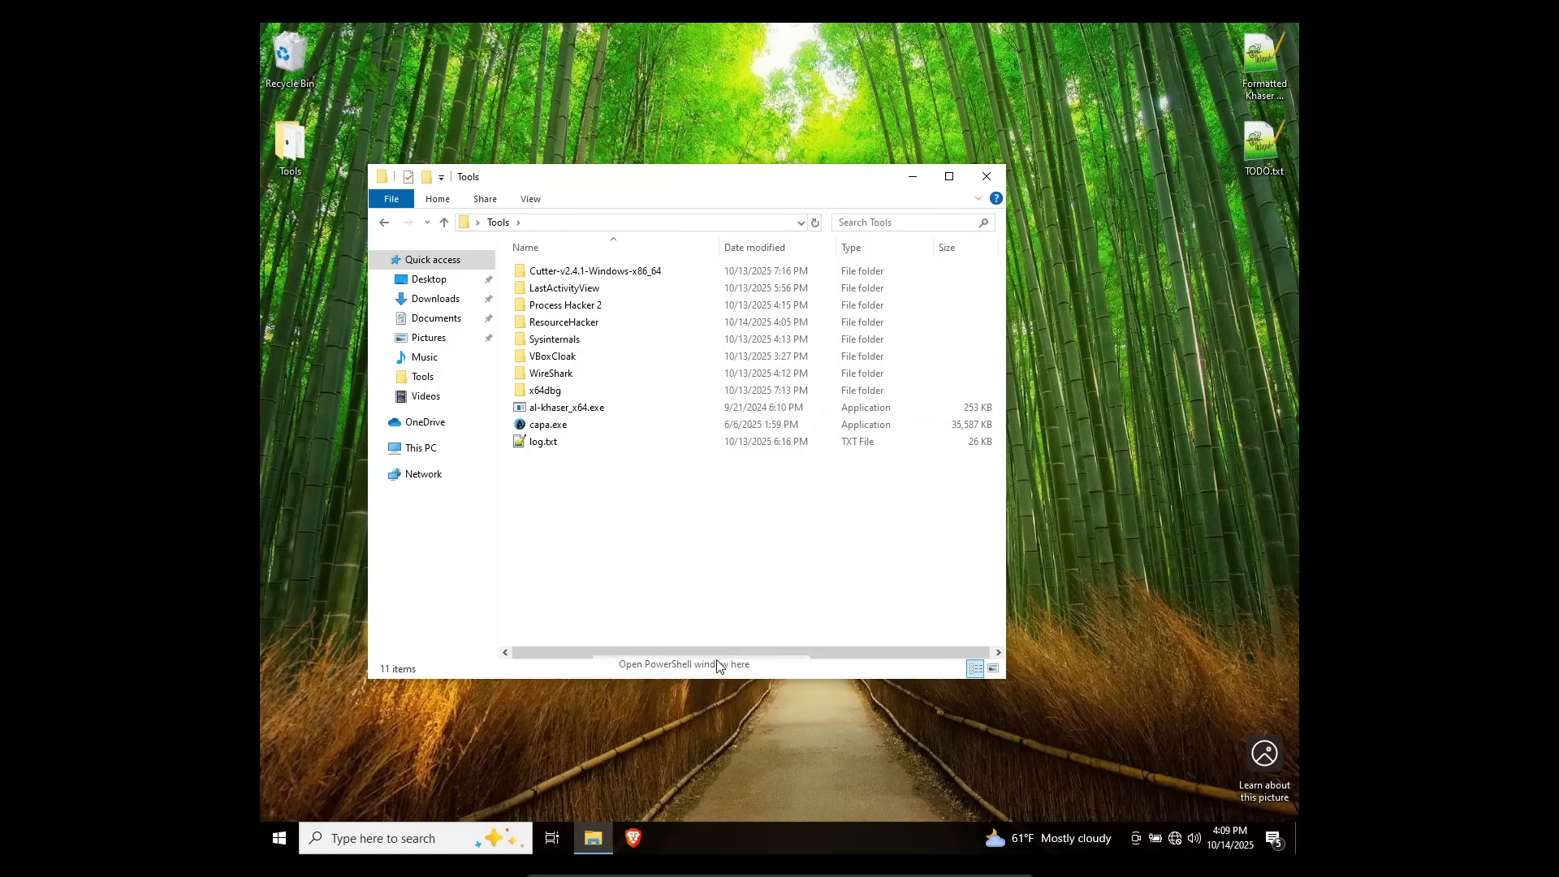
# Step: Start a .\capa.exe command in an admin PowerShell and browse to Brave's Application folder
pyautogui.click(684, 664)
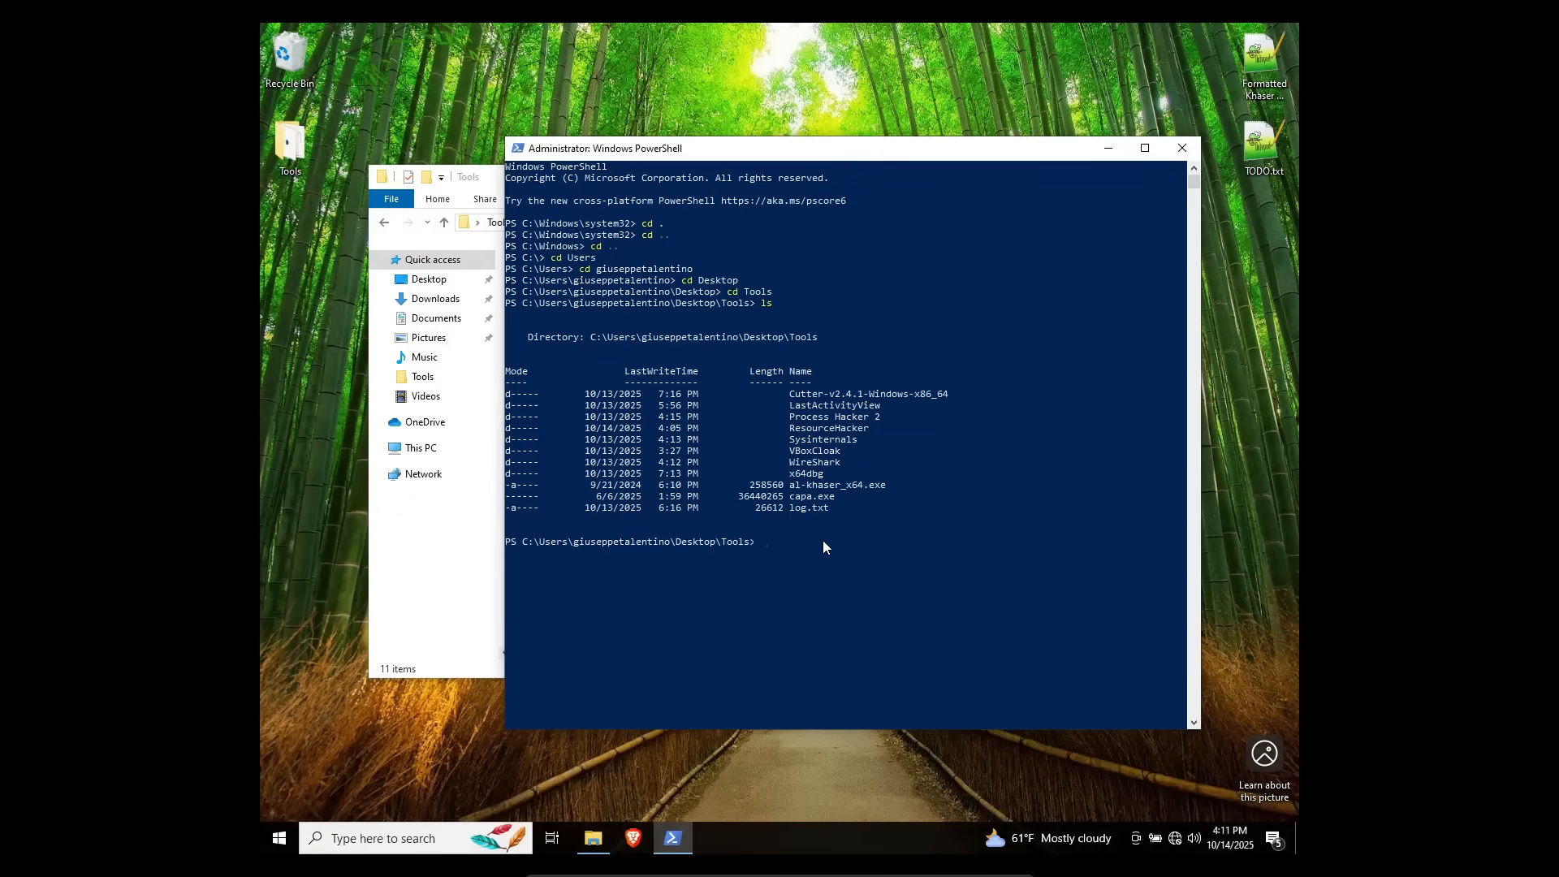
pyautogui.write('.\\')
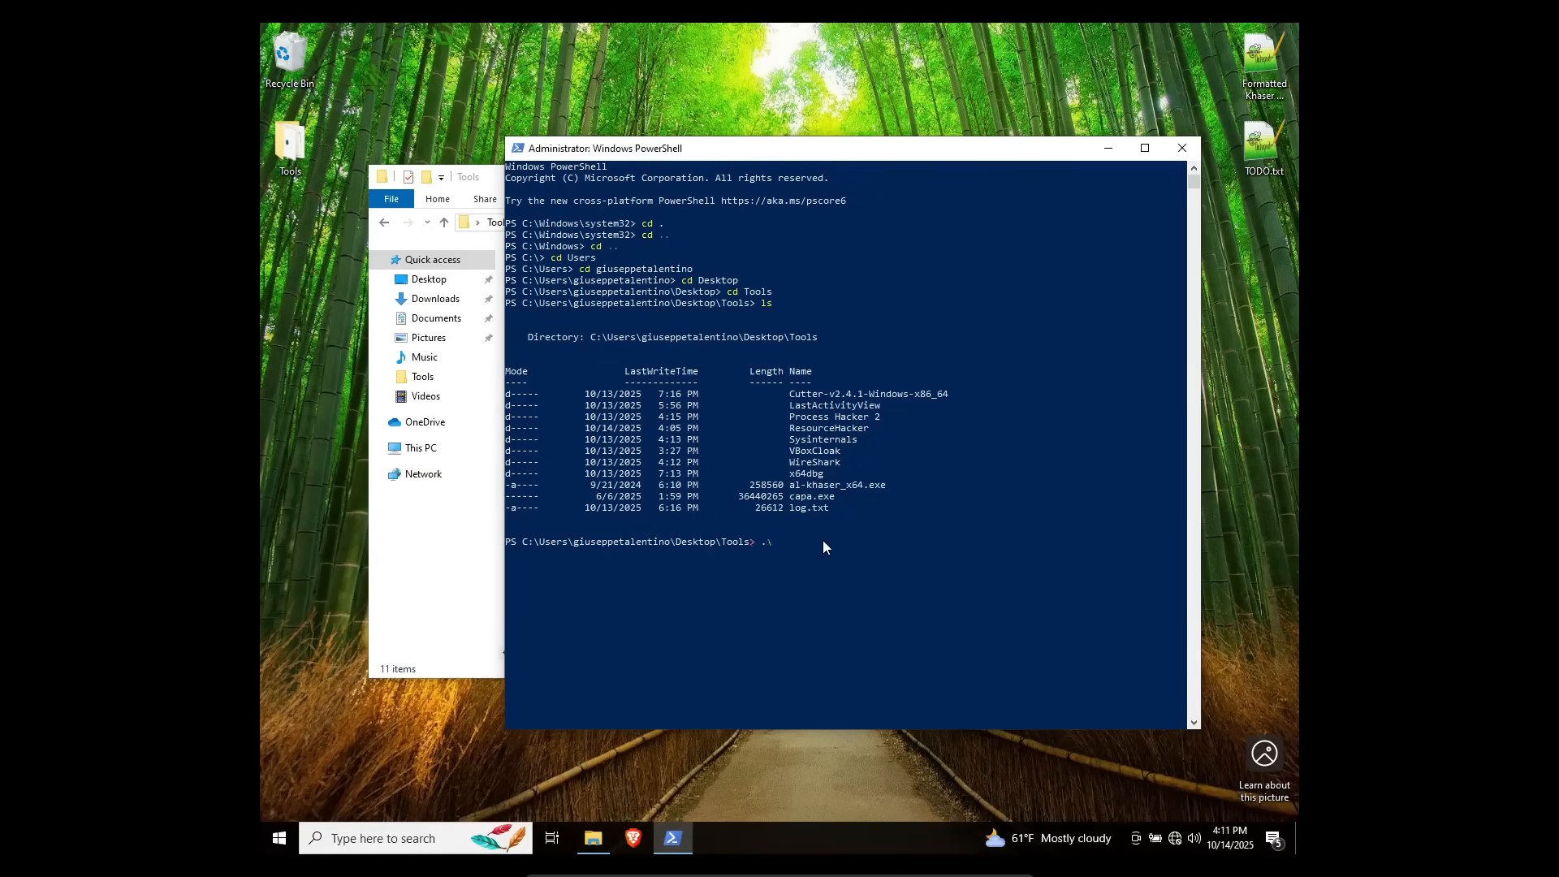
pyautogui.write('capa.exe')
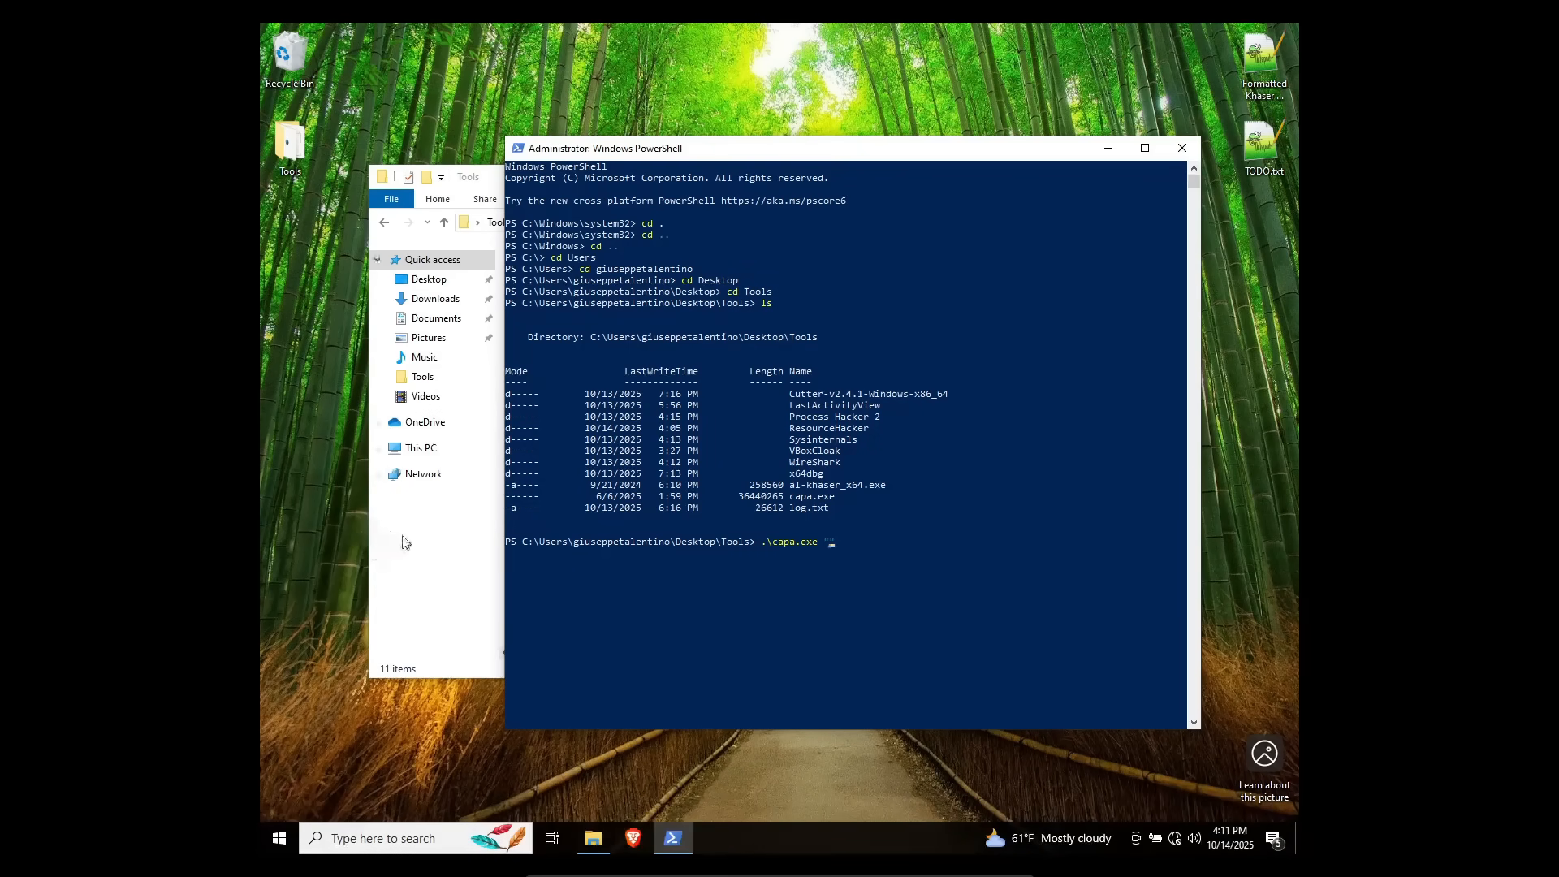
pyautogui.write('"capa.exe')
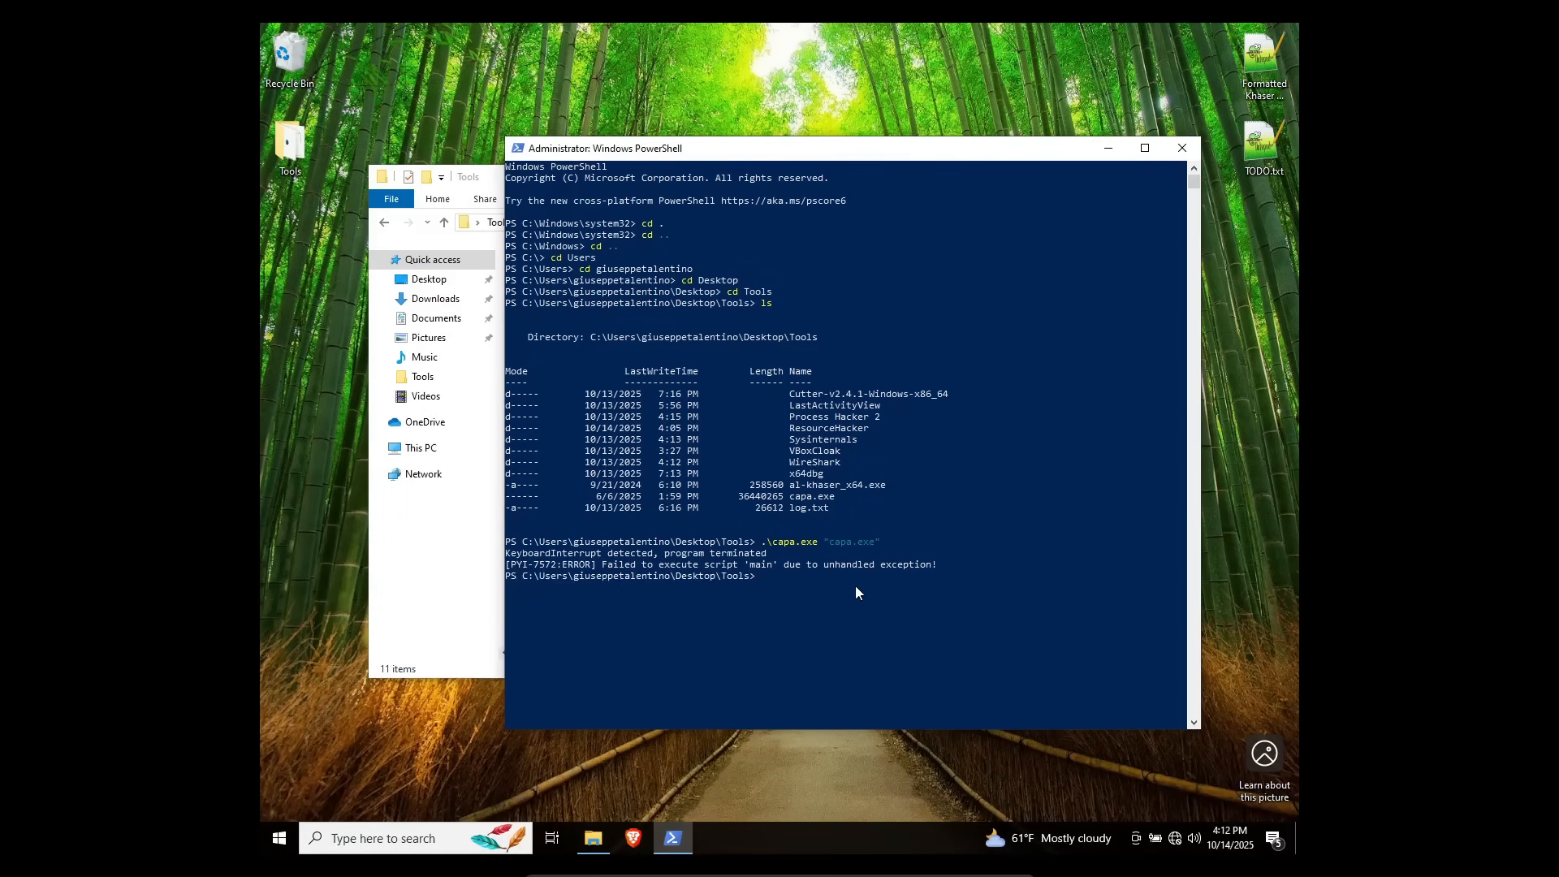
pyautogui.write('.\\capa.exe "capa.exe"')
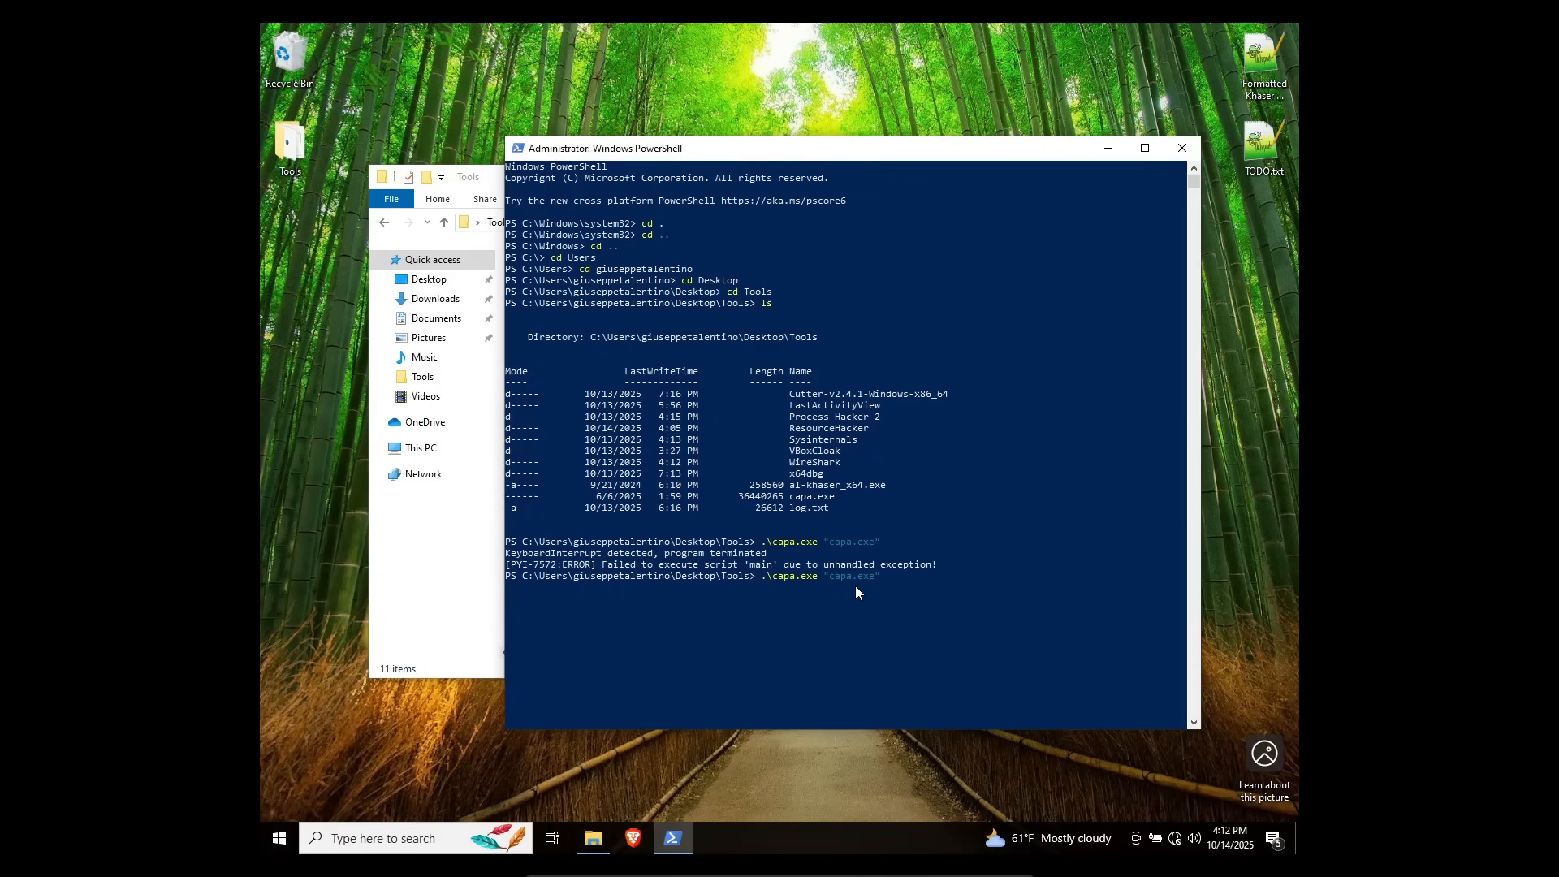
pyautogui.click(441, 489)
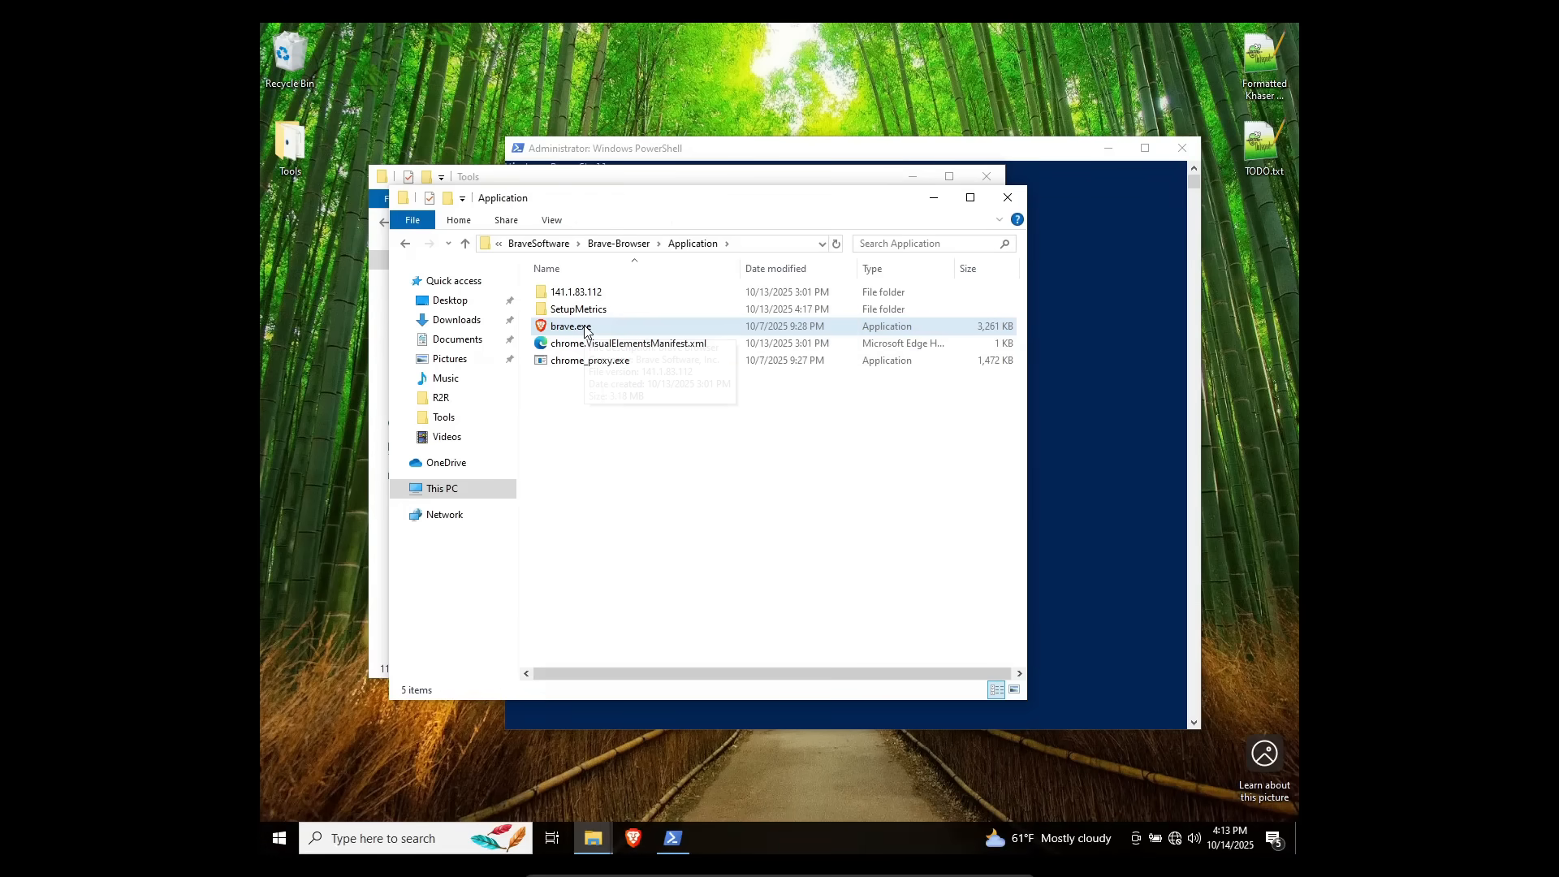
# Step: Copy brave.exe's full path and paste it as the capa.exe argument
pyautogui.rightClick(570, 326)
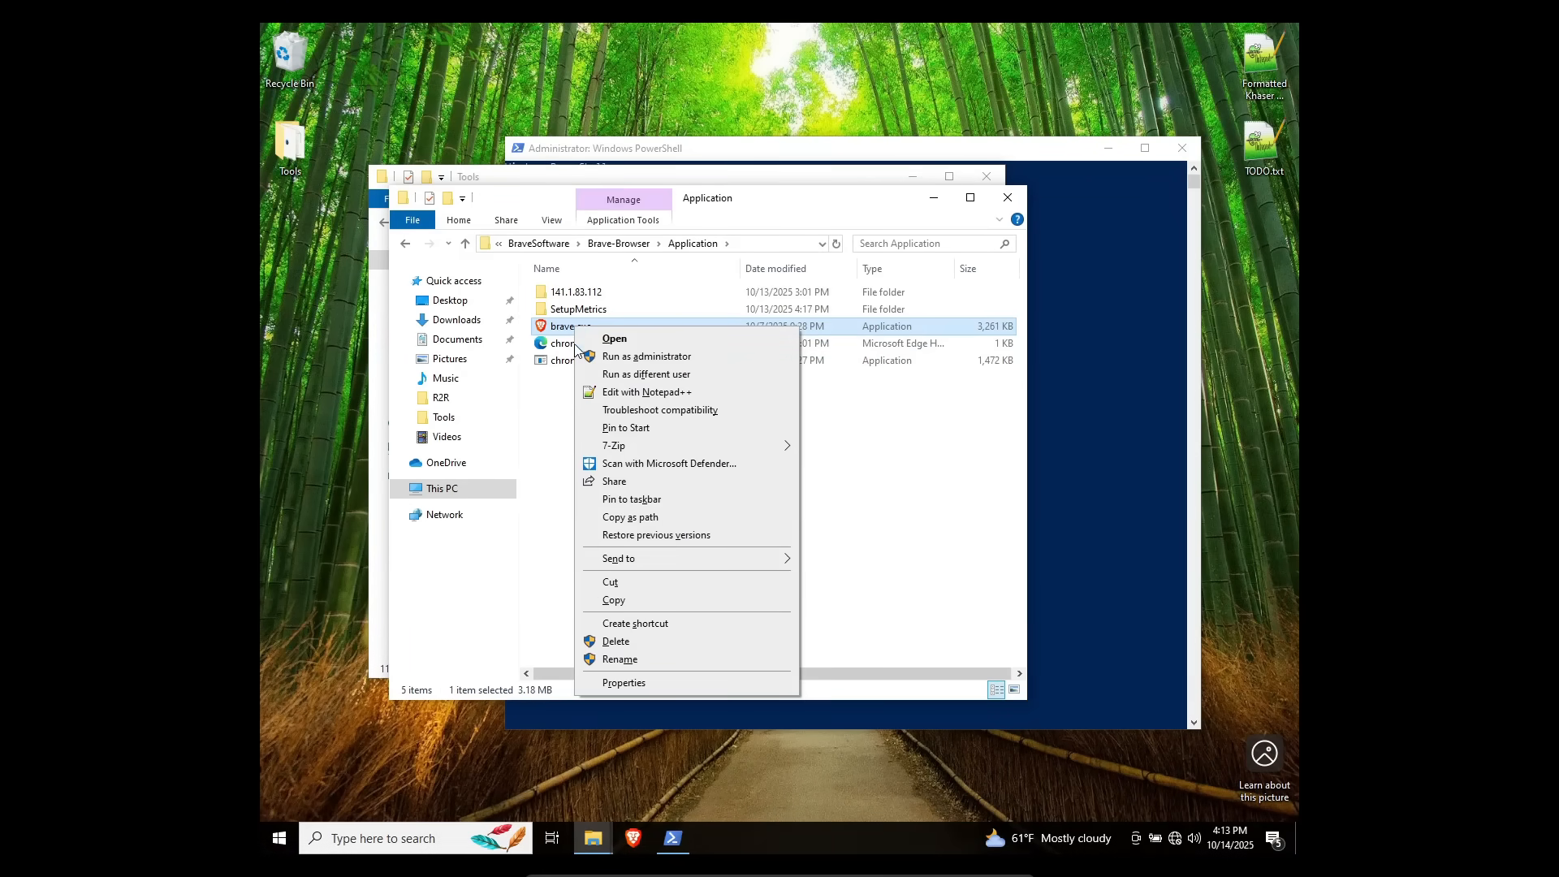
pyautogui.click(672, 838)
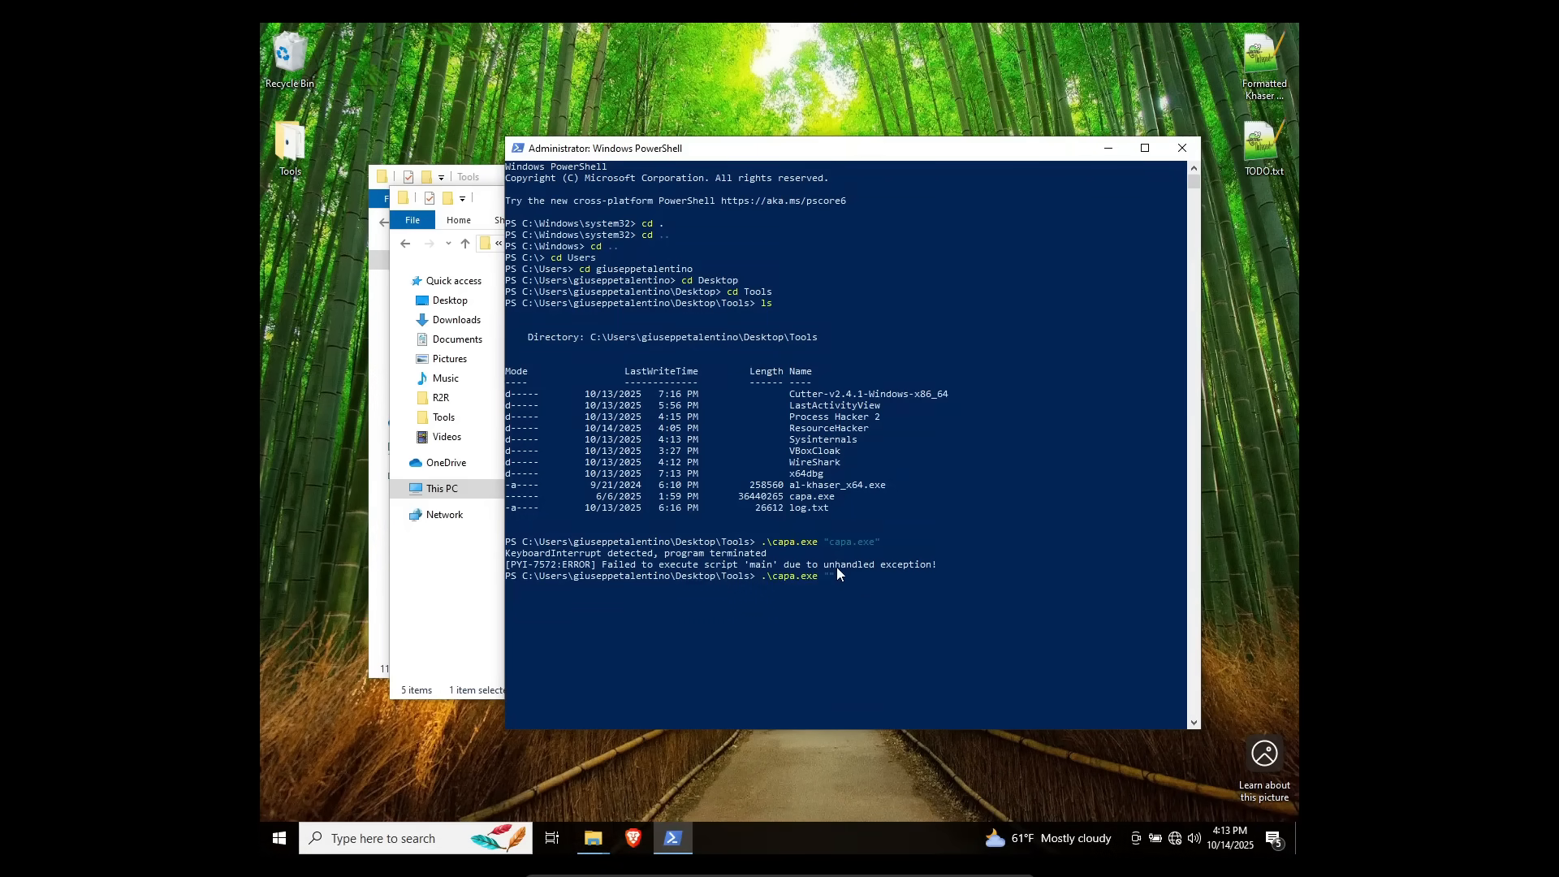
pyautogui.write('"C:\\Program Files\\BraveSoftware\\Brave-Browser\\Application\\brave.exe"')
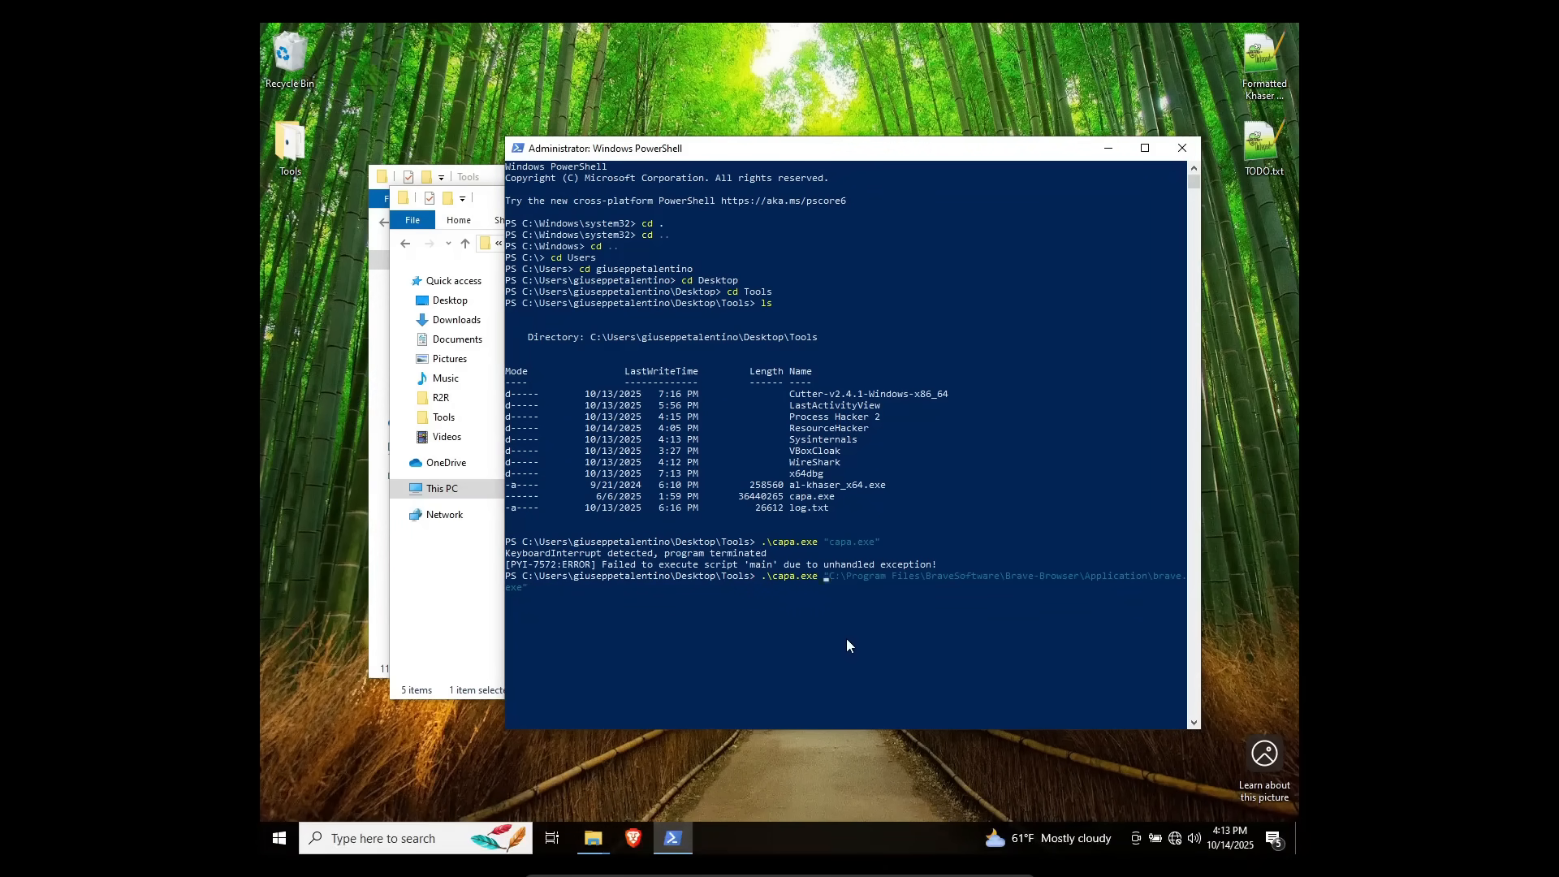
# Step: Run capa on brave.exe and scroll through its ATT&CK, MBC and Capability tables
pyautogui.click(1143, 148)
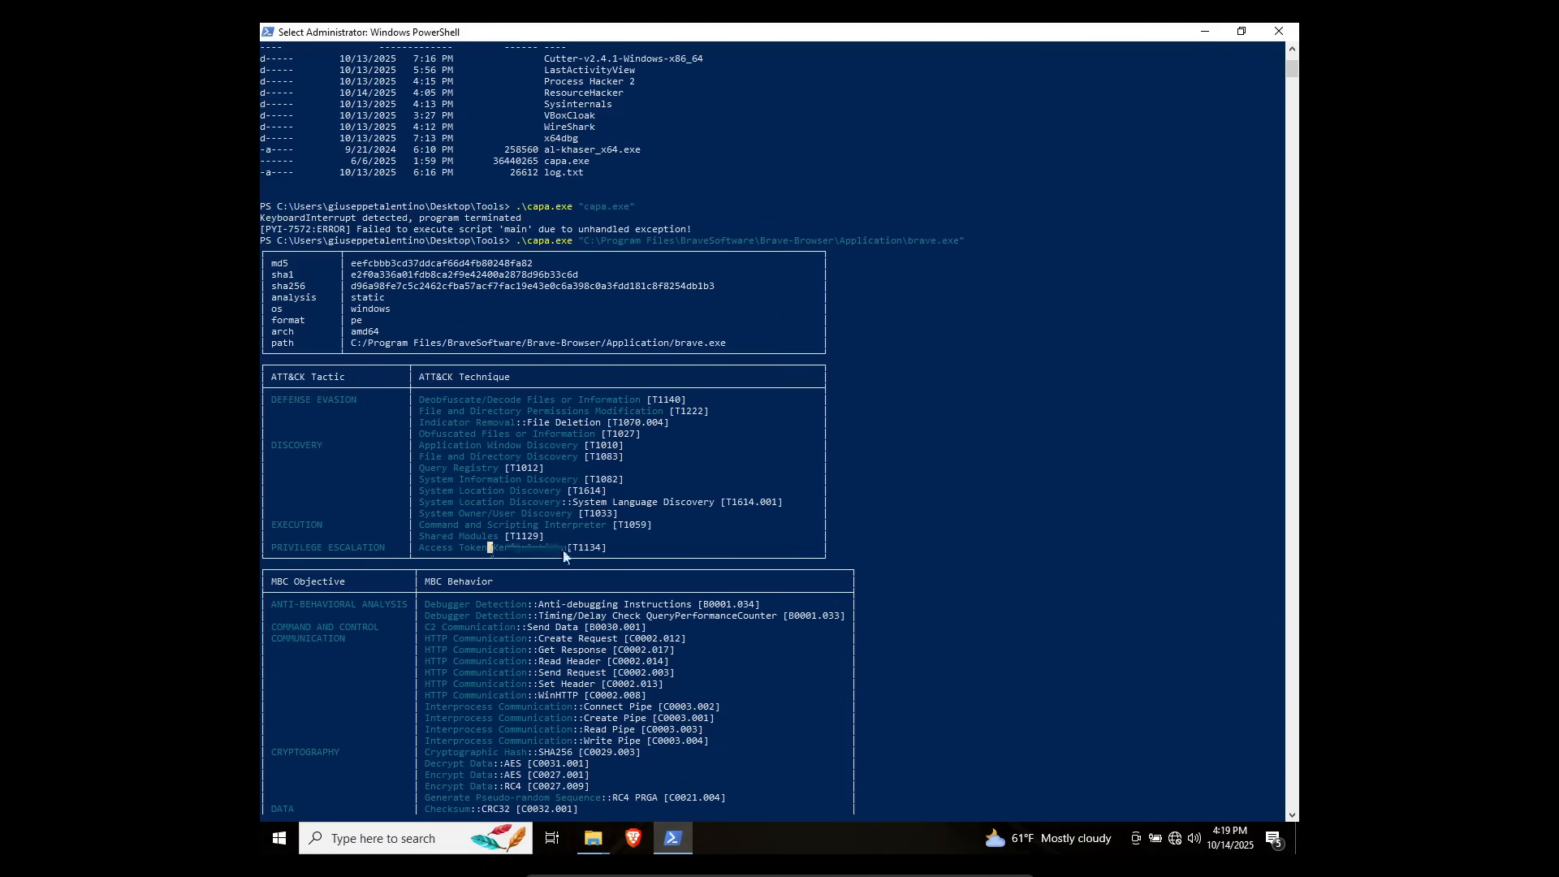
pyautogui.scroll(-3)
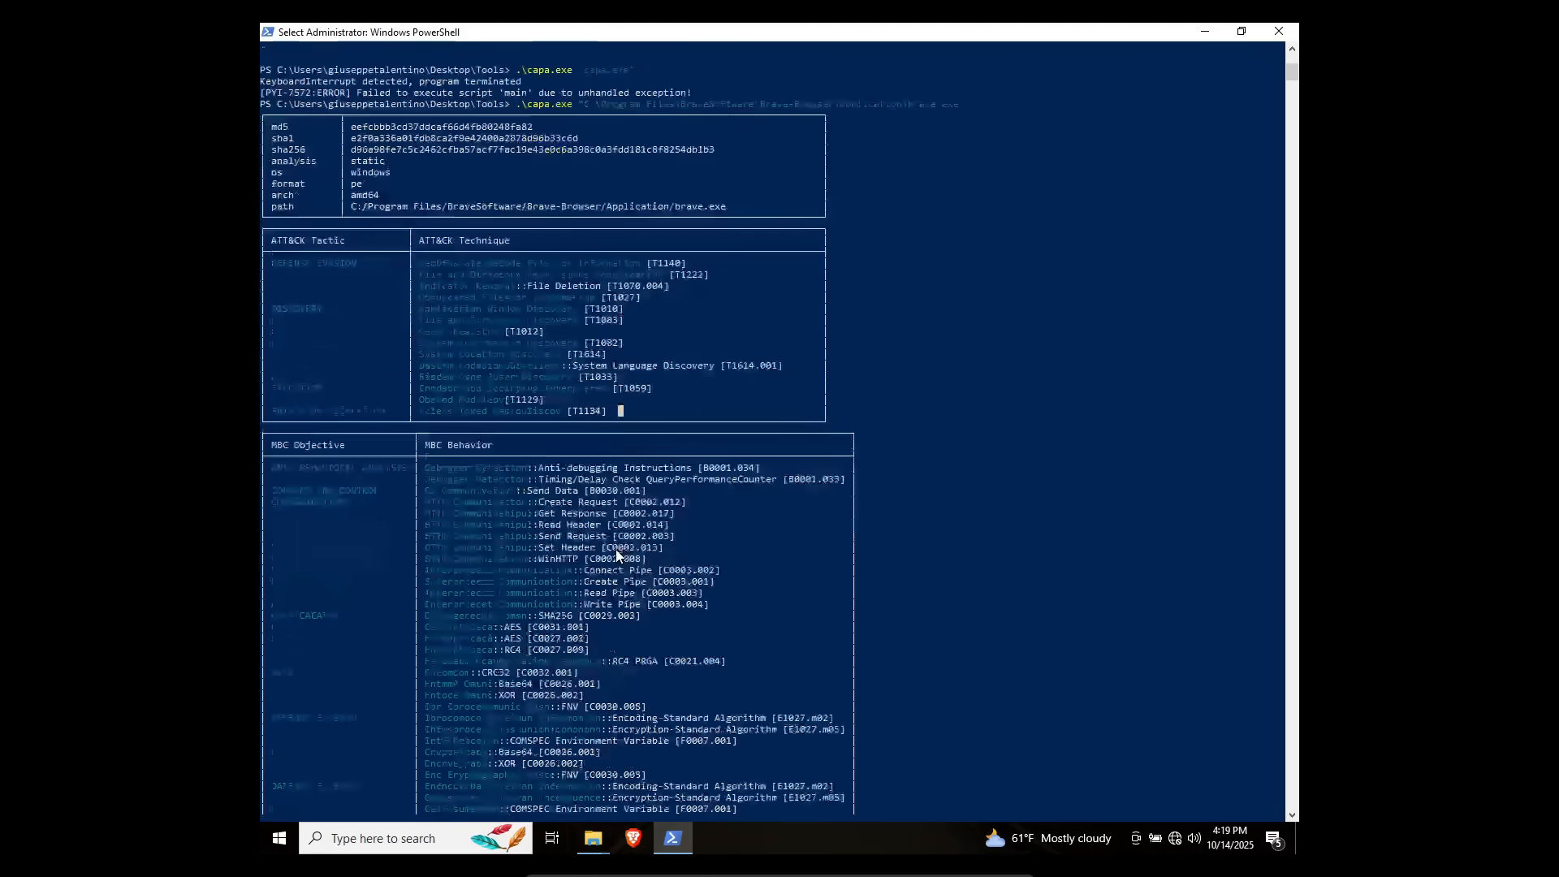
pyautogui.scroll(-3)
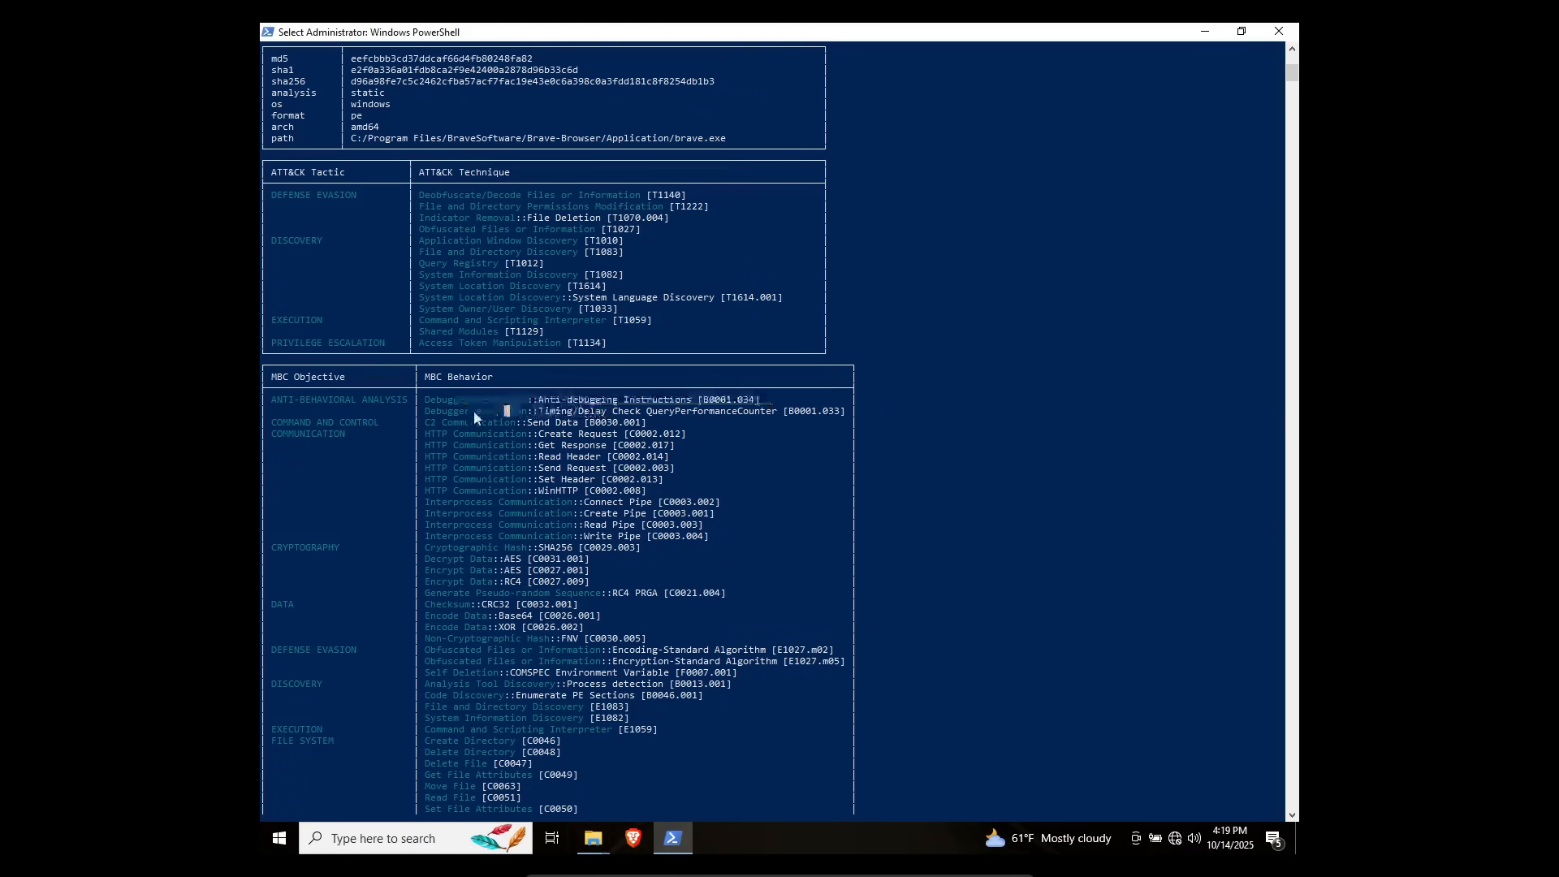
pyautogui.scroll(-3)
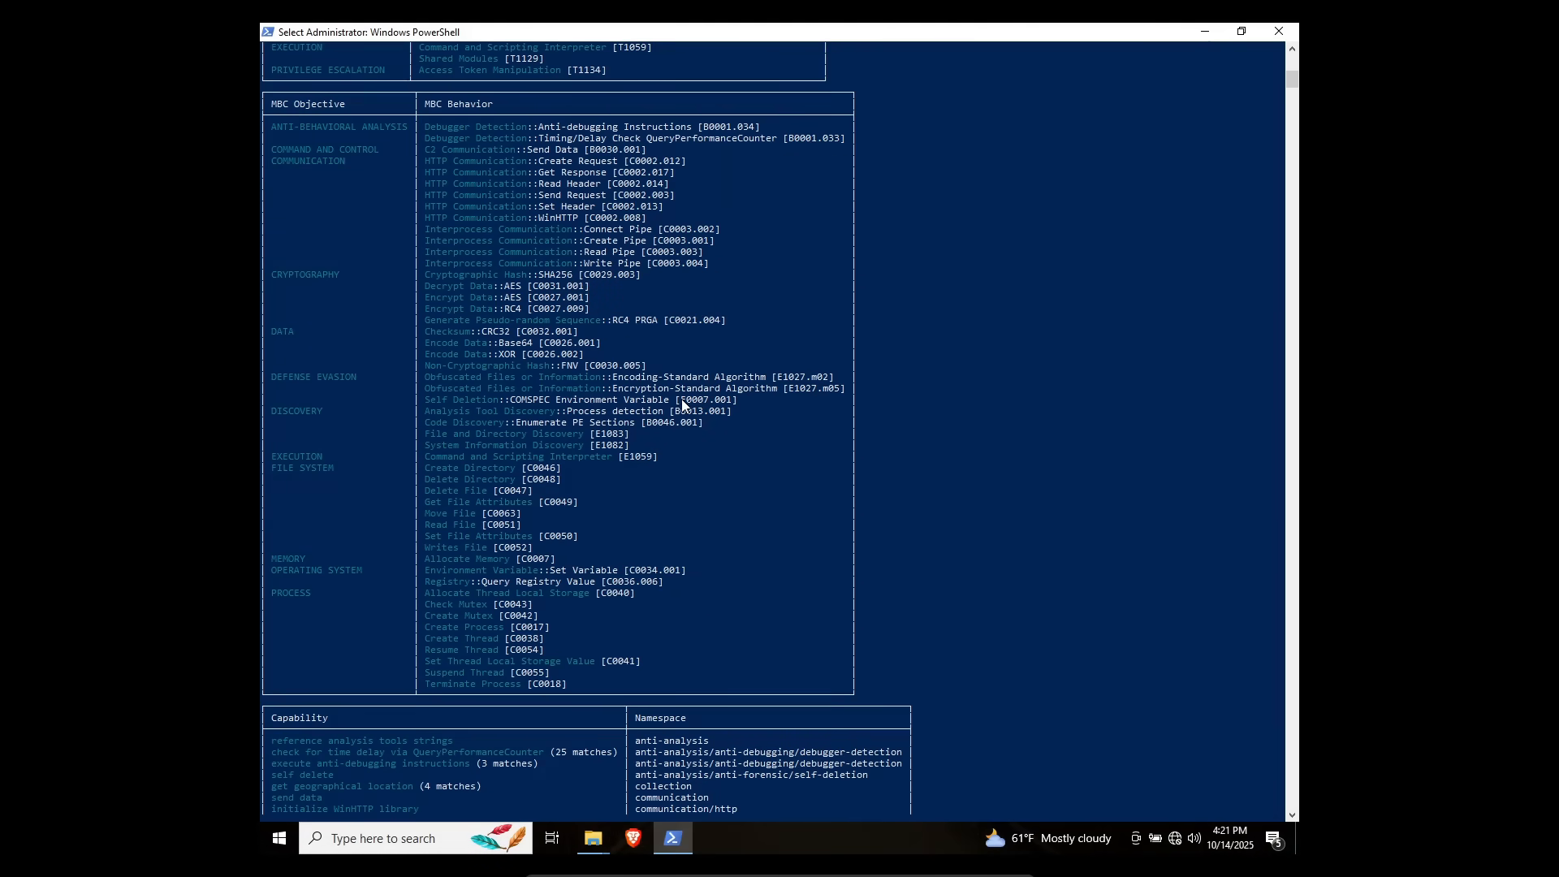
pyautogui.scroll(-3)
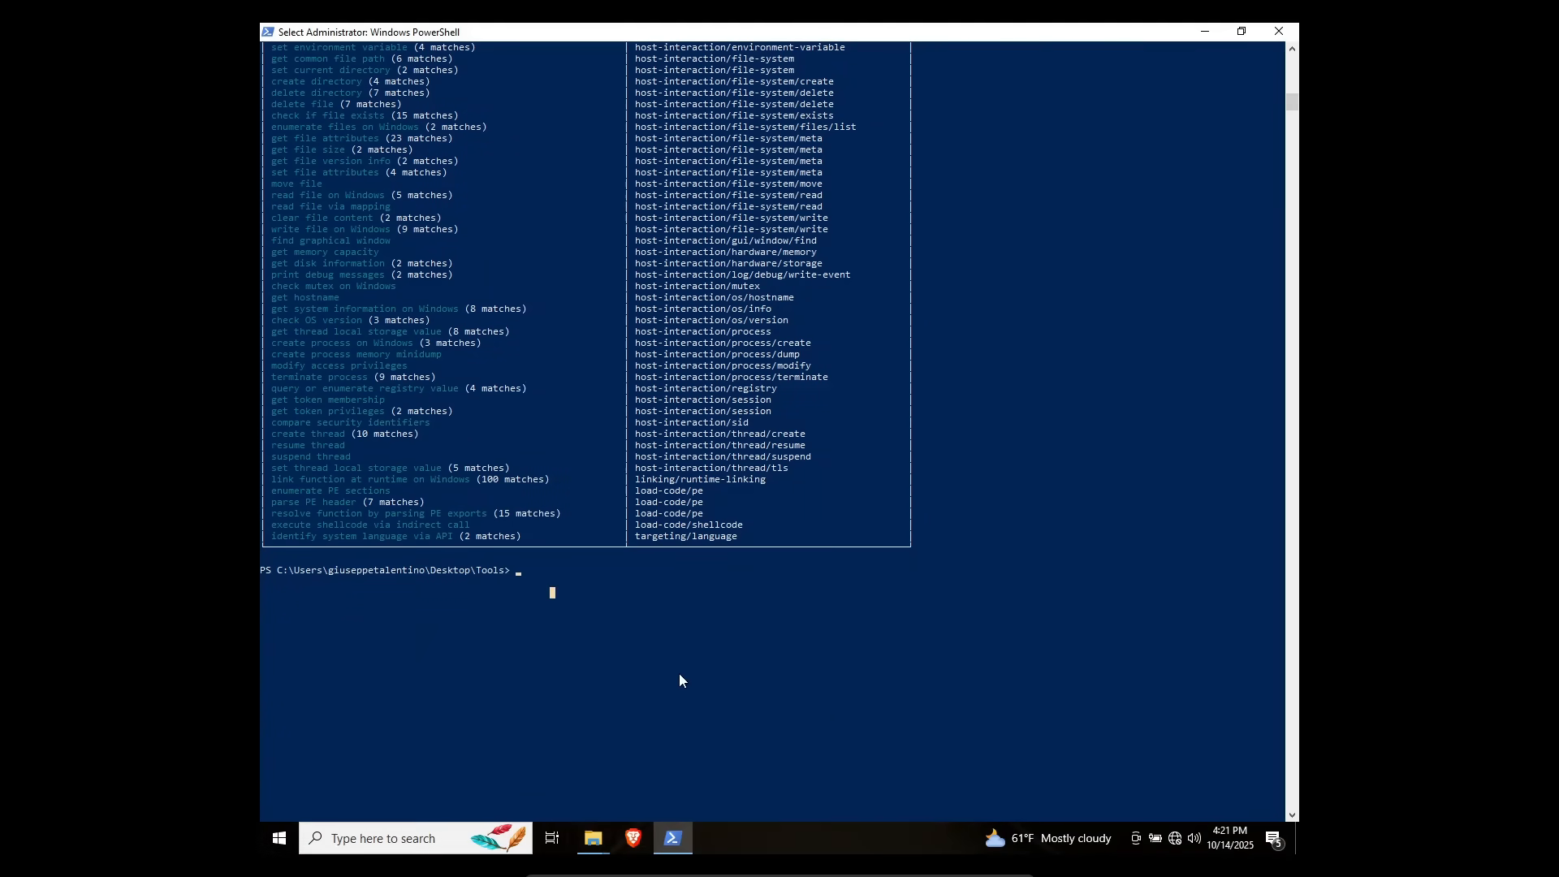
pyautogui.moveTo(688, 672)
pyautogui.write('.\\capa.exe')
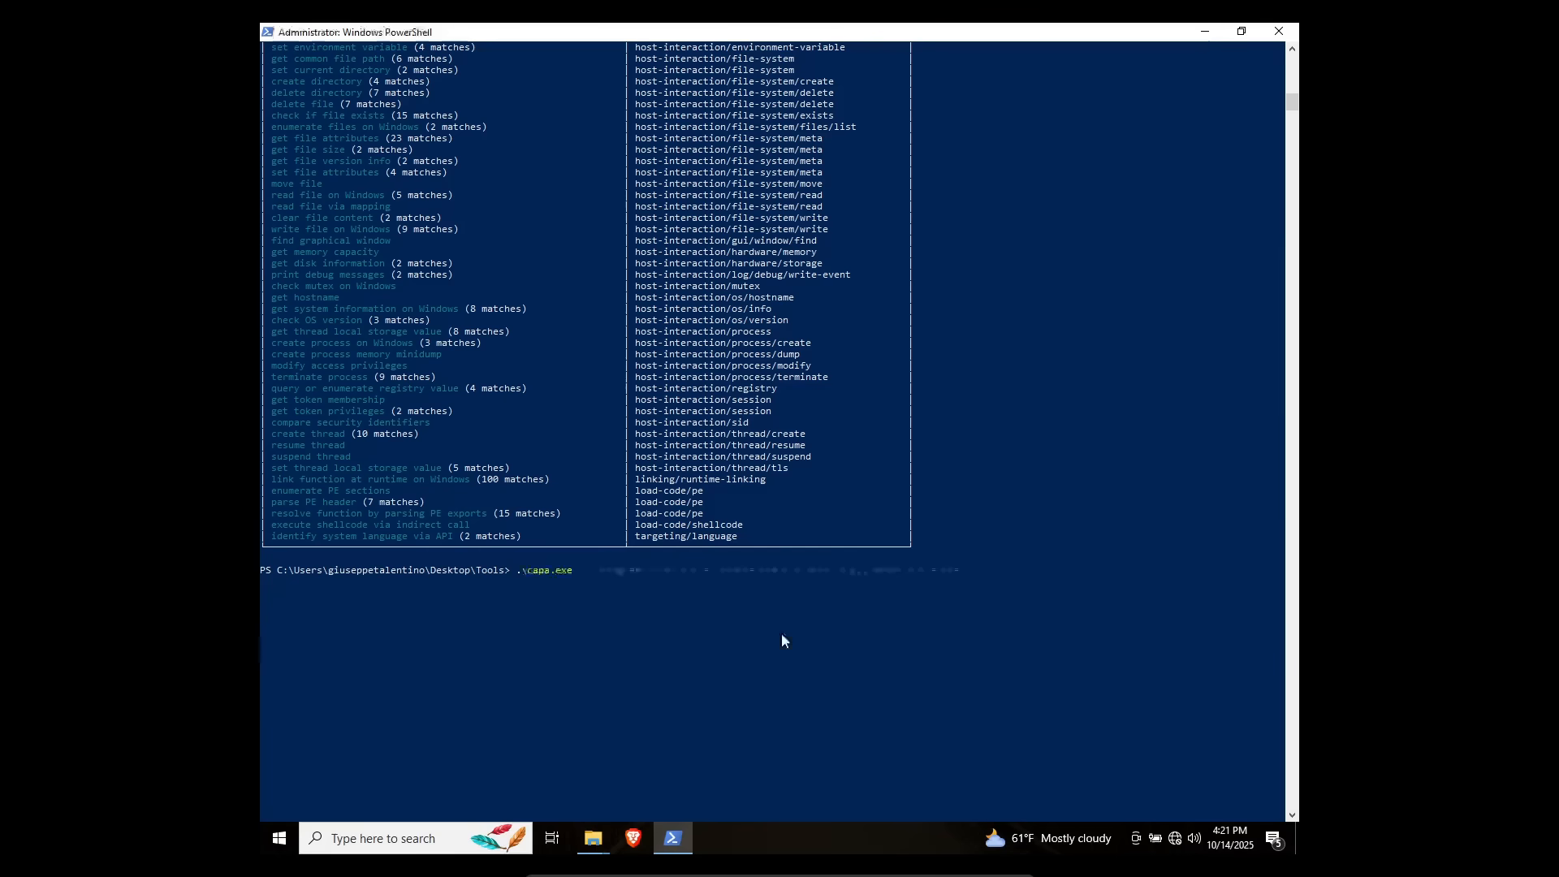
pyautogui.write('"C:\\Program Files\\BraveSoftware\\Brave-Browser\\Application\\brave.exe"')
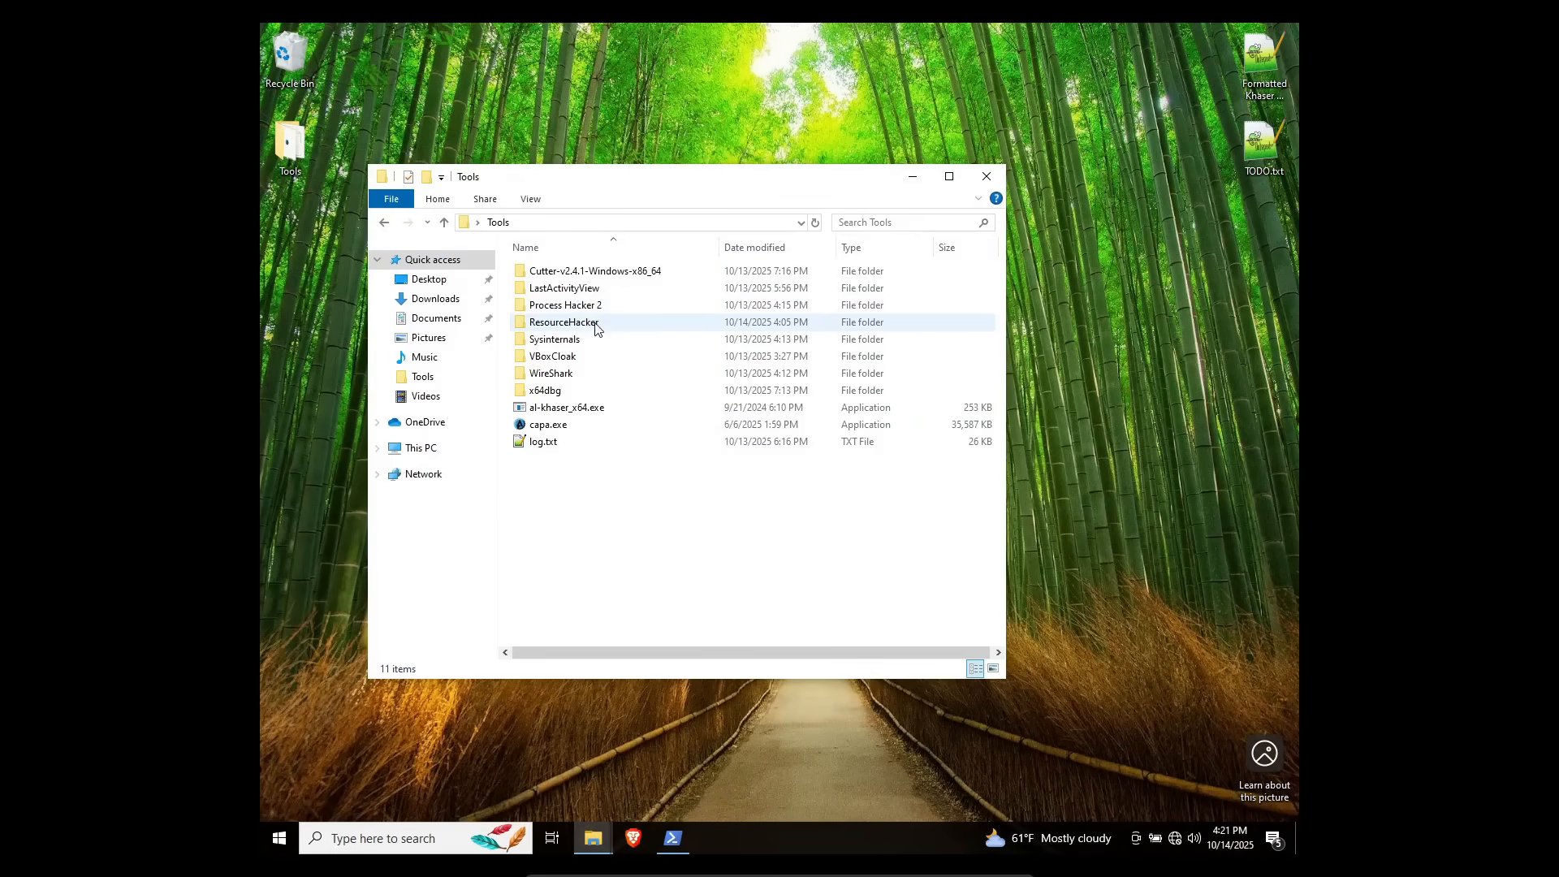
pyautogui.moveTo(429, 277)
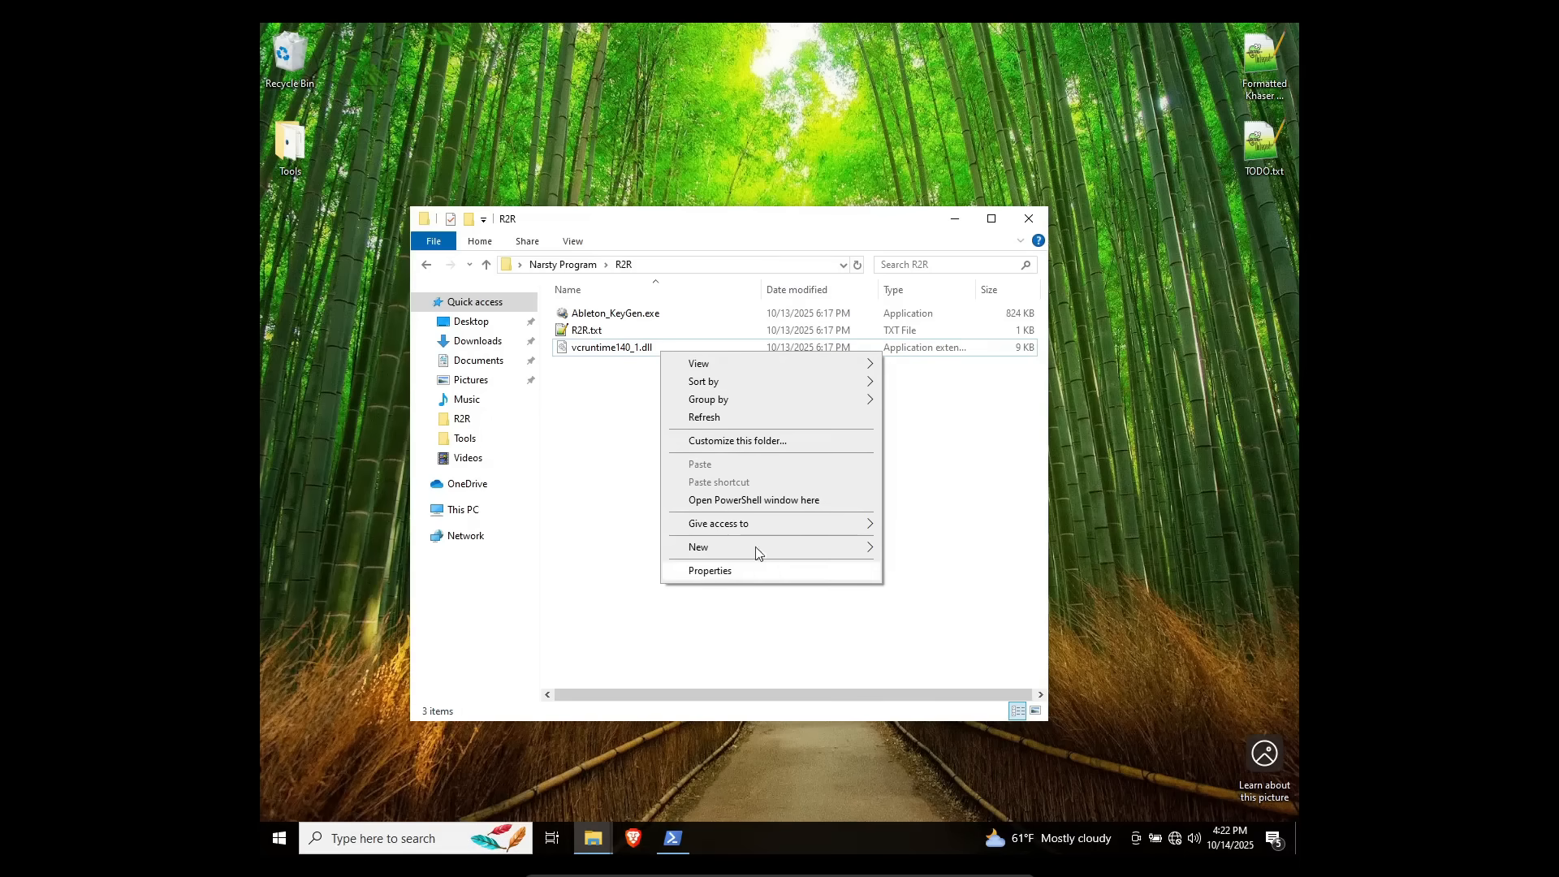
# Step: Bring up the context menu for the R2R folder under Narsty Program
pyautogui.rightClick(612, 347)
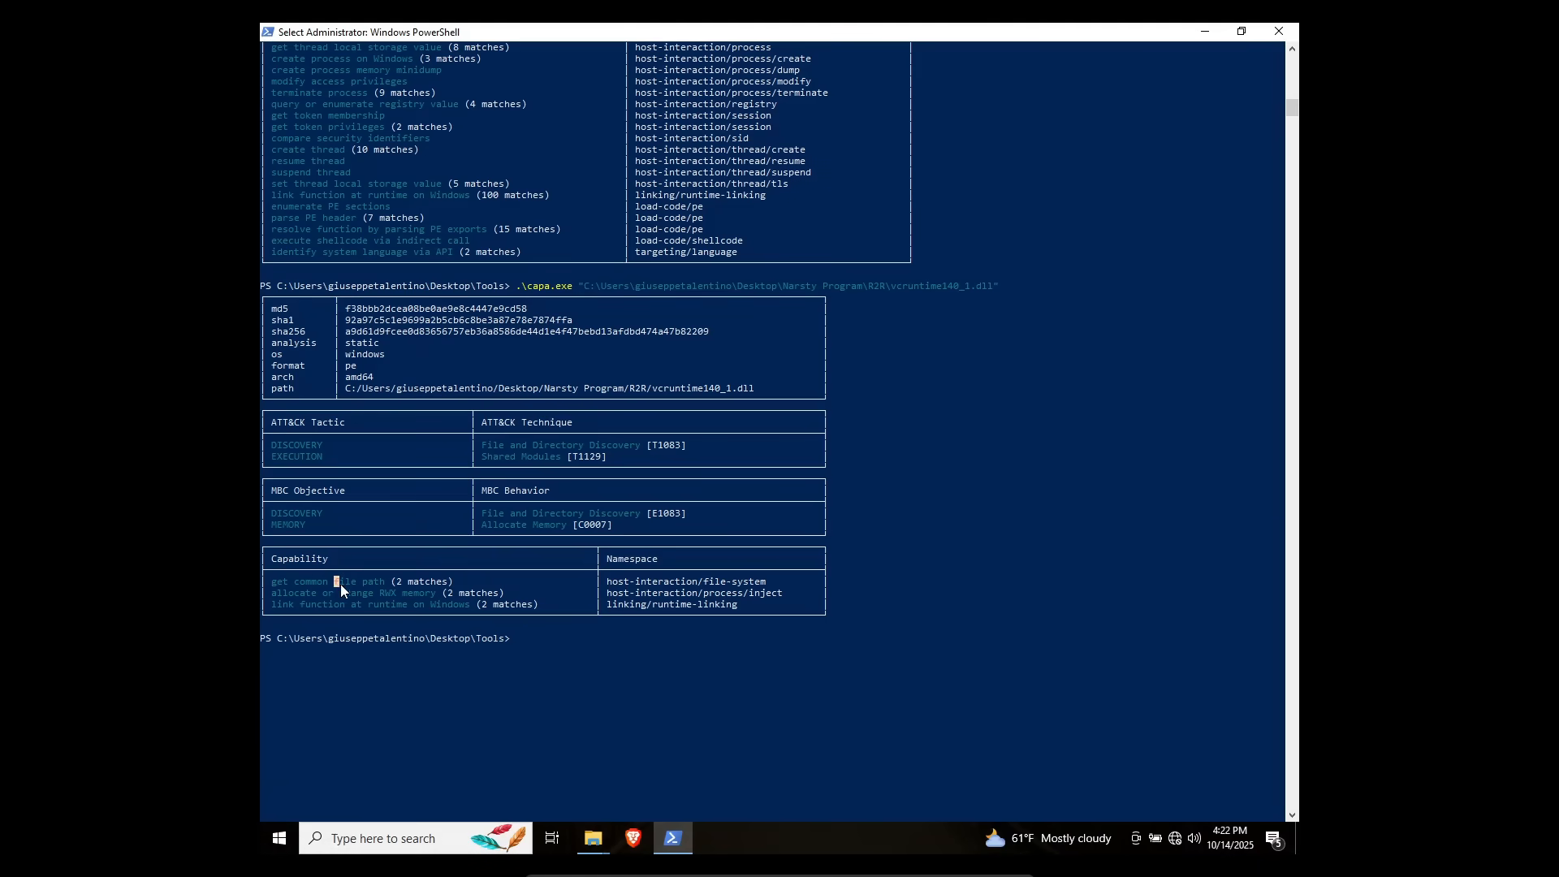
# Step: Select the capability rows capa reports for vcruntime140_1.dll, such as getting common file paths
pyautogui.doubleClick(352, 592)
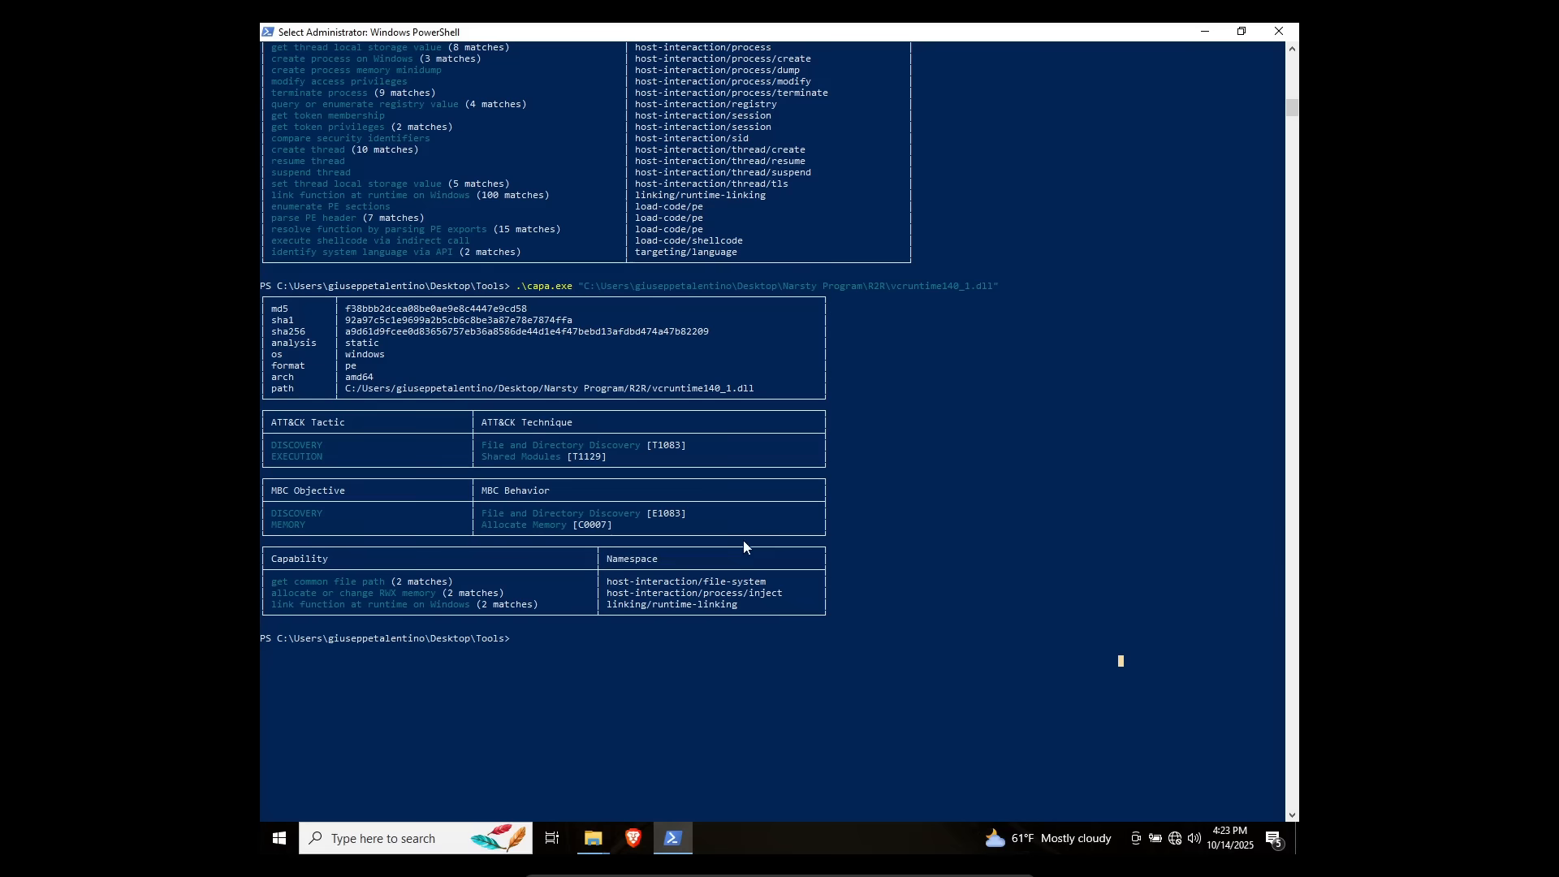
pyautogui.moveTo(765, 539)
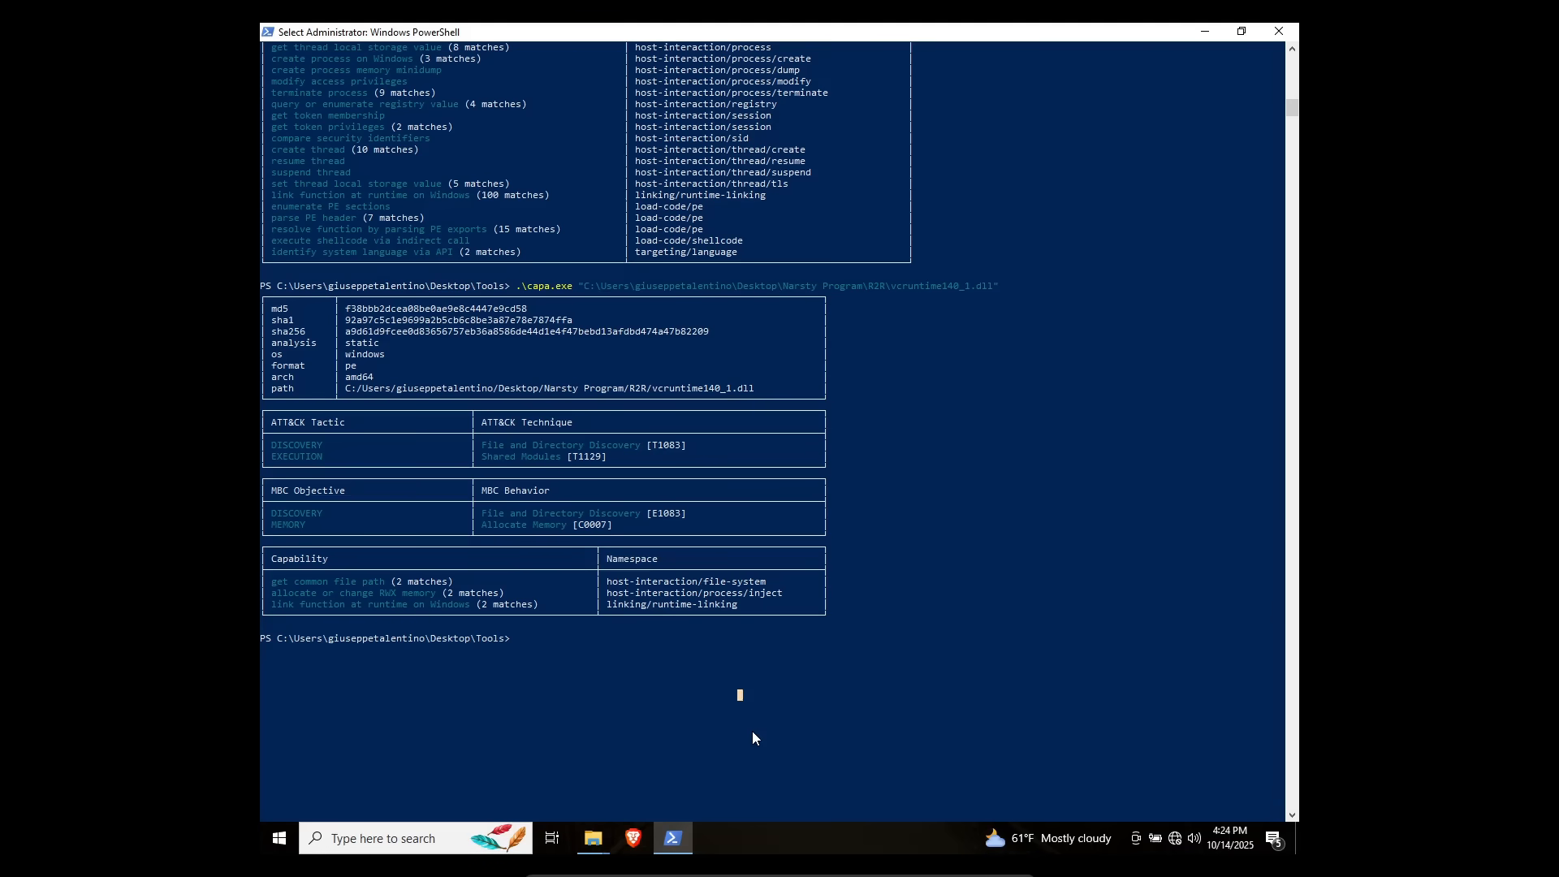
pyautogui.moveTo(280, 307); pyautogui.dragTo(737, 604)
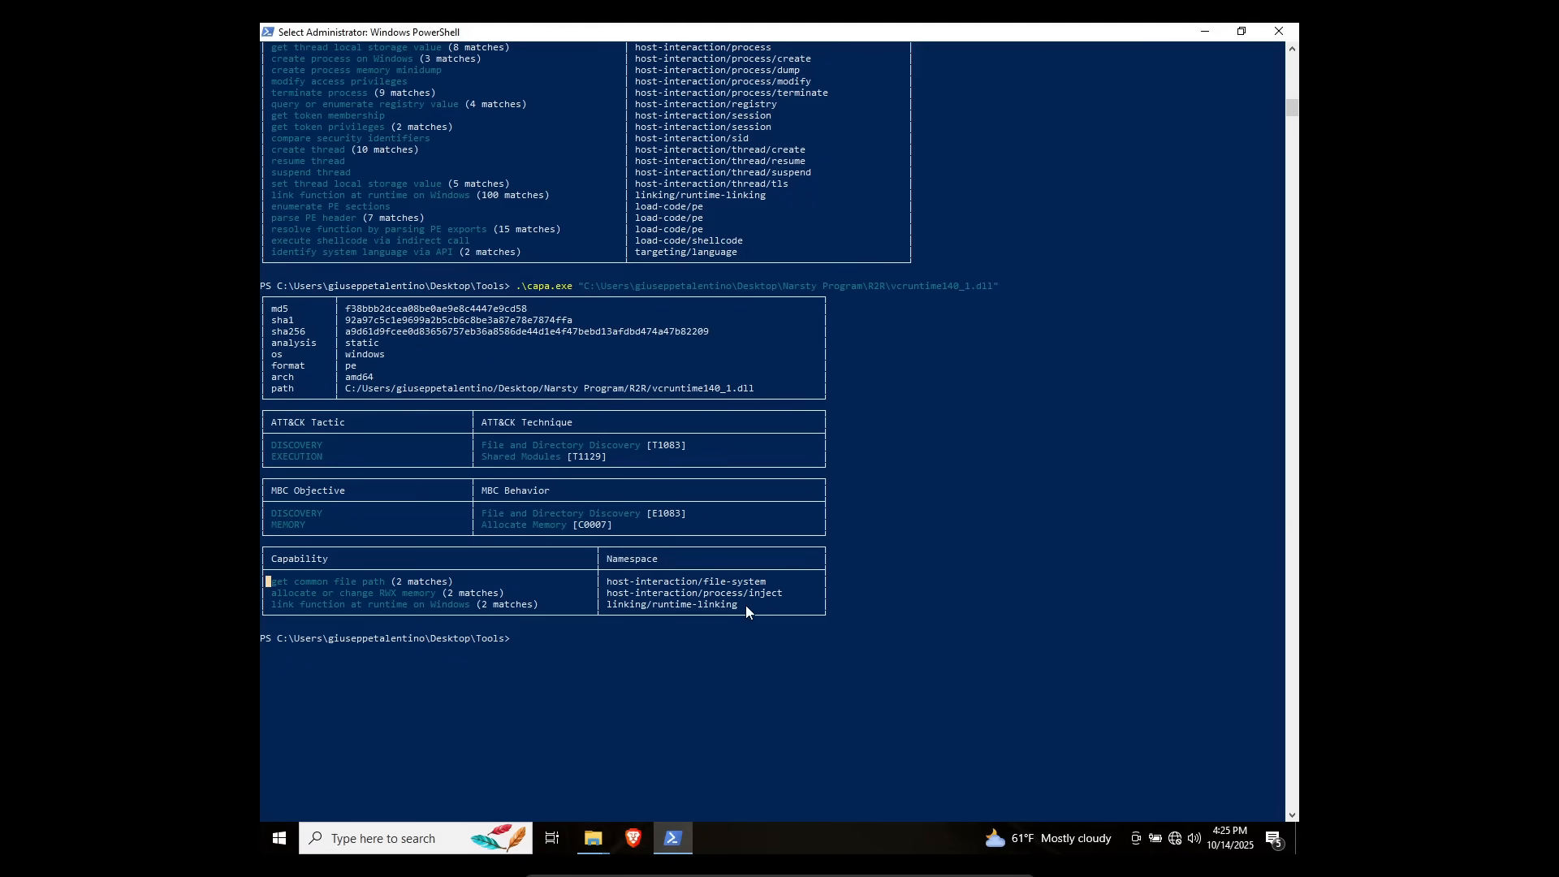
pyautogui.click(592, 838)
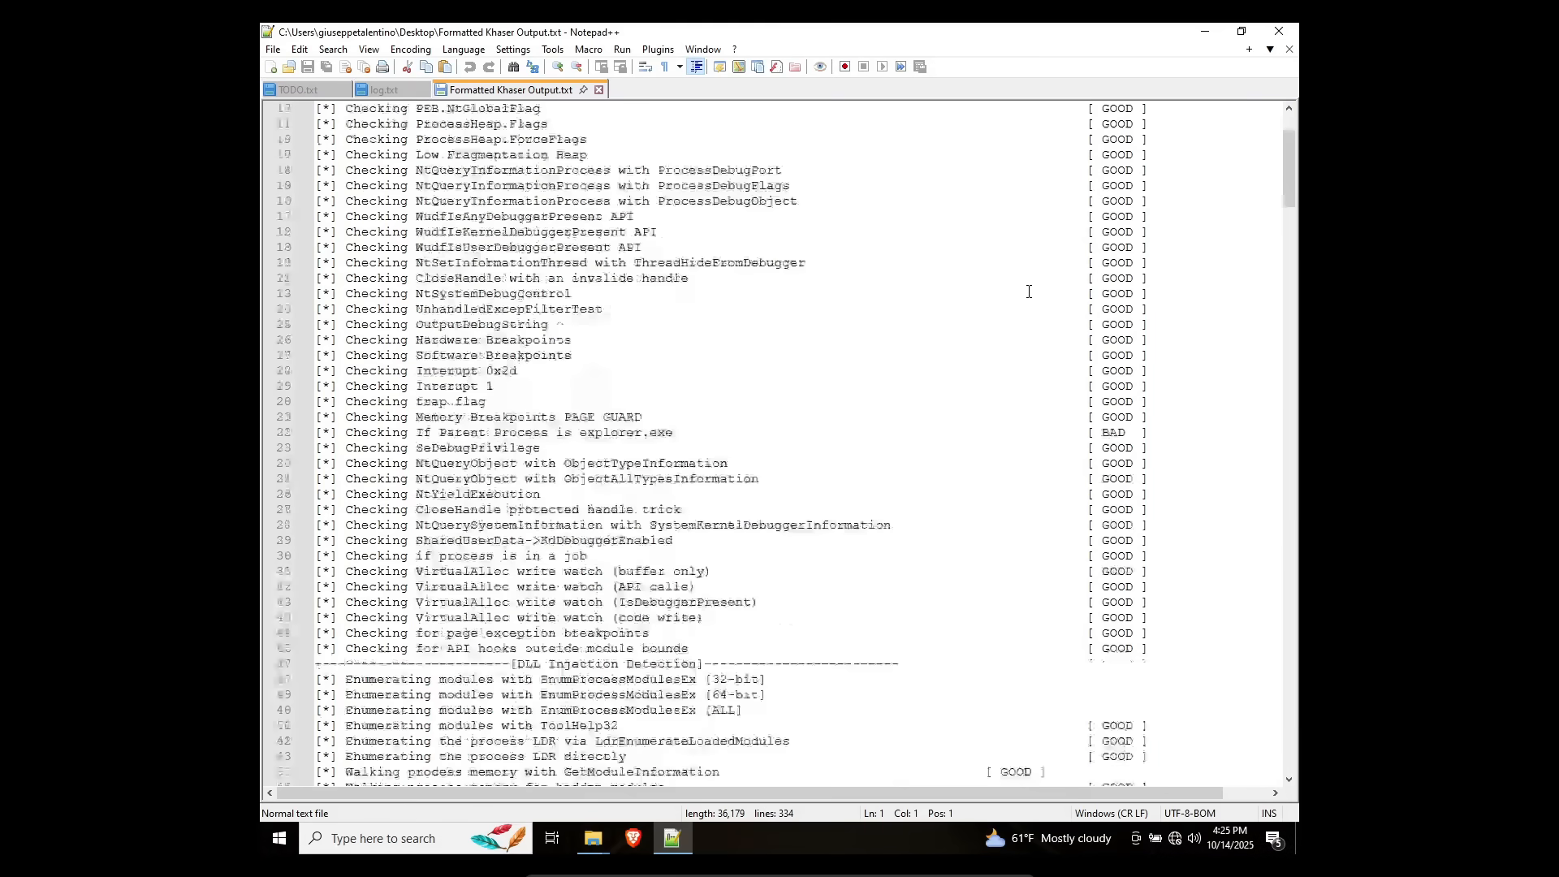
# Step: Scroll through the Khaser report from the anti-debugging checks down to the VirtualBox Detection section
pyautogui.scroll(-3)
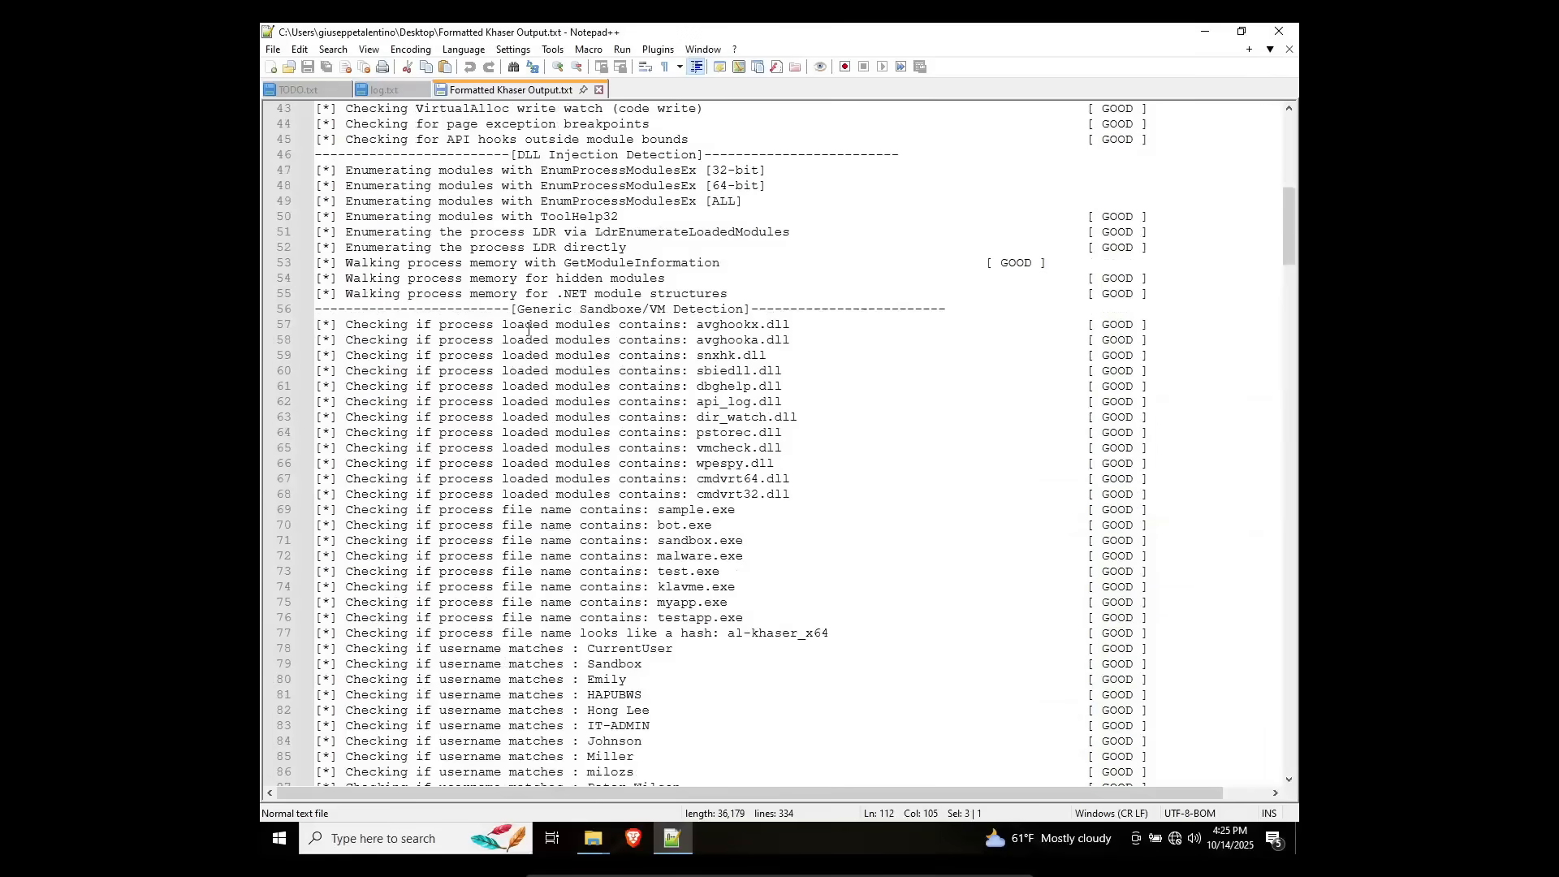
pyautogui.scroll(-3)
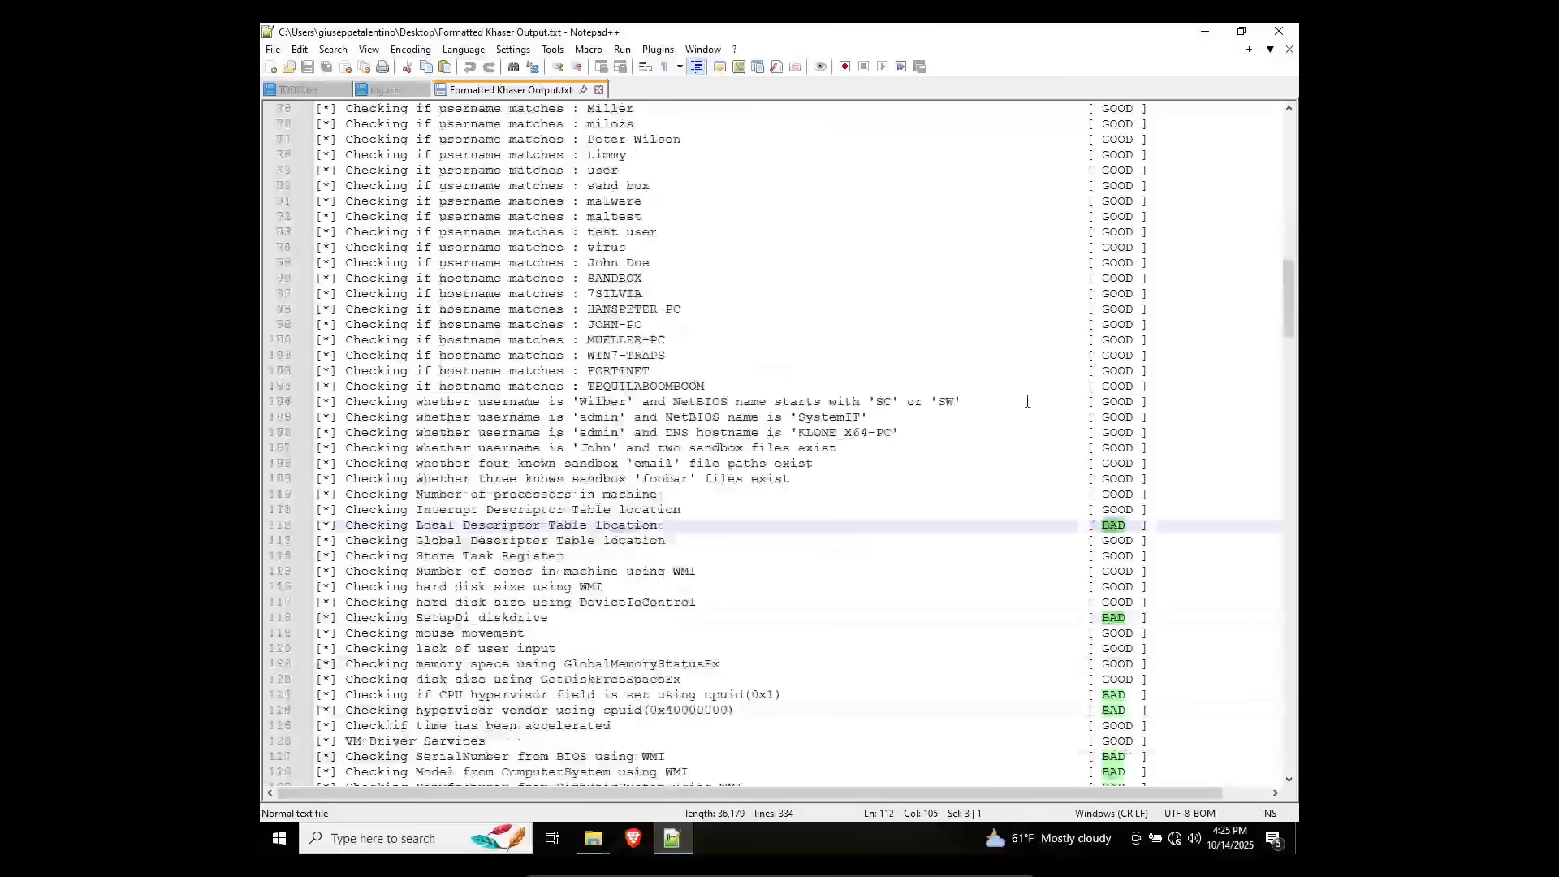
pyautogui.scroll(-3)
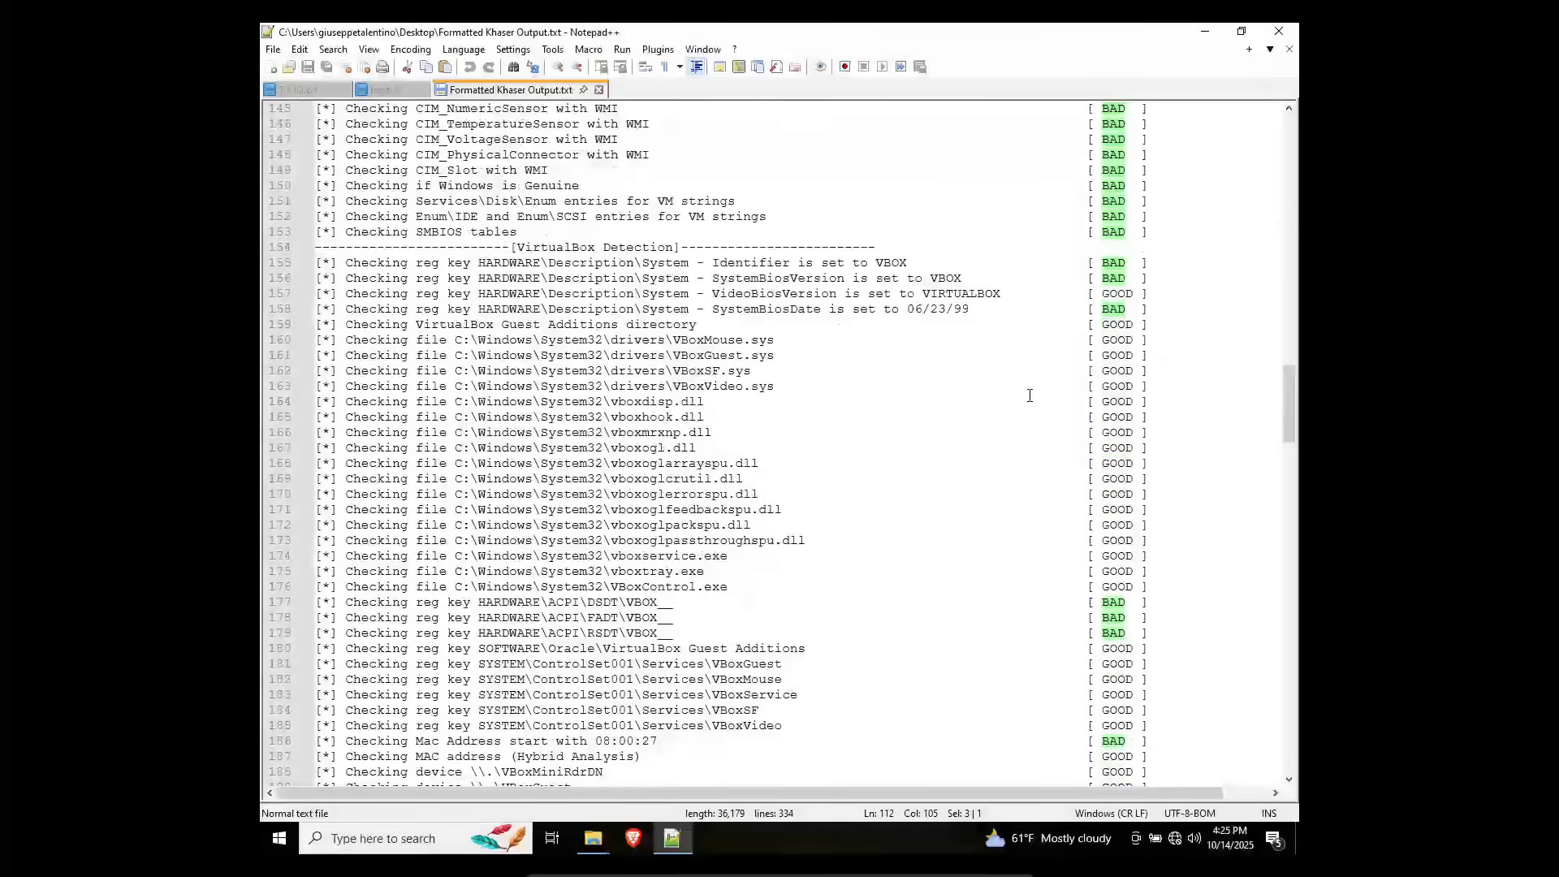
pyautogui.scroll(-3)
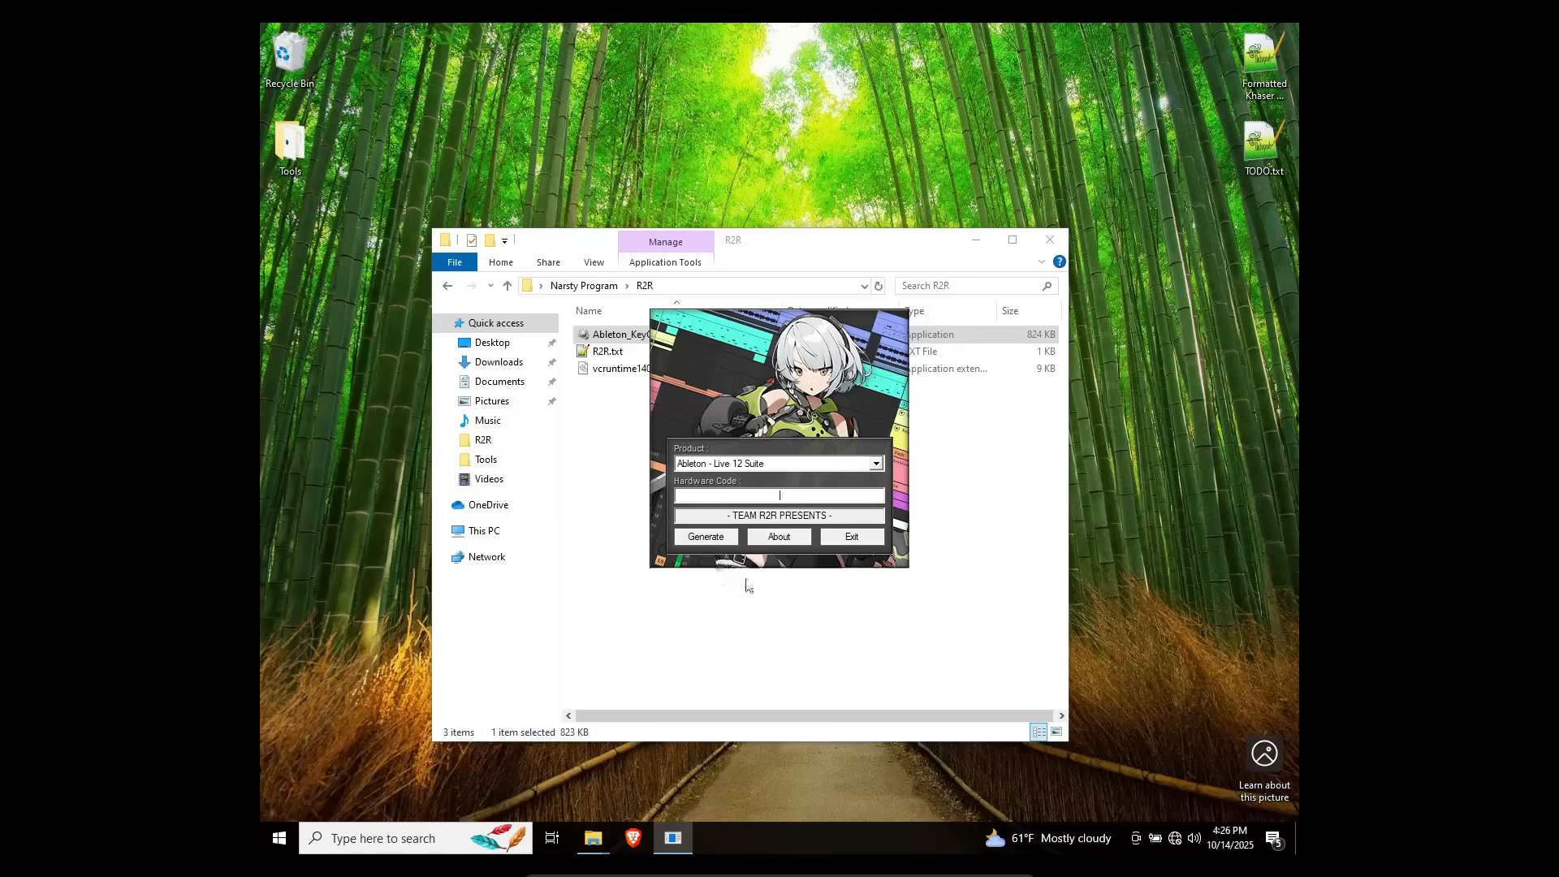
pyautogui.moveTo(735, 594)
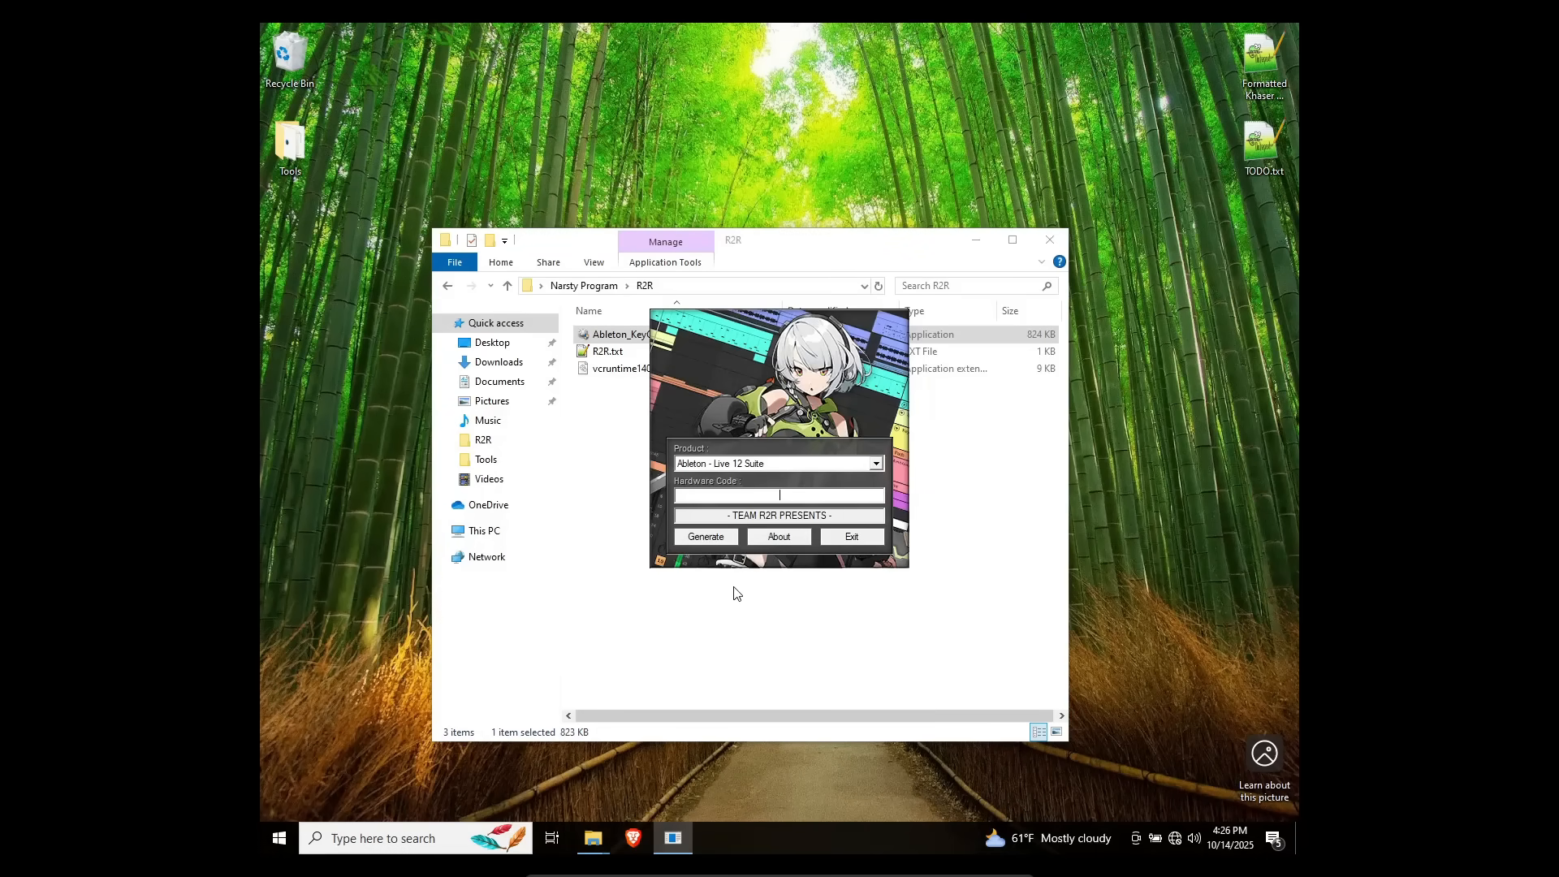
# Step: Move the Ableton KeyGen window upward, review the Live 12 Suite offer, then close it
pyautogui.moveTo(778, 437); pyautogui.dragTo(906, 289)
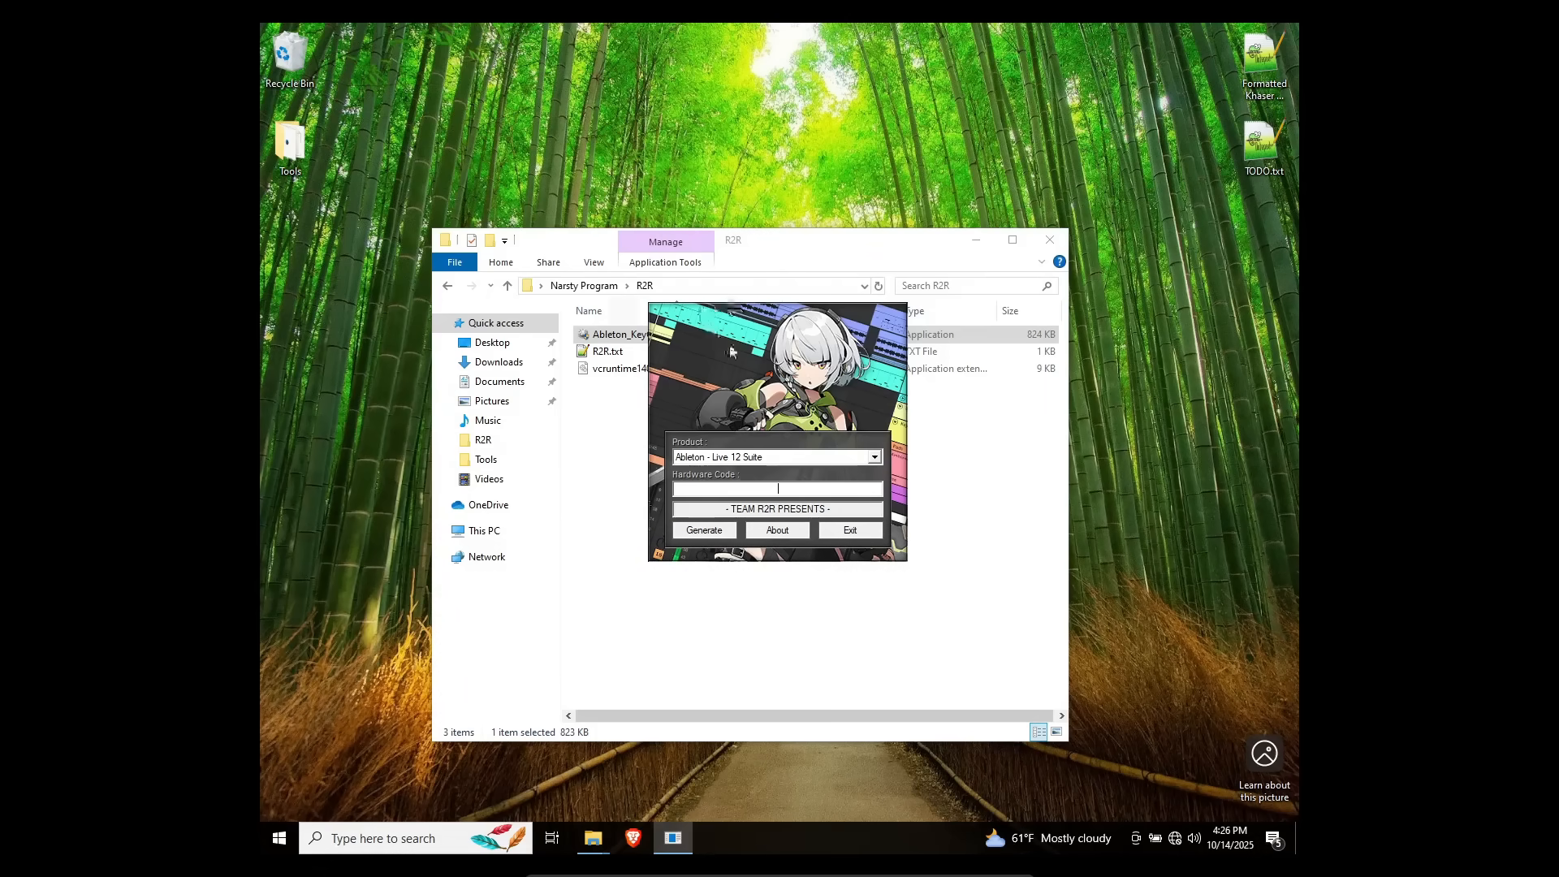
pyautogui.moveTo(726, 319)
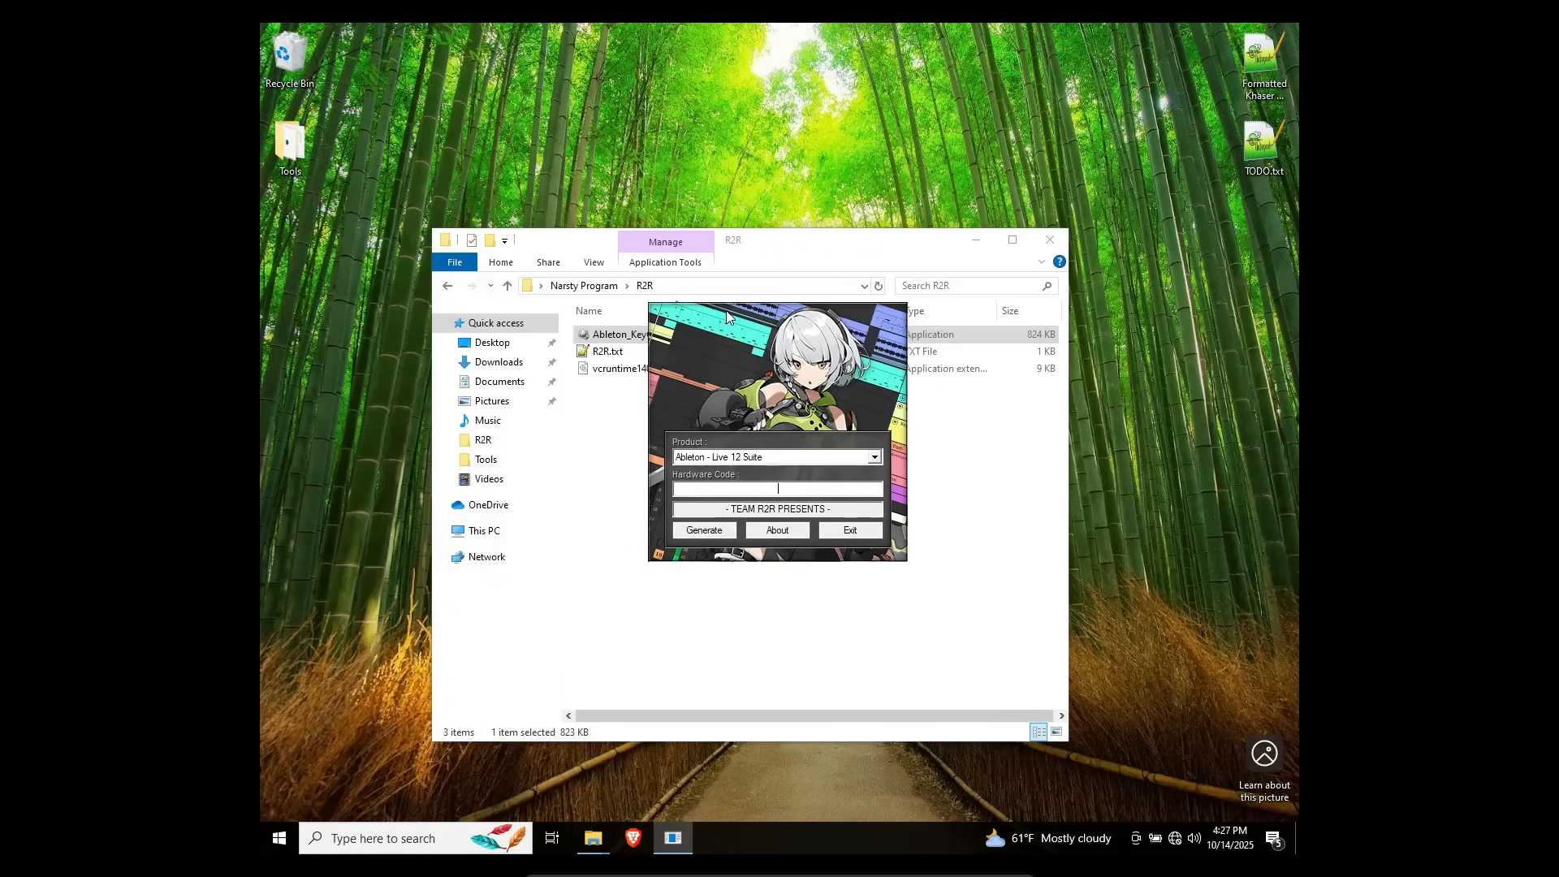
pyautogui.moveTo(833, 331)
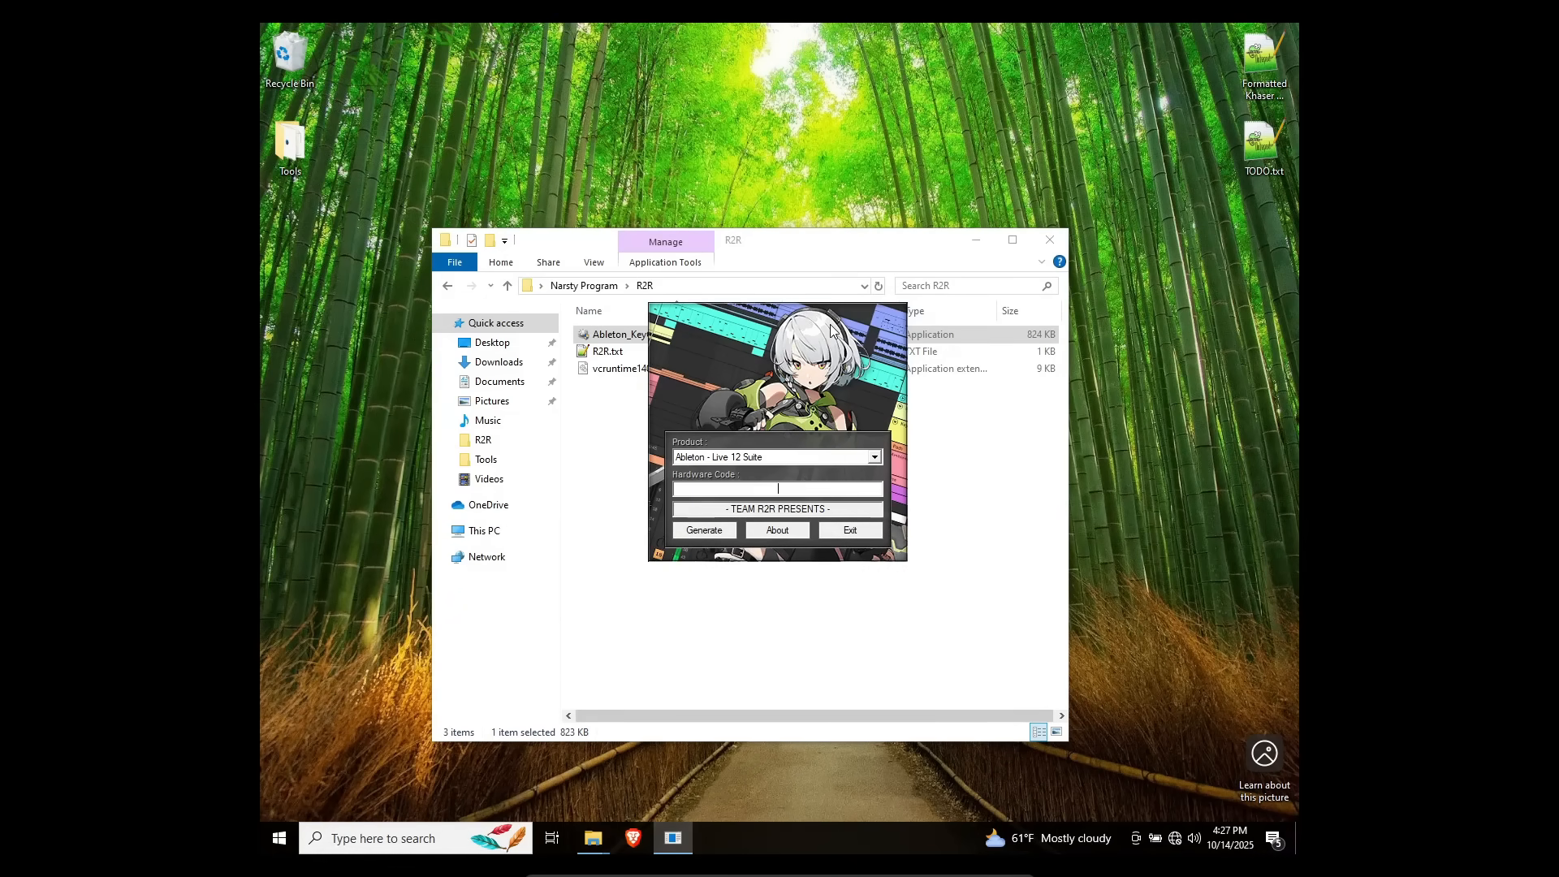
pyautogui.click(849, 530)
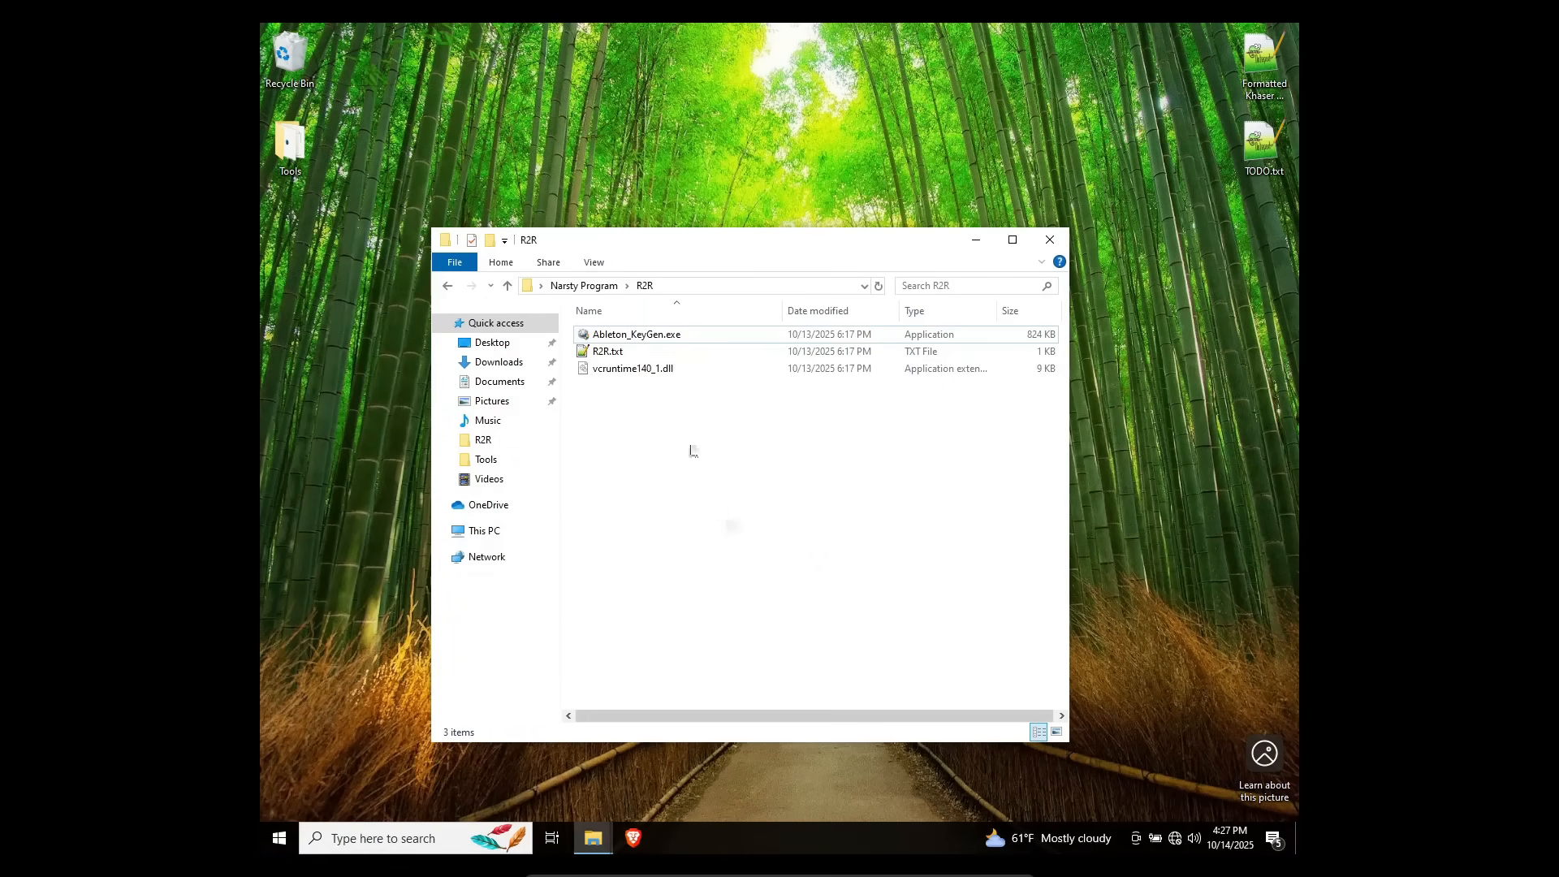
# Step: Launch Autoruns from the Desktop Tools\Sysinternals folder
pyautogui.click(1047, 240)
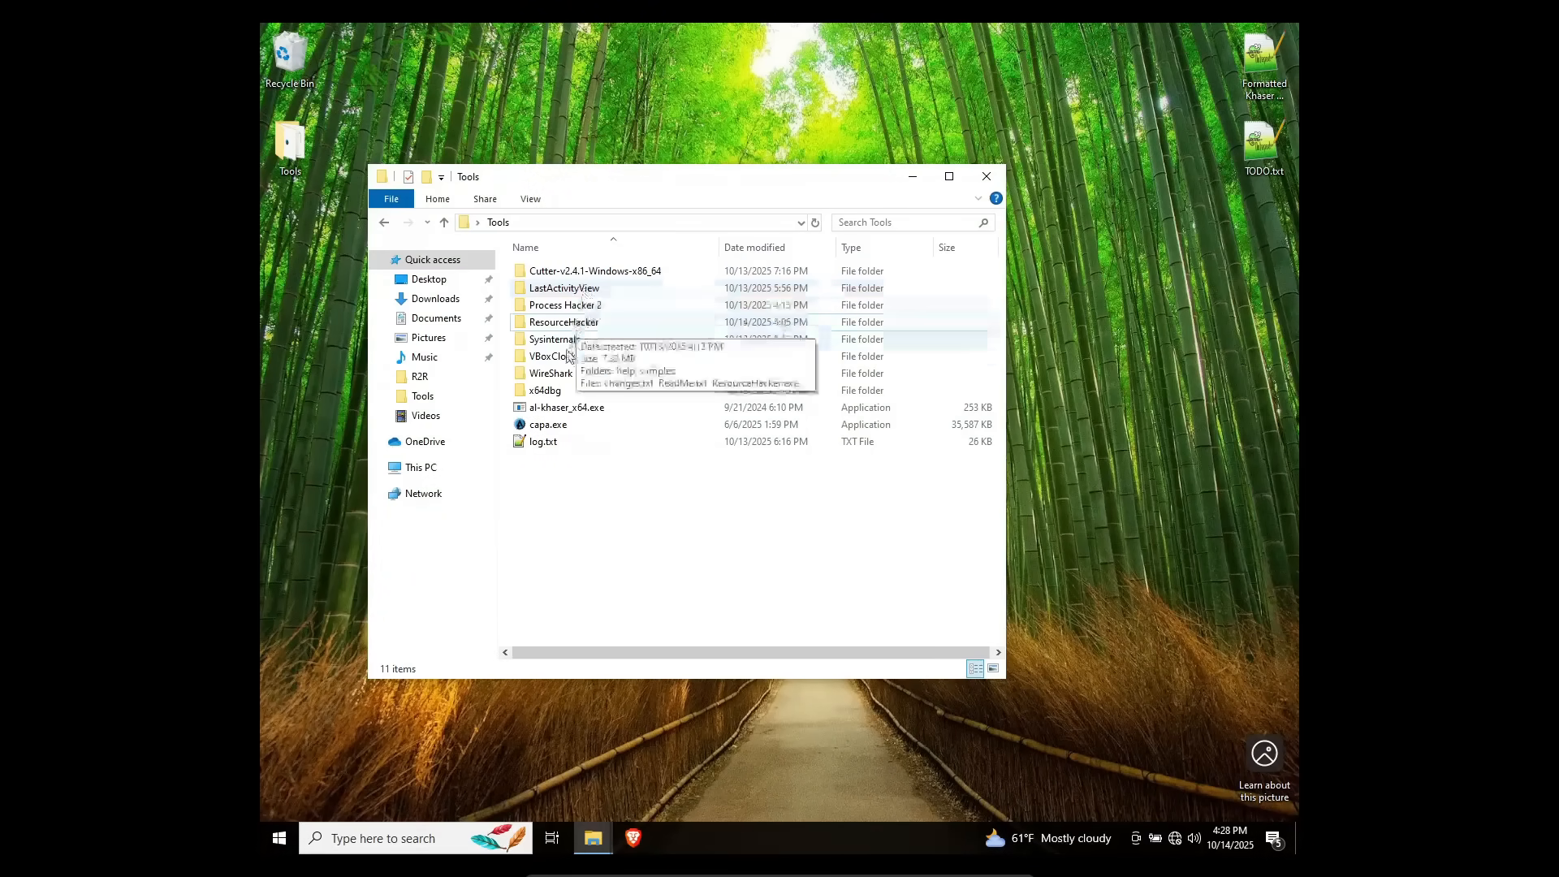
pyautogui.doubleClick(552, 340)
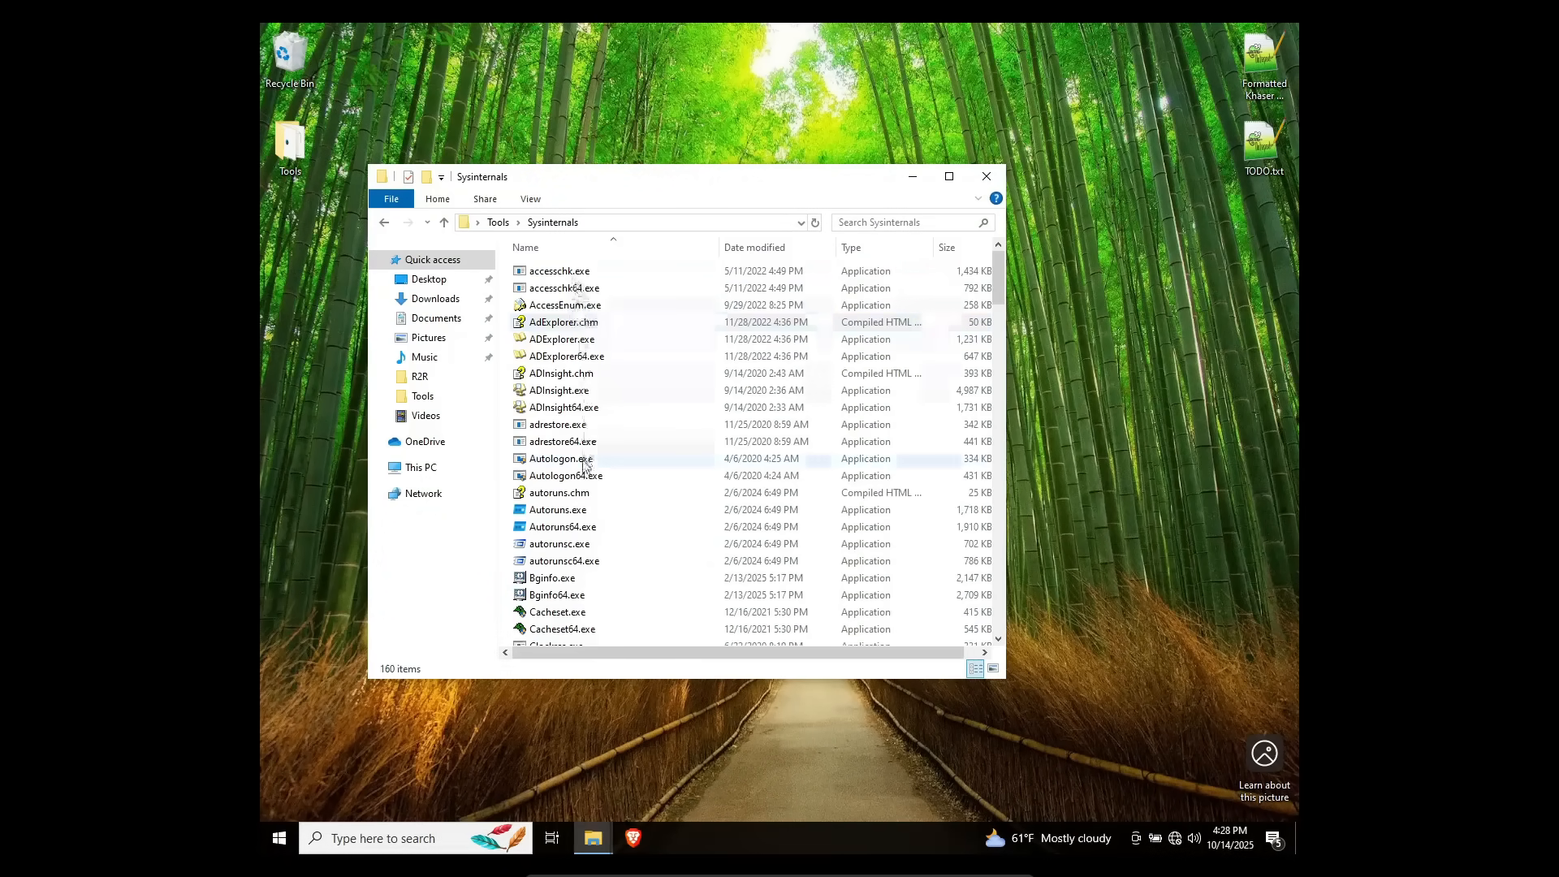
pyautogui.doubleClick(557, 508)
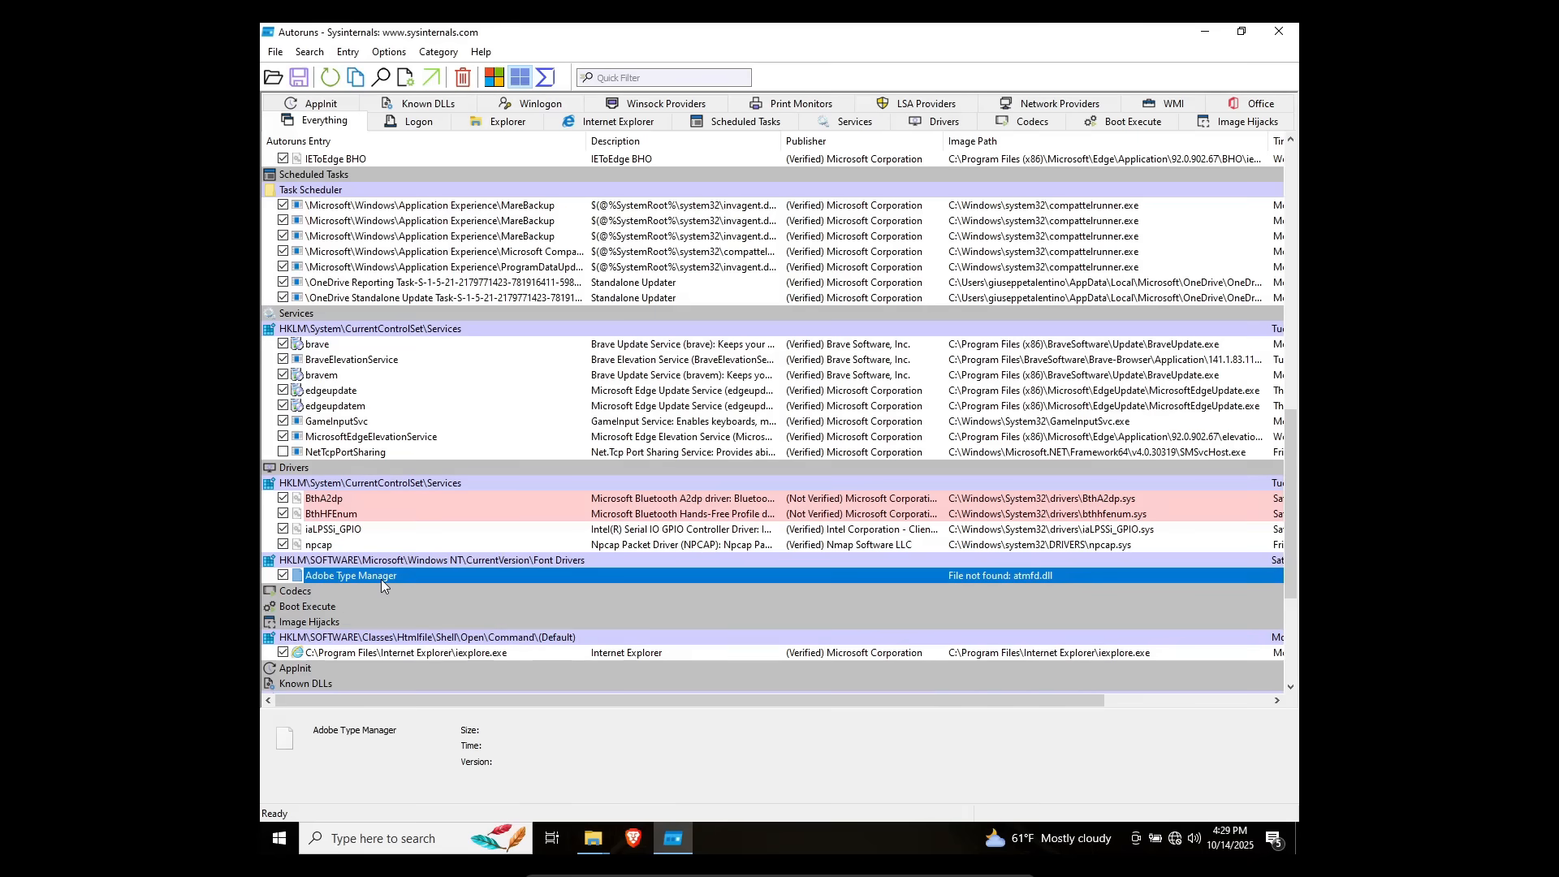
pyautogui.moveTo(375, 515)
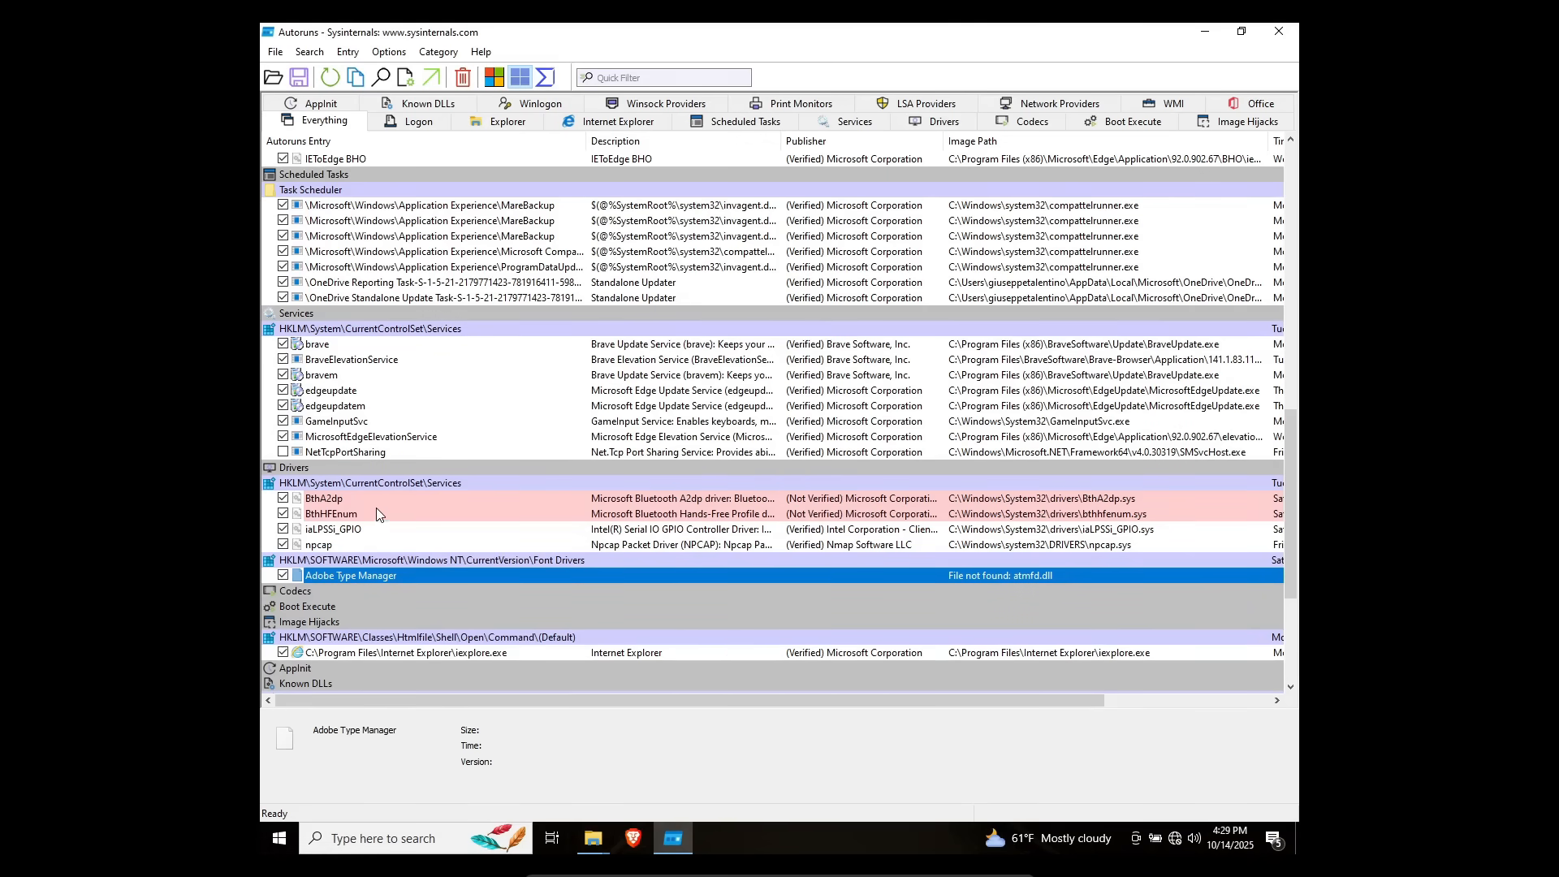
# Step: Inspect the unverified BthA2dp and BthHFEnum drivers and the edgeupdate service, then start Process Monitor
pyautogui.click(323, 499)
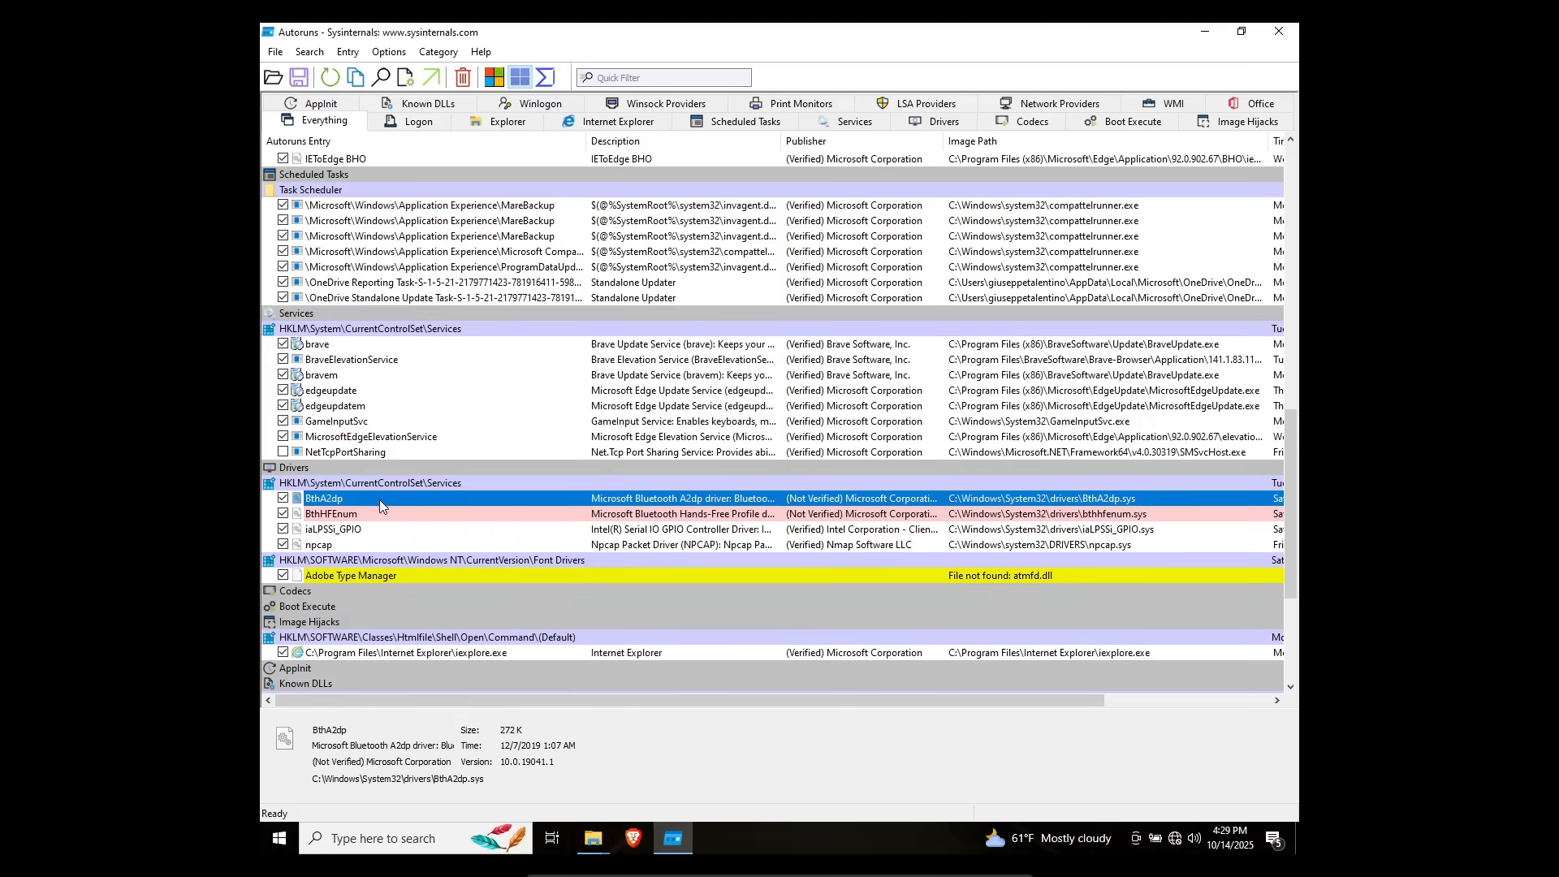
pyautogui.click(330, 514)
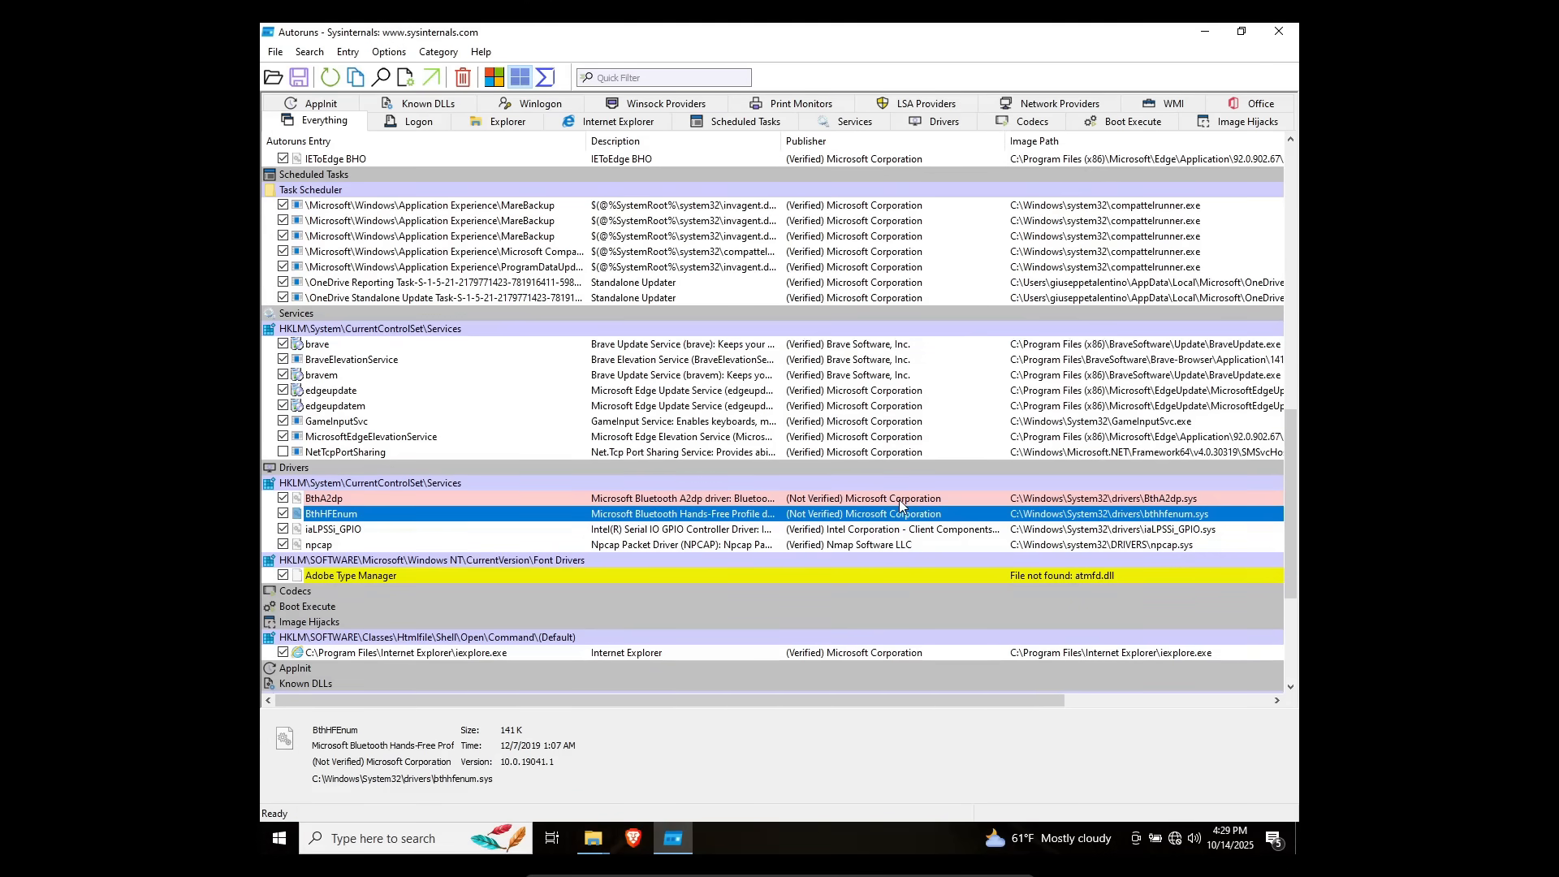
pyautogui.click(329, 390)
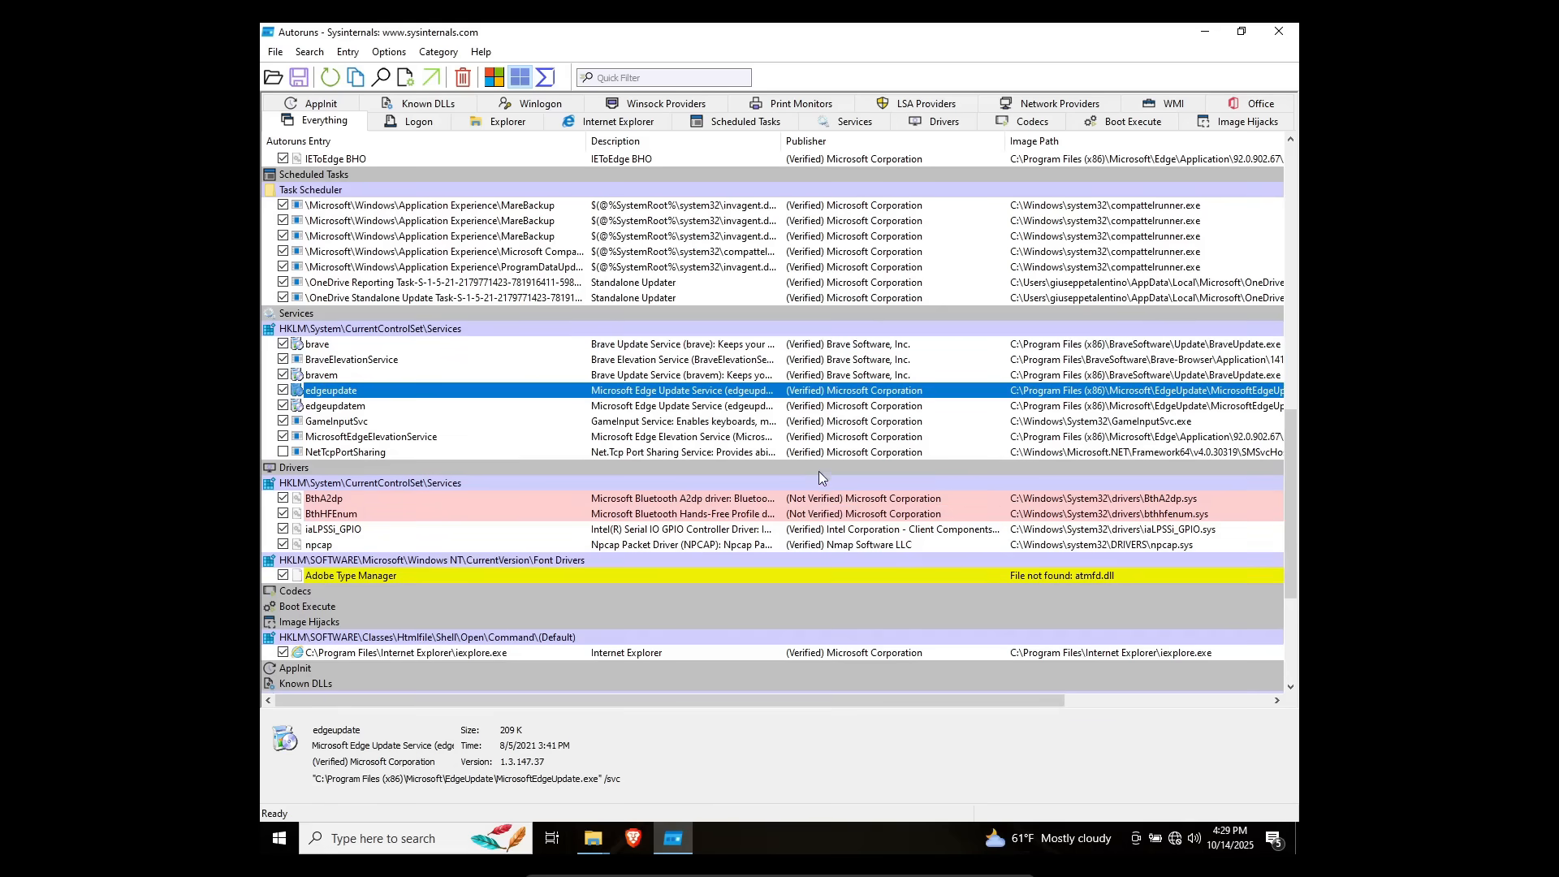
pyautogui.click(332, 514)
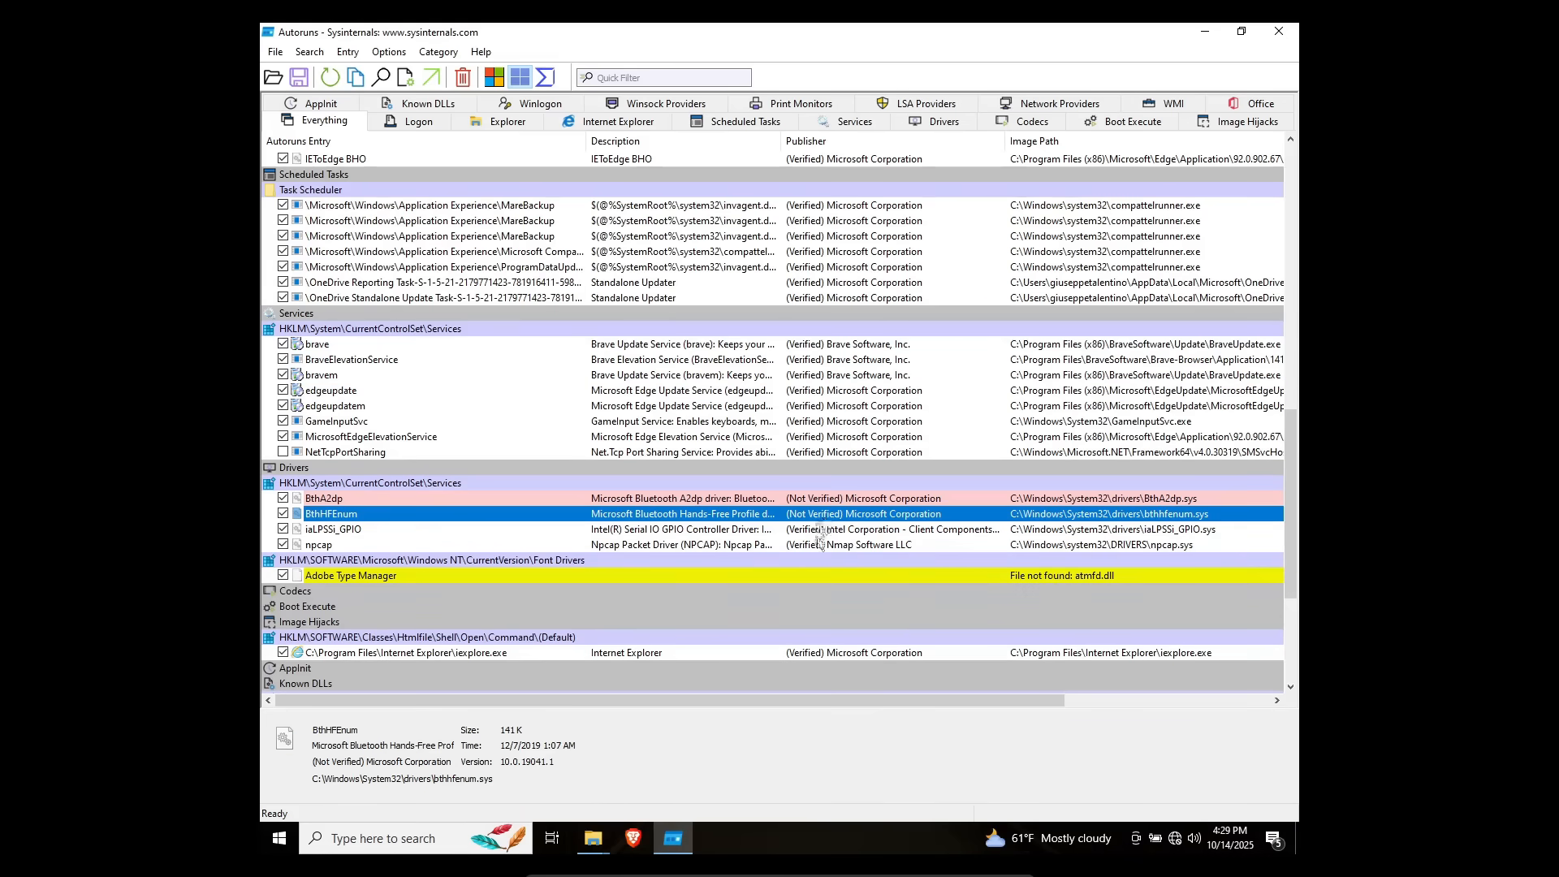
pyautogui.click(333, 528)
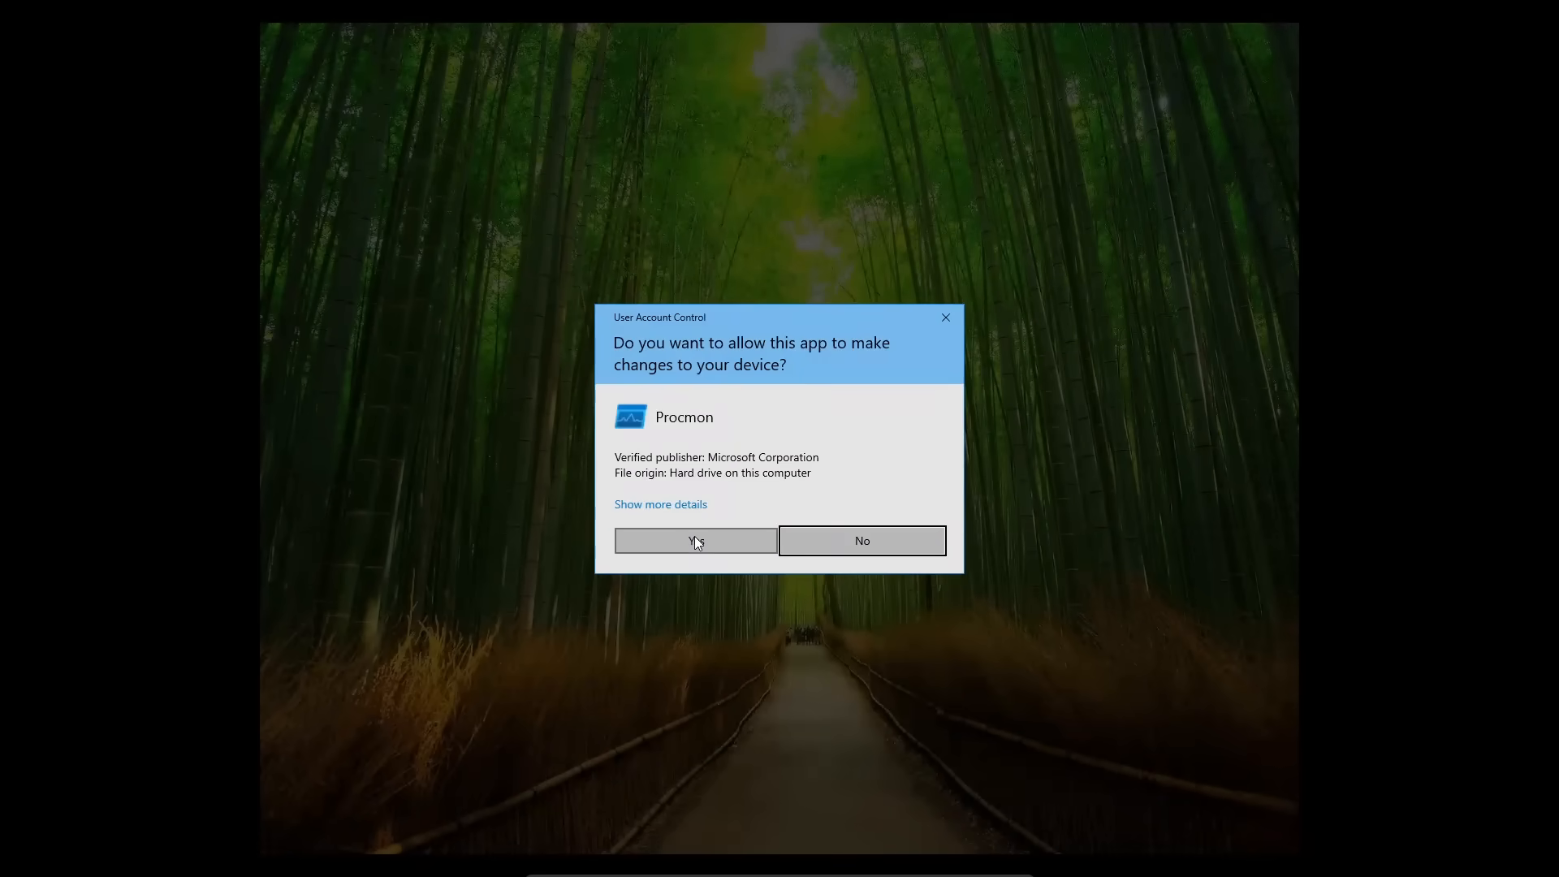
# Step: Elevate Process Monitor and filter to 'Process Name begins with Ableton, Include', dropping the keygen rule
pyautogui.click(695, 539)
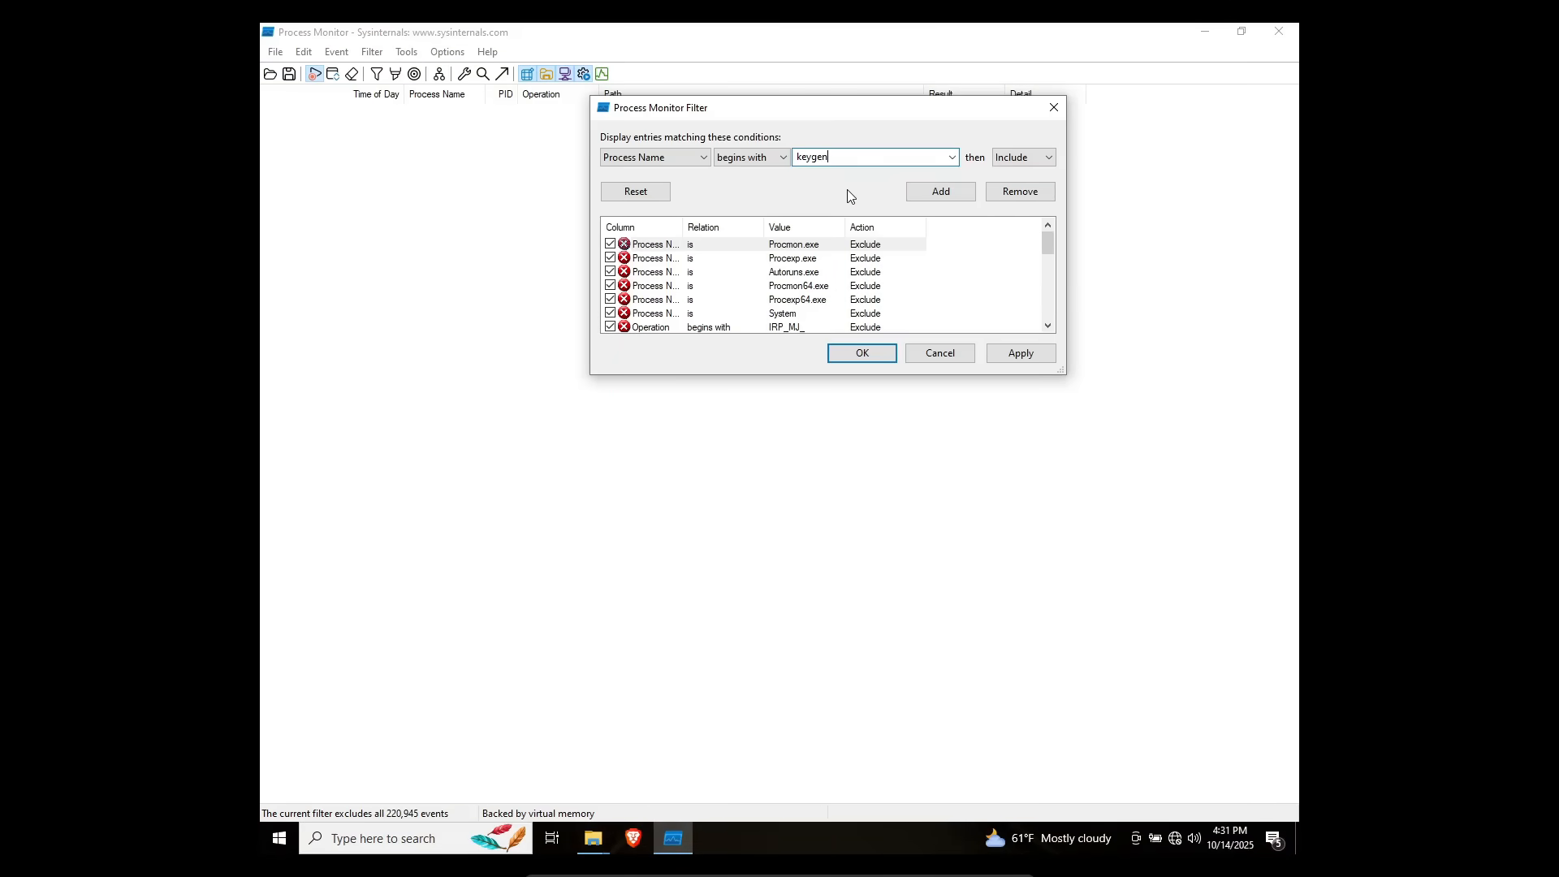
pyautogui.click(939, 192)
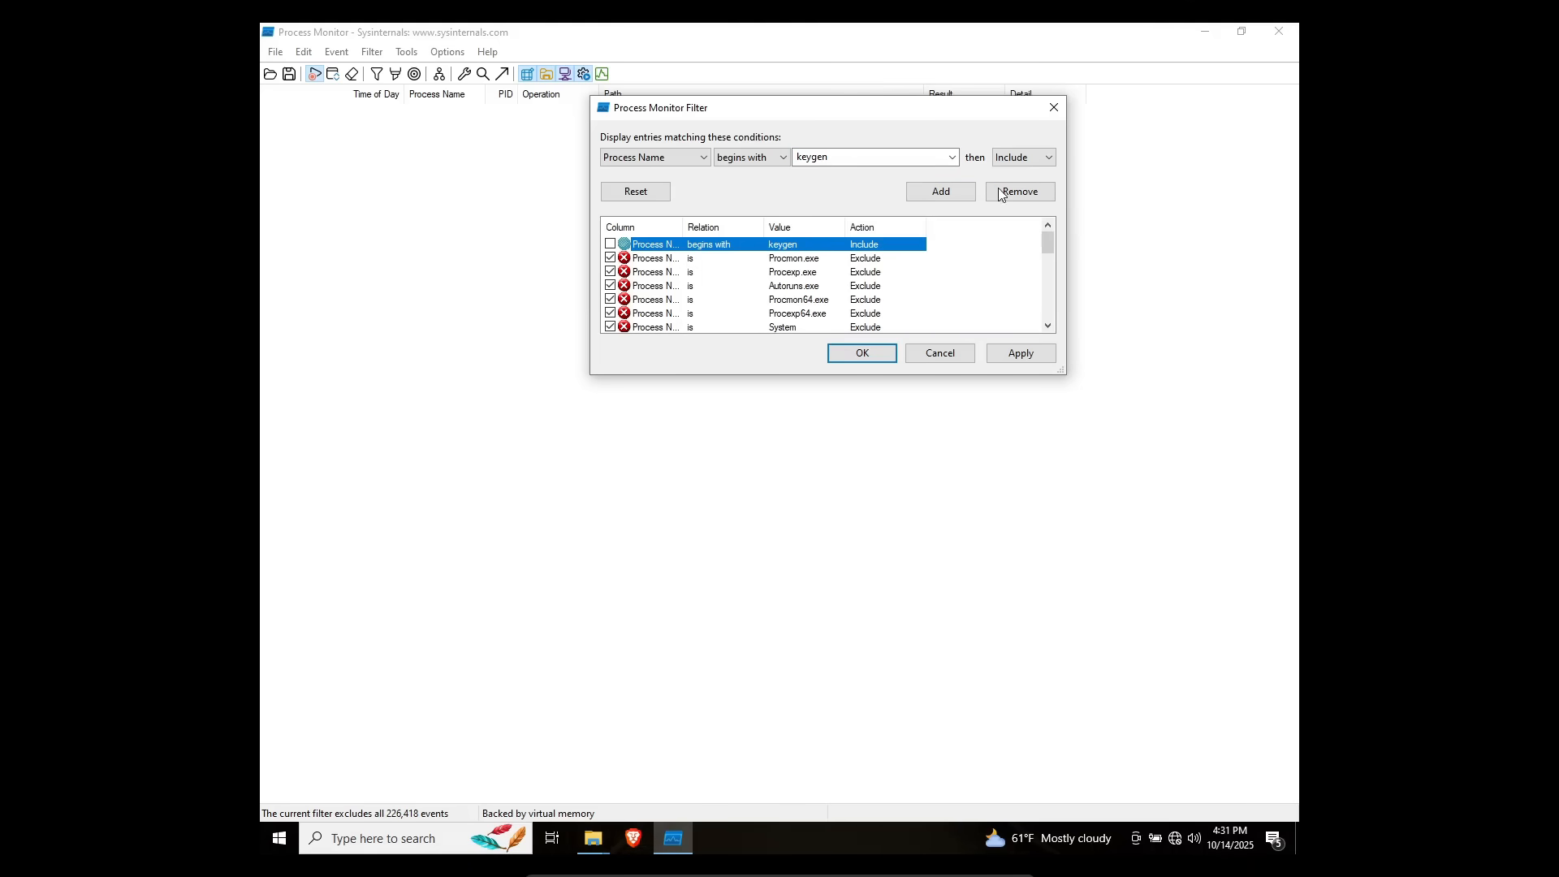
pyautogui.click(1020, 192)
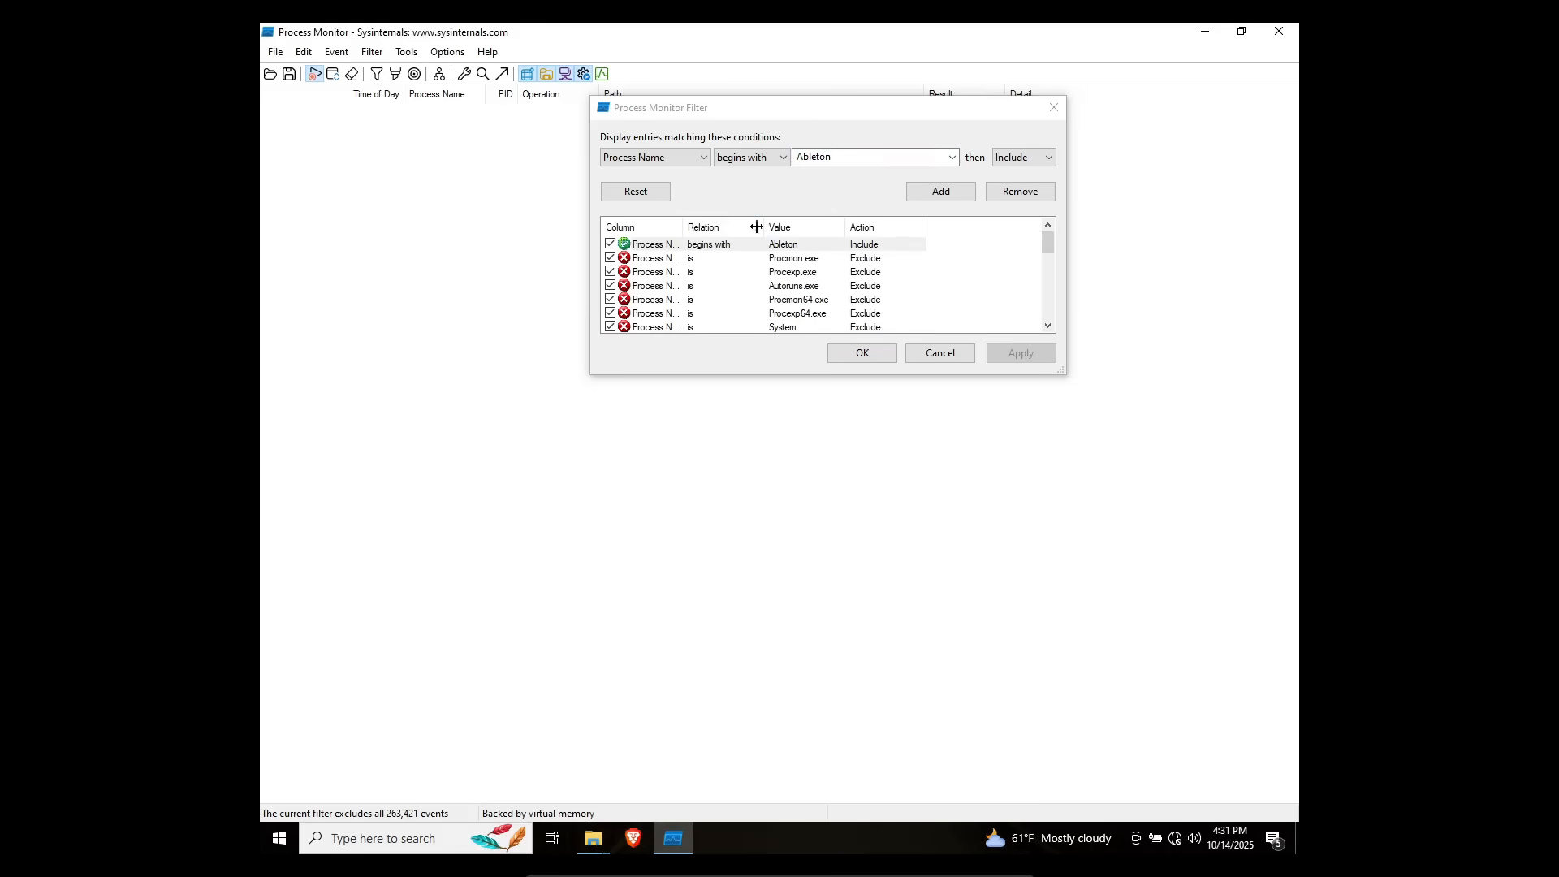
pyautogui.click(750, 156)
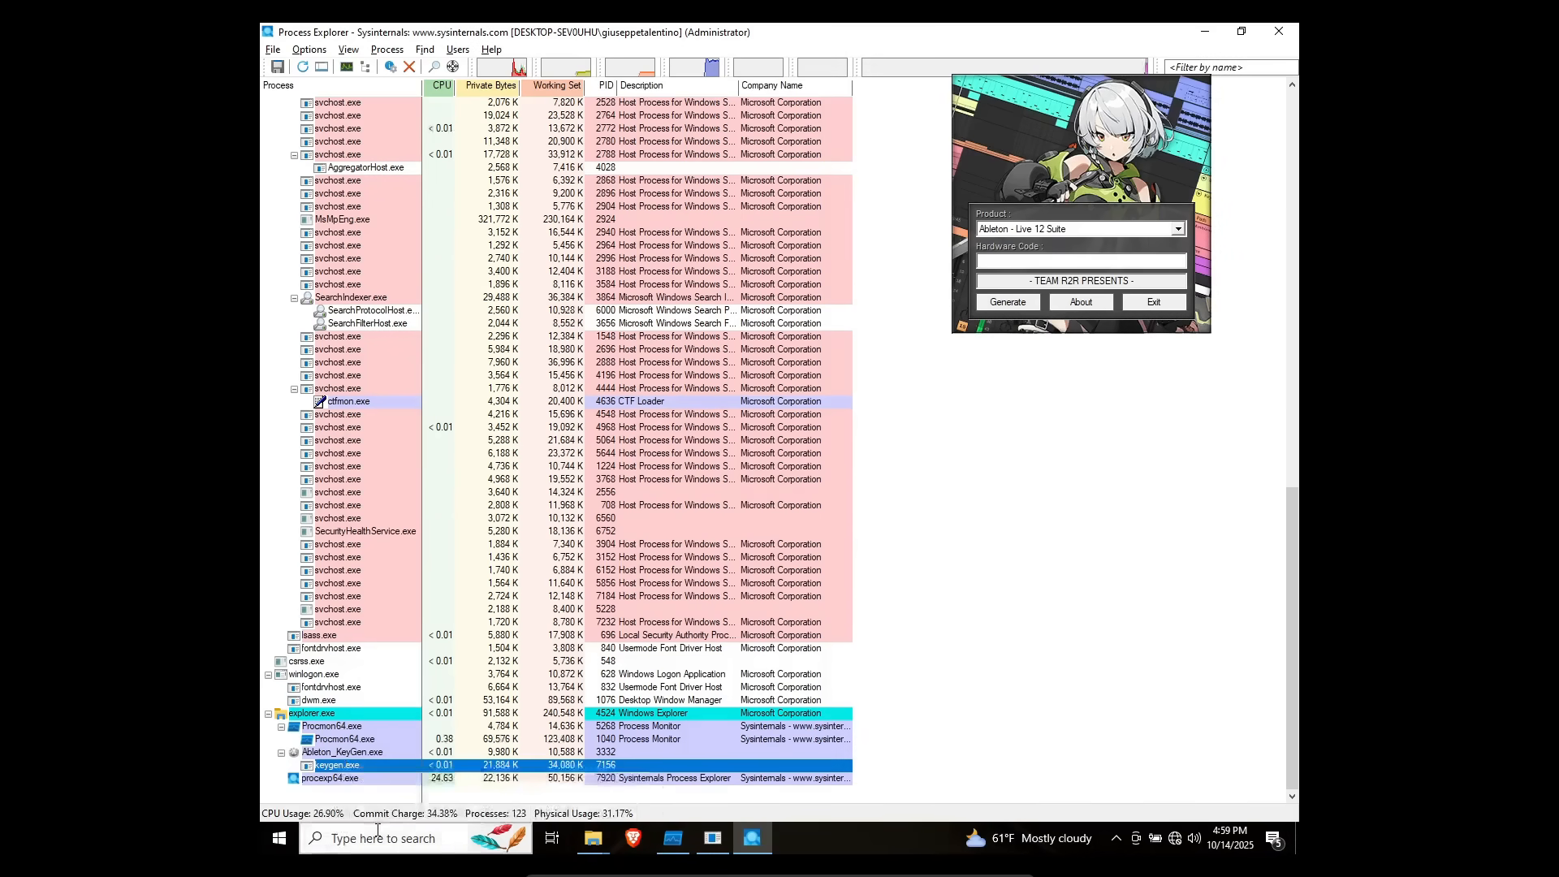
# Step: Open the %appdata% folder from Start search and switch to the administrator PowerShell window
pyautogui.write('%appdata')
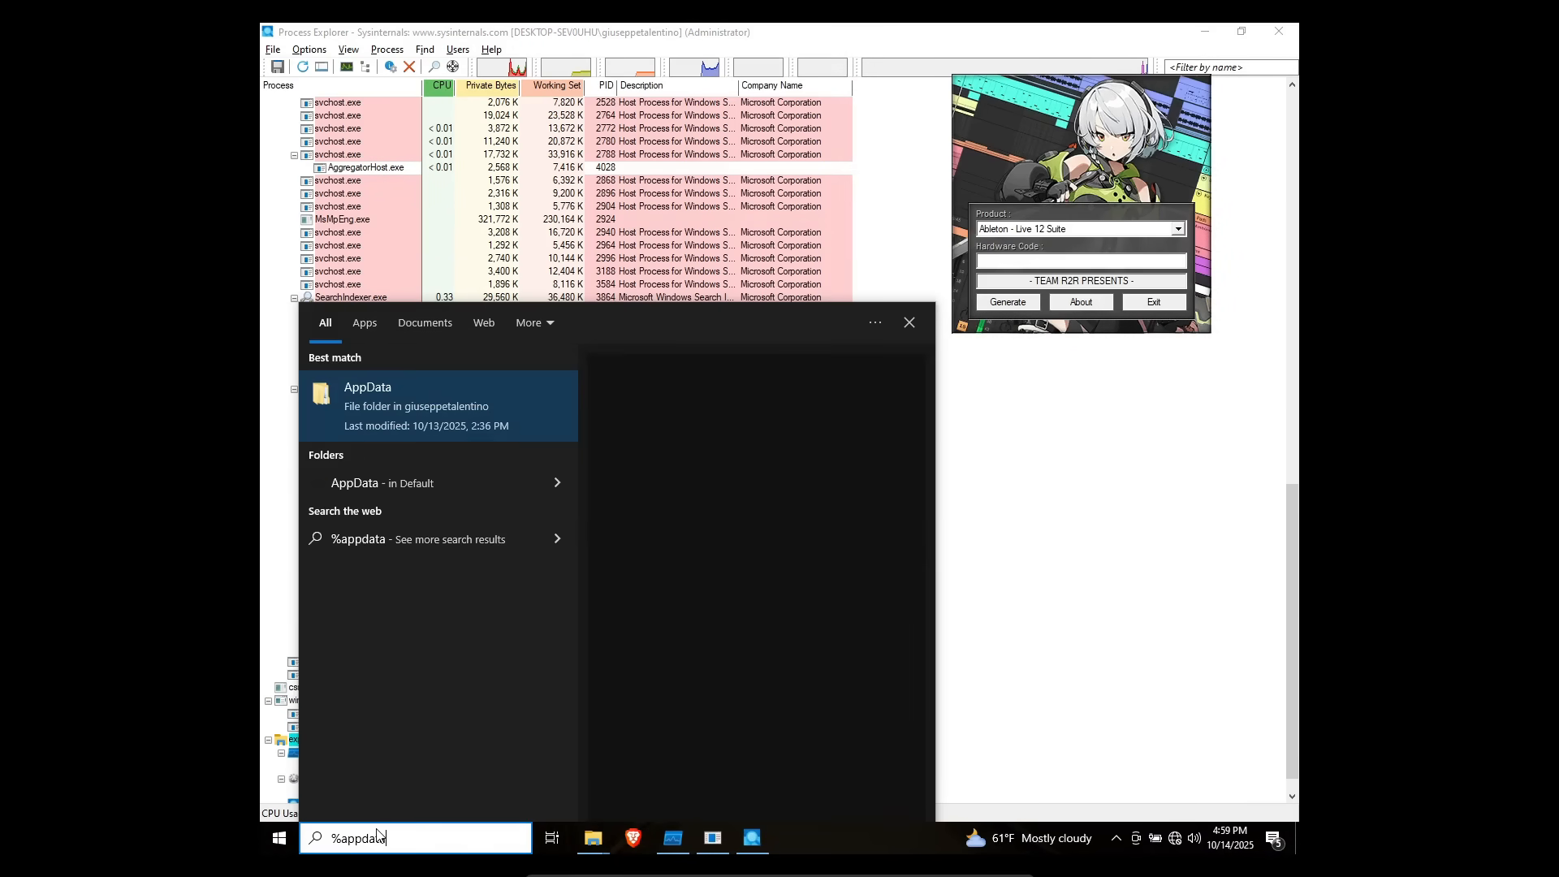
pyautogui.press('enter')
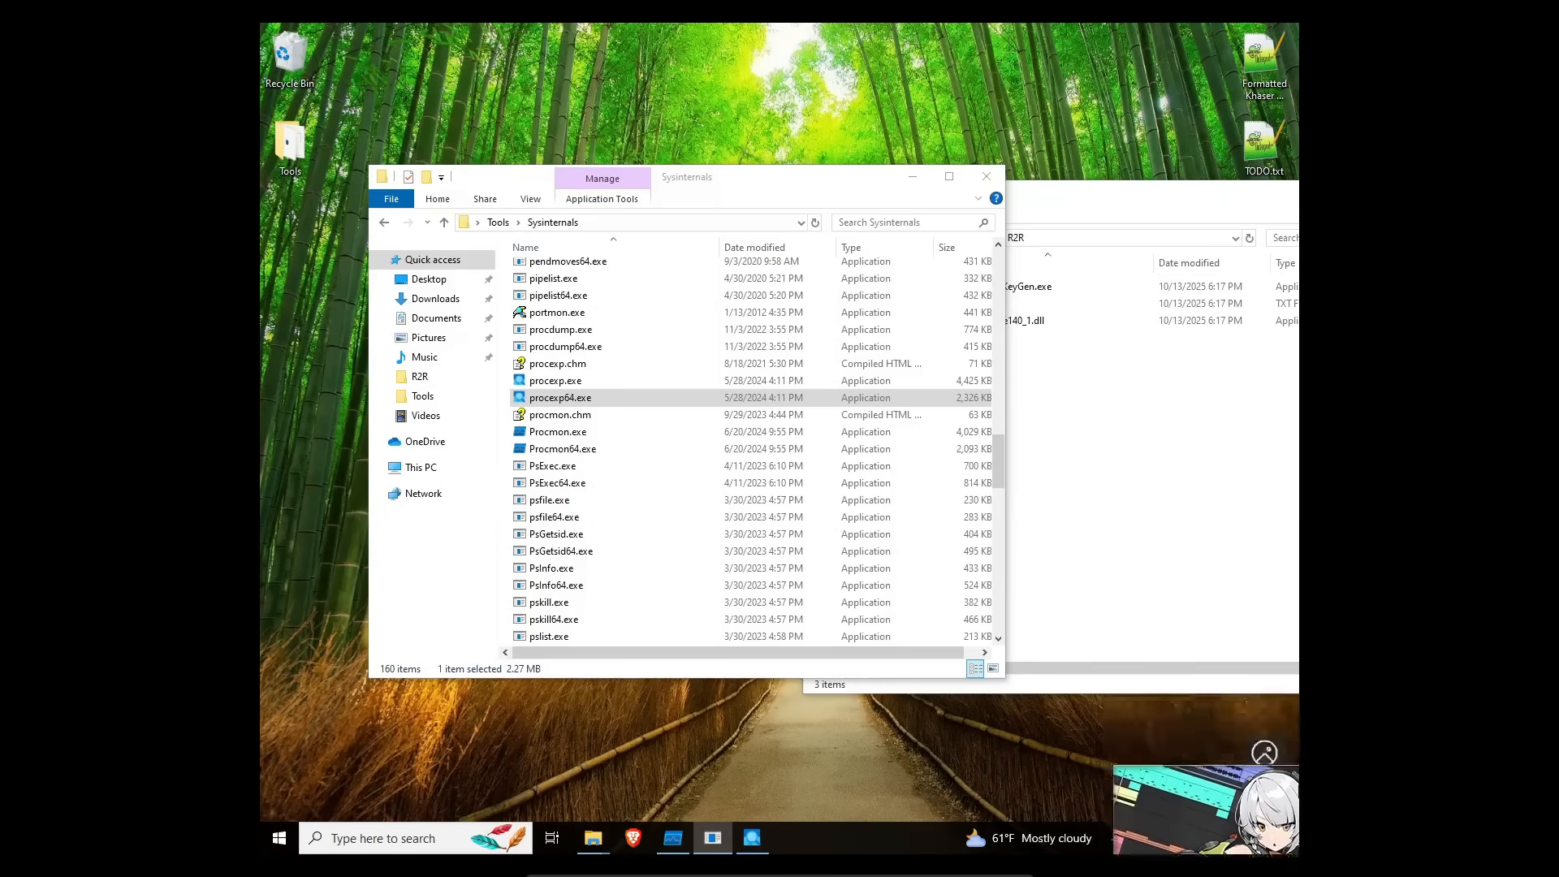
pyautogui.click(498, 222)
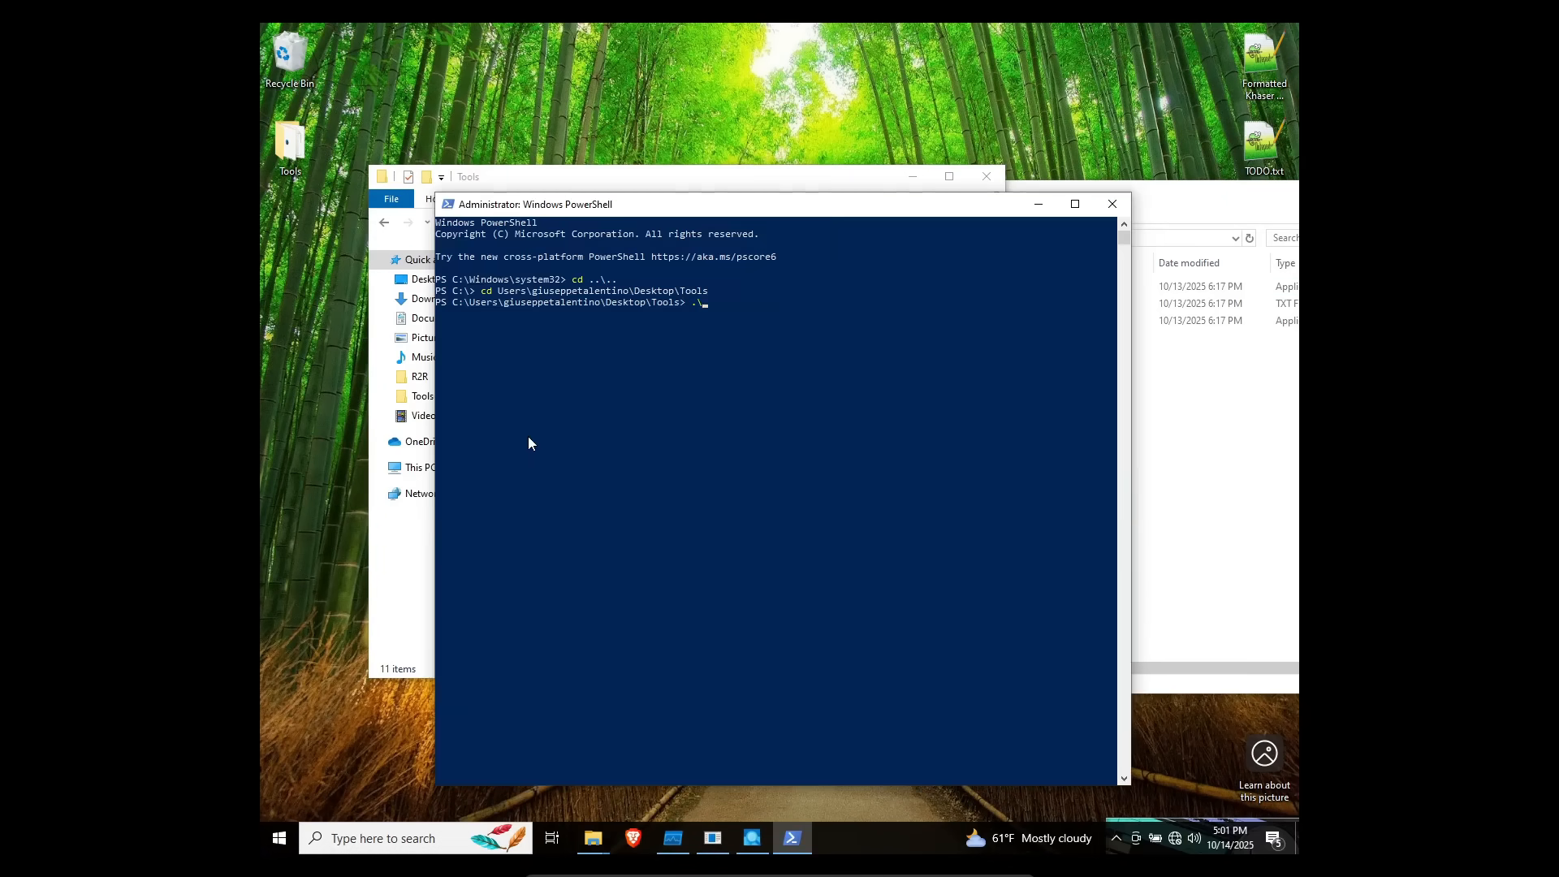
# Step: Run capa on AppData\Local\Temp\keygen.exe and highlight its unmoving mouse cursor anti-analysis capability
pyautogui.write('capa.exe')
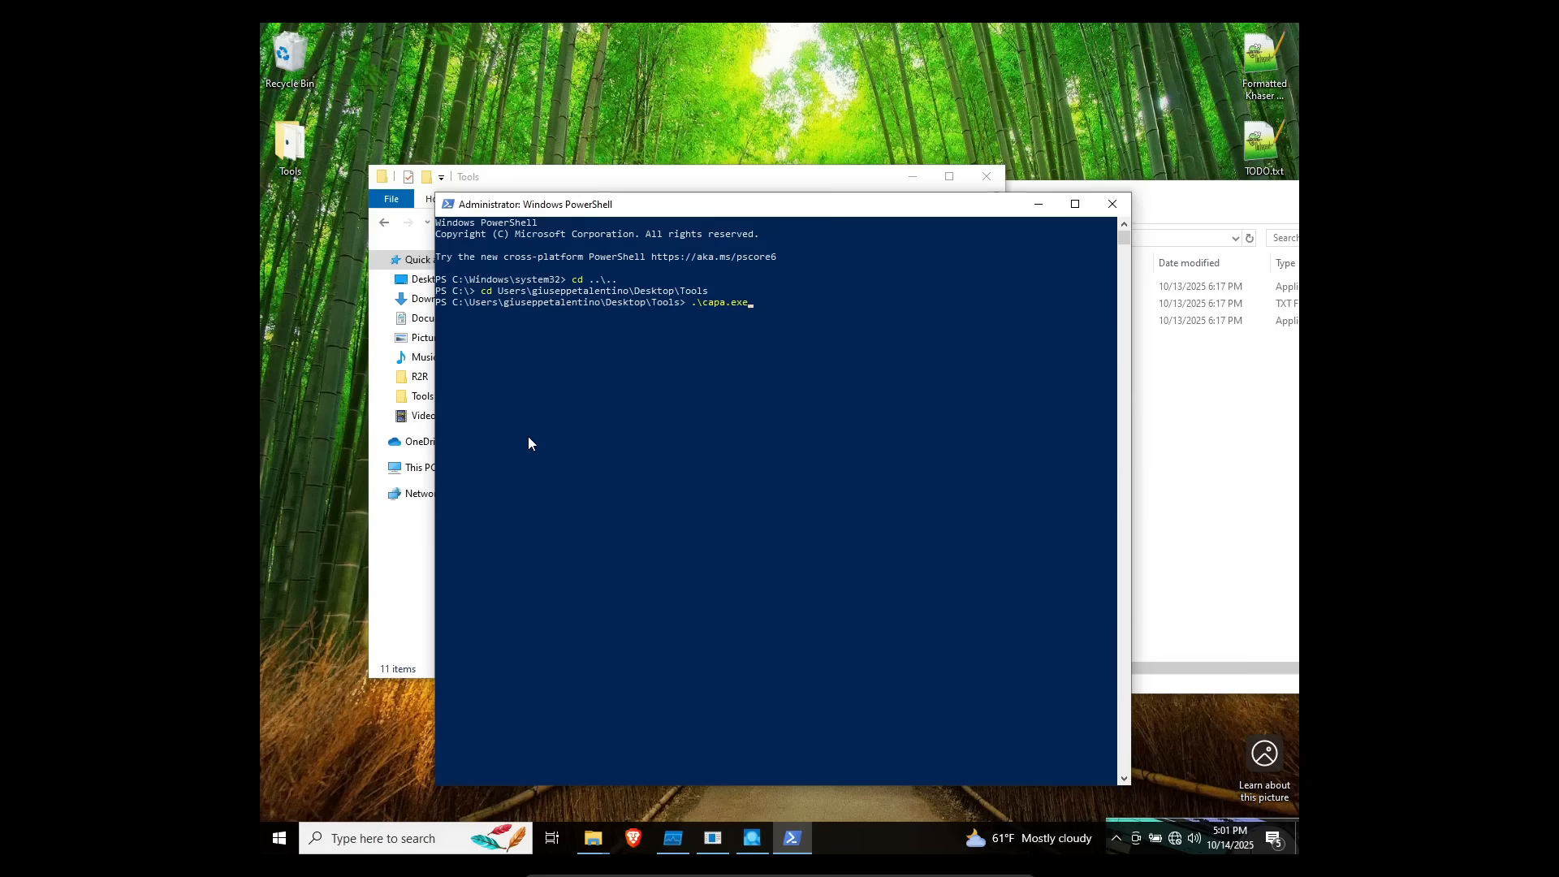
pyautogui.write('"C:\\Users\\giuseppetalentino\\AppData\\Local\\Temp\\keygen.exe"')
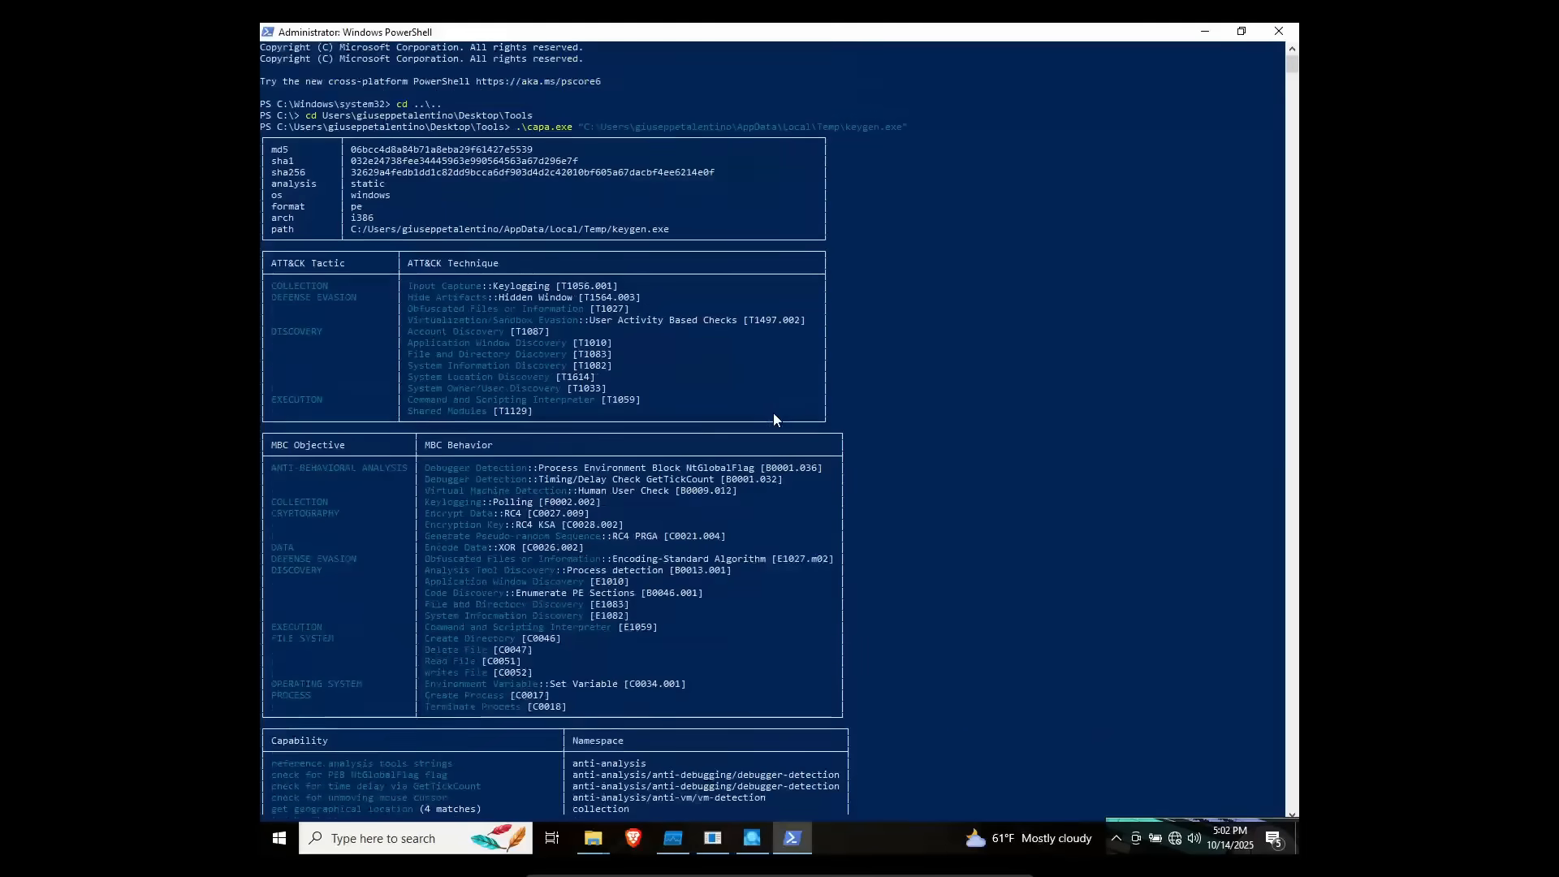
pyautogui.scroll(-3)
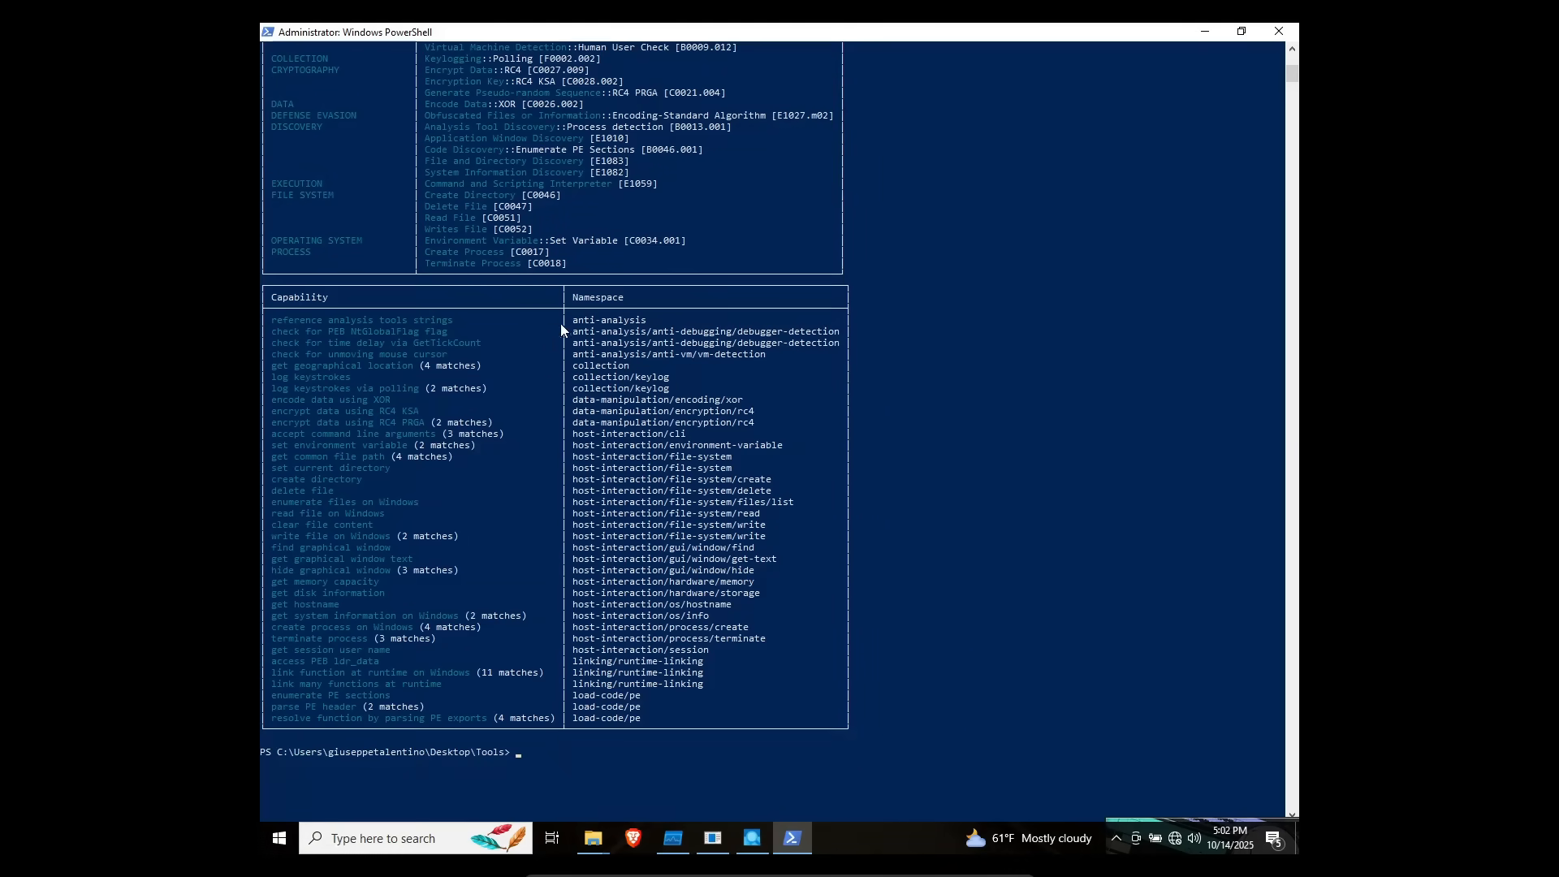
pyautogui.doubleClick(393, 354)
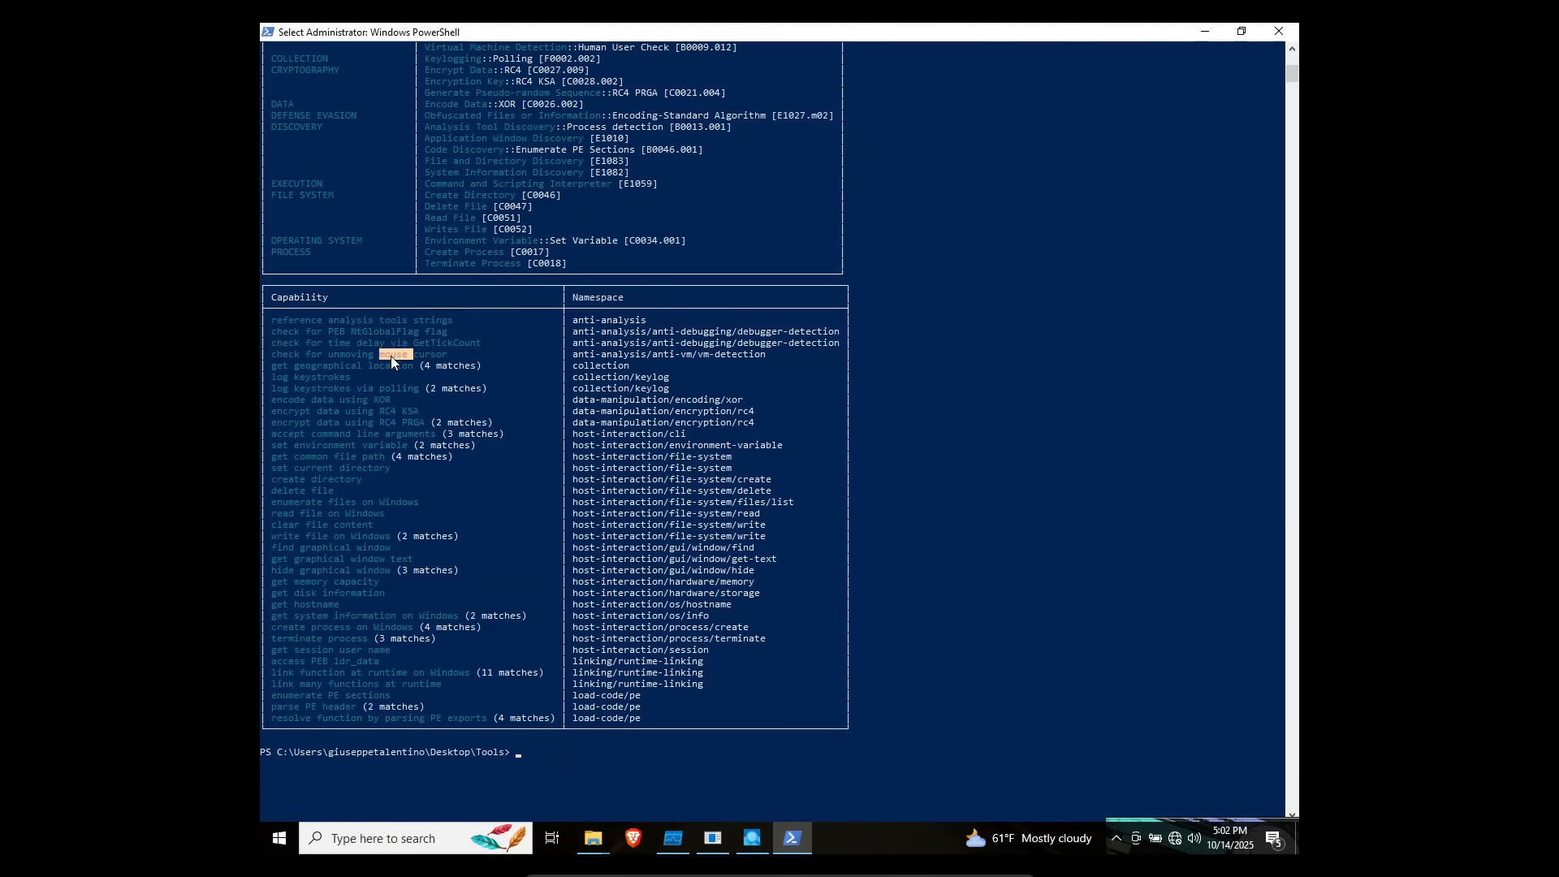
pyautogui.moveTo(535, 356)
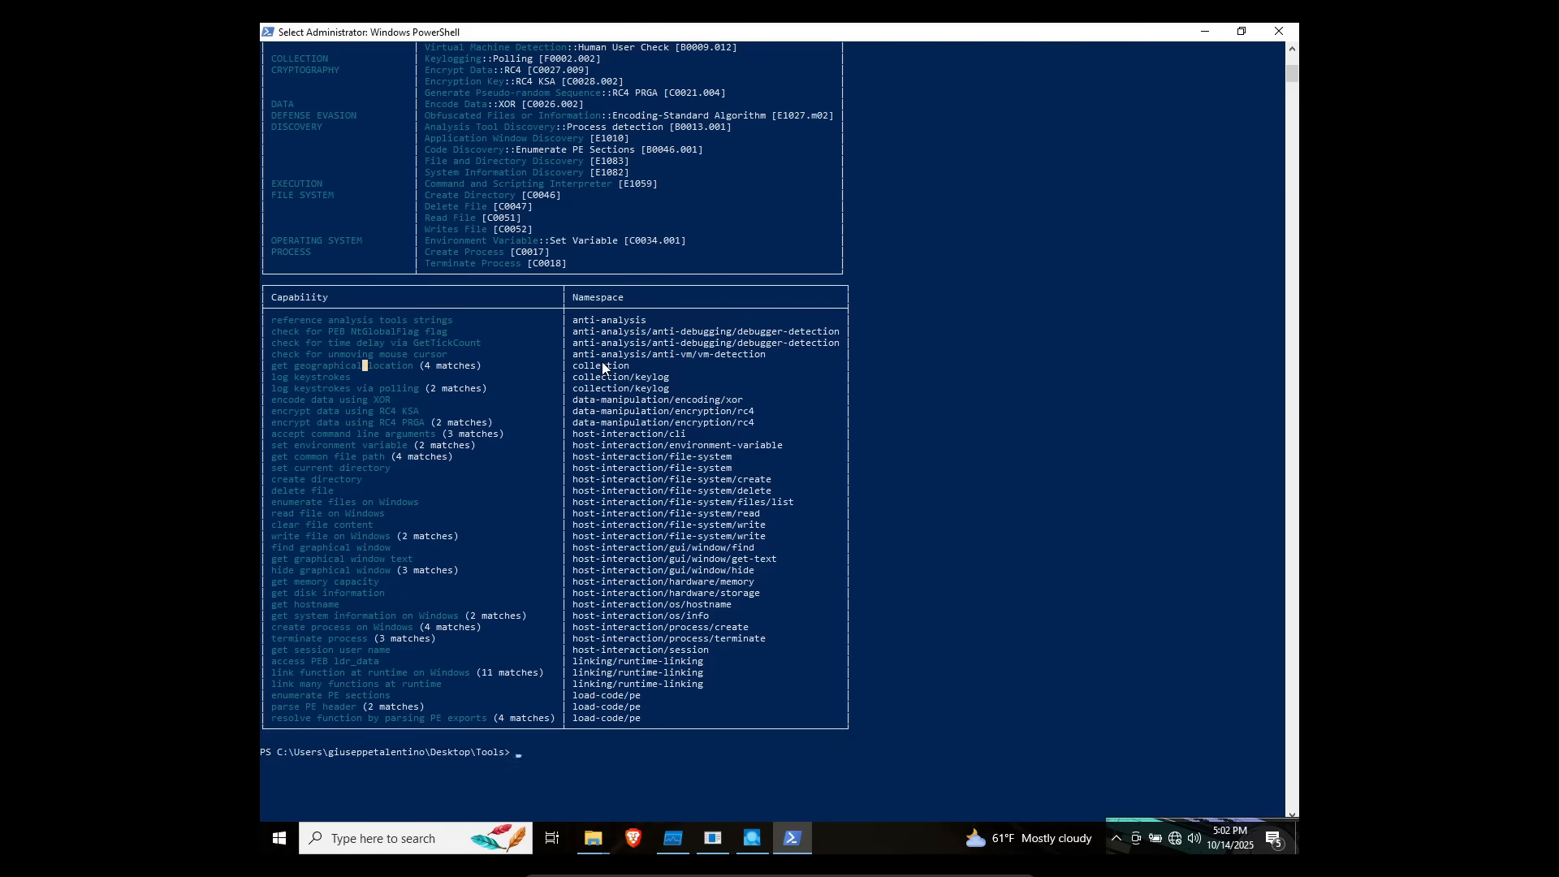
pyautogui.moveTo(418, 368)
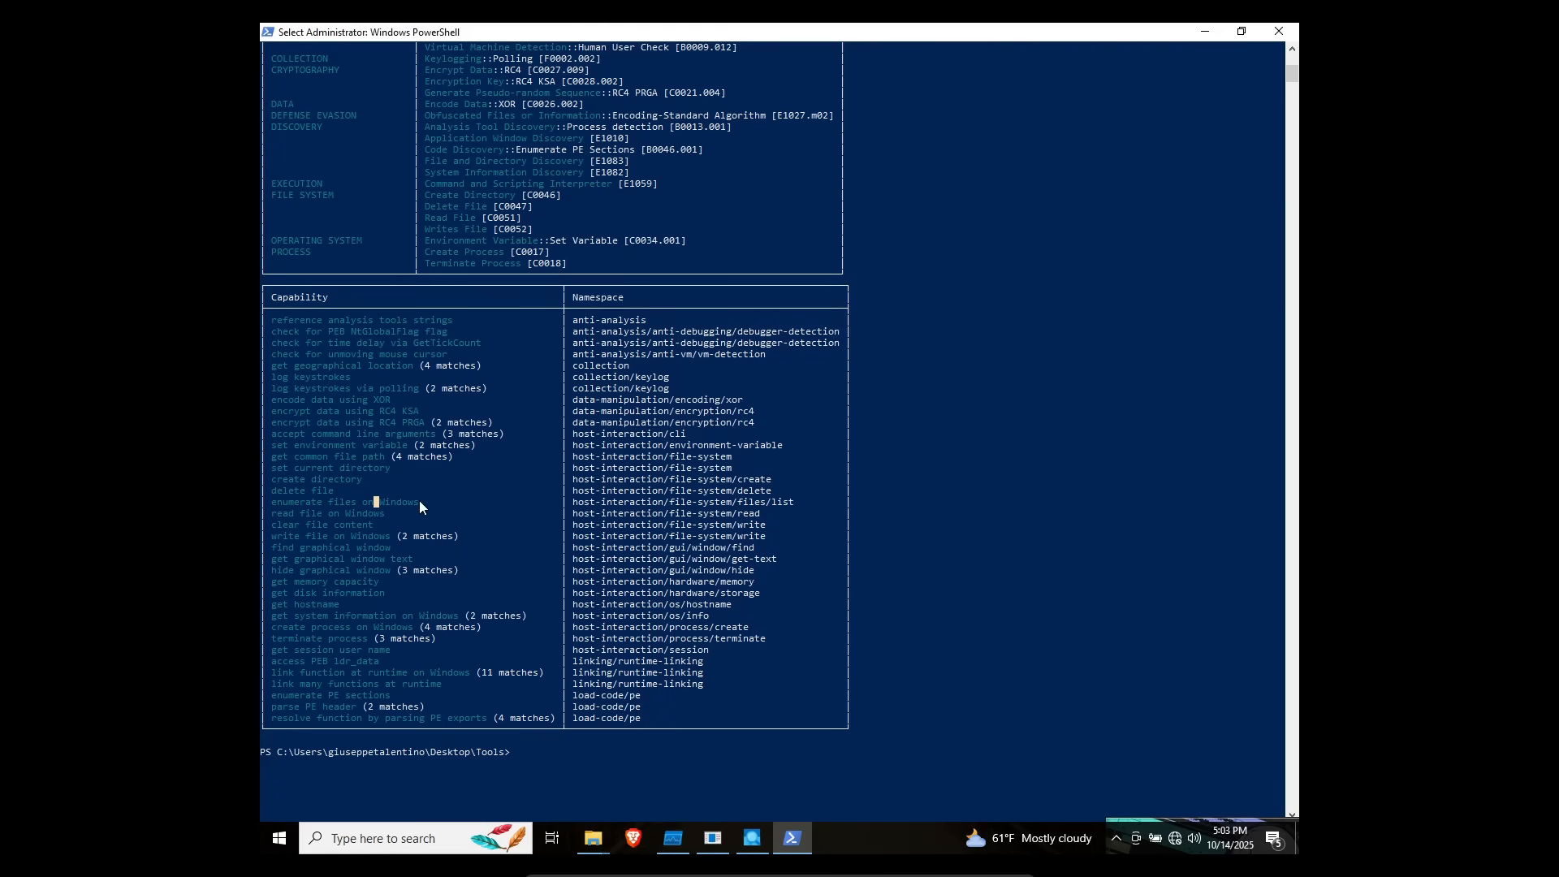
pyautogui.moveTo(498, 405)
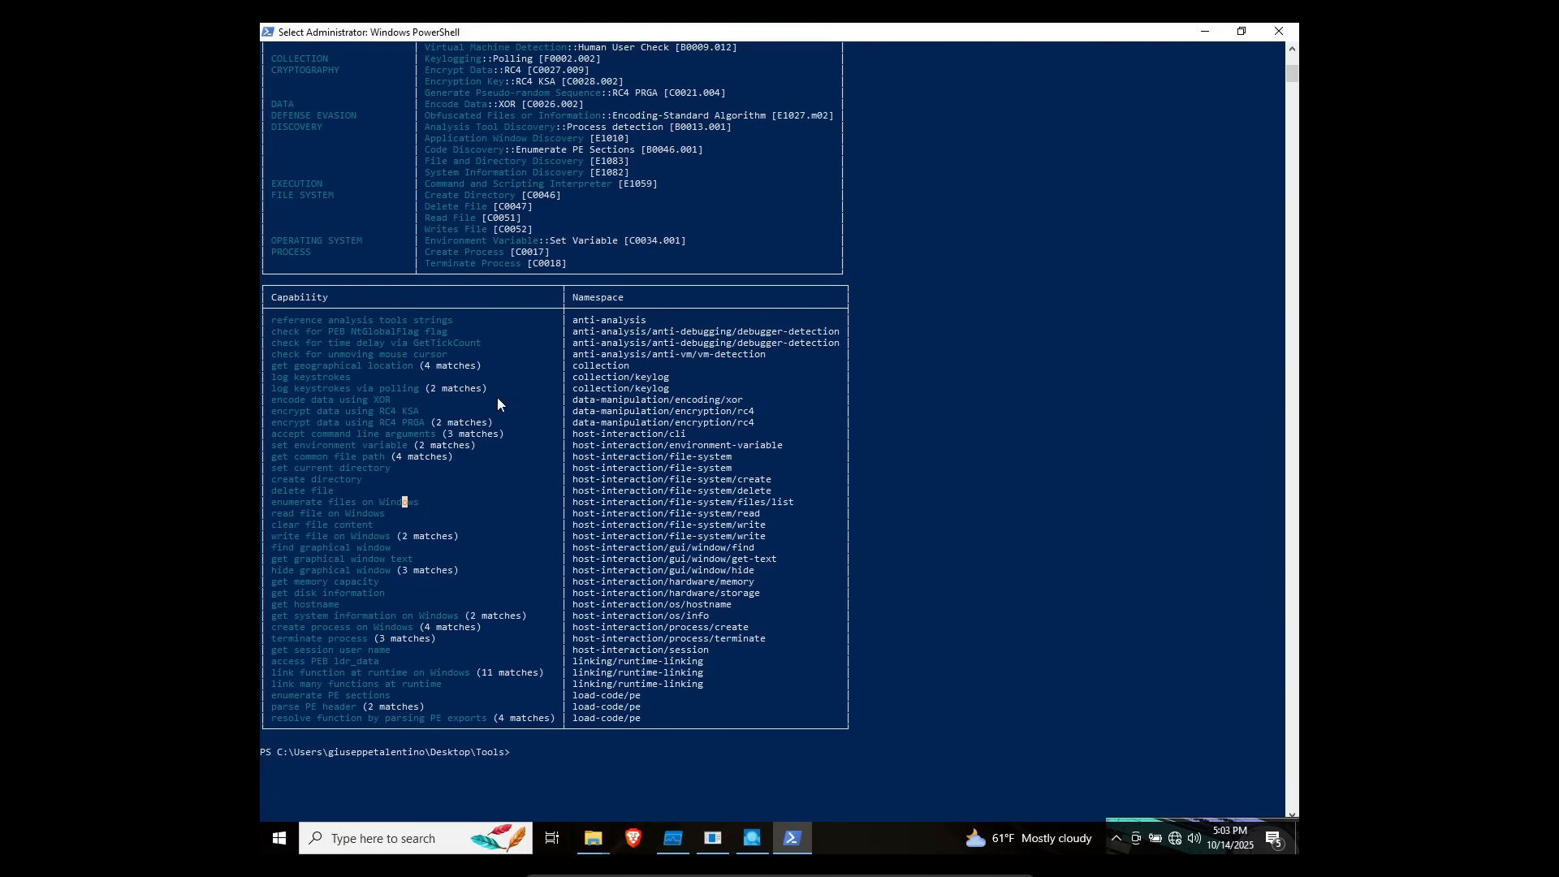